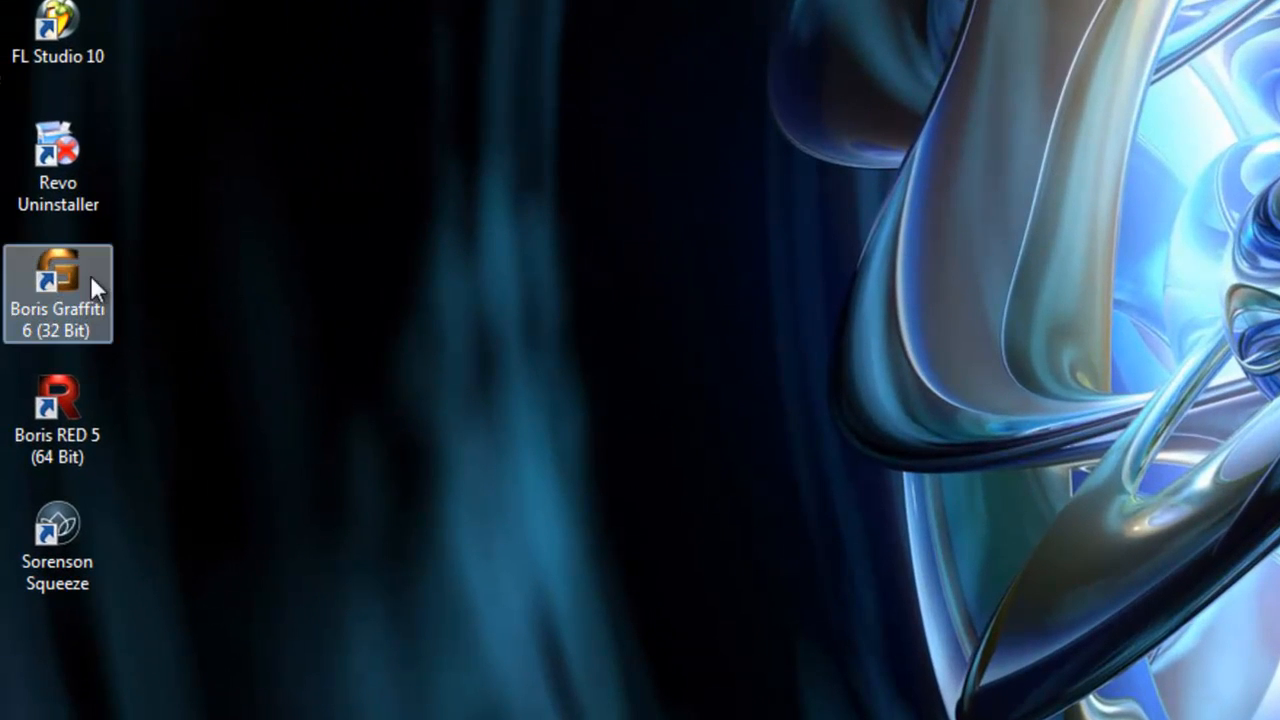
Launch Boris Graffiti 6 from its desktop shortcut, opening an untitled project
double_click(57, 270)
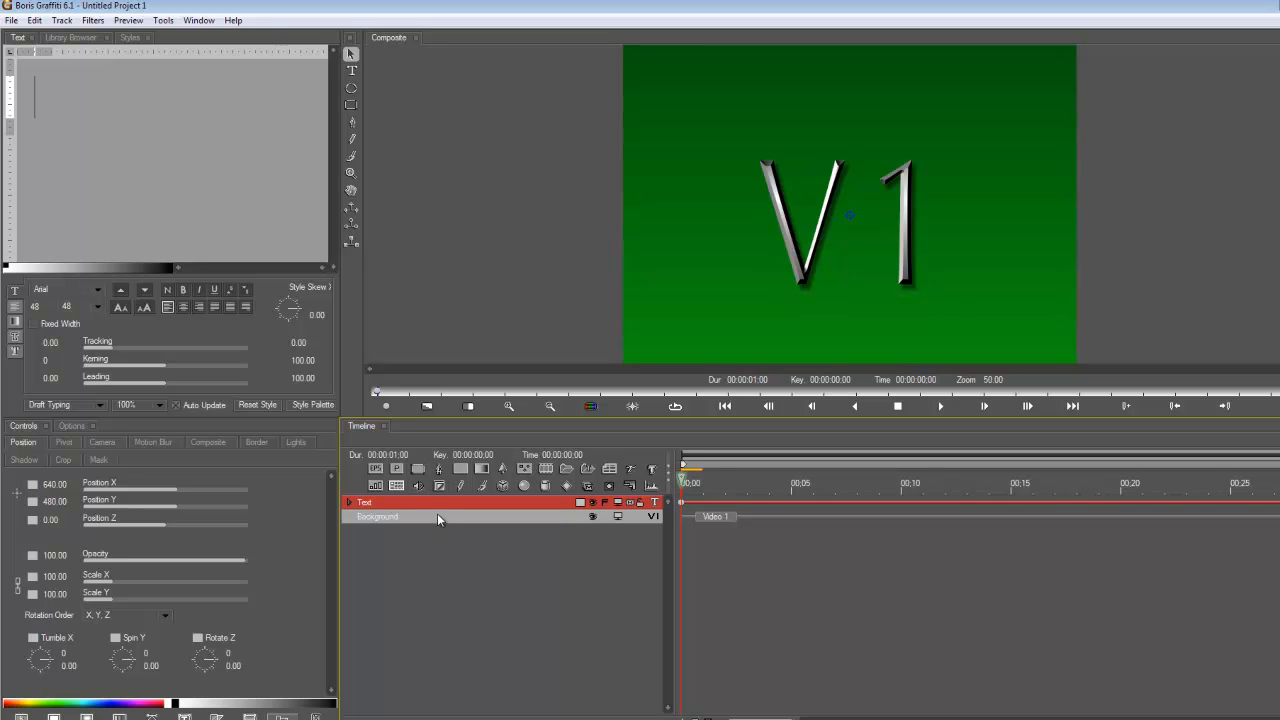
mouse_move(442, 507)
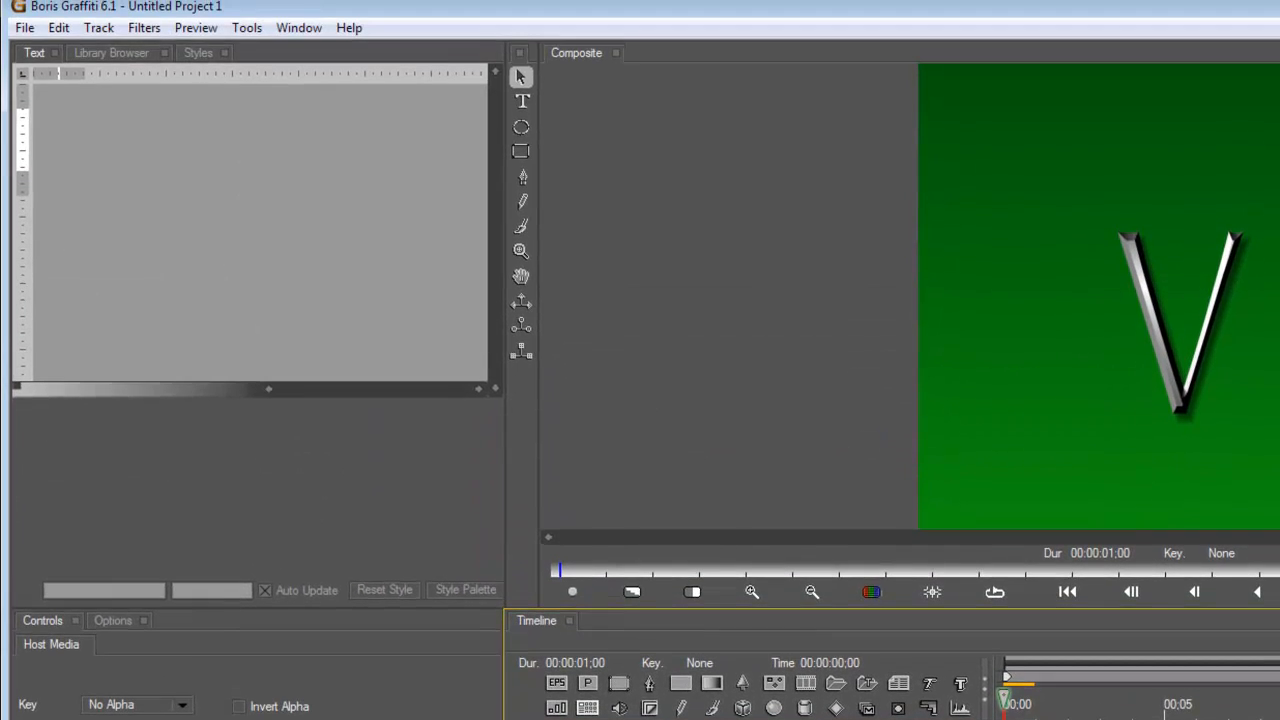
Apply the BCC Pin Art 3D filter from Filters > OpenGL to the text track
left_click(144, 27)
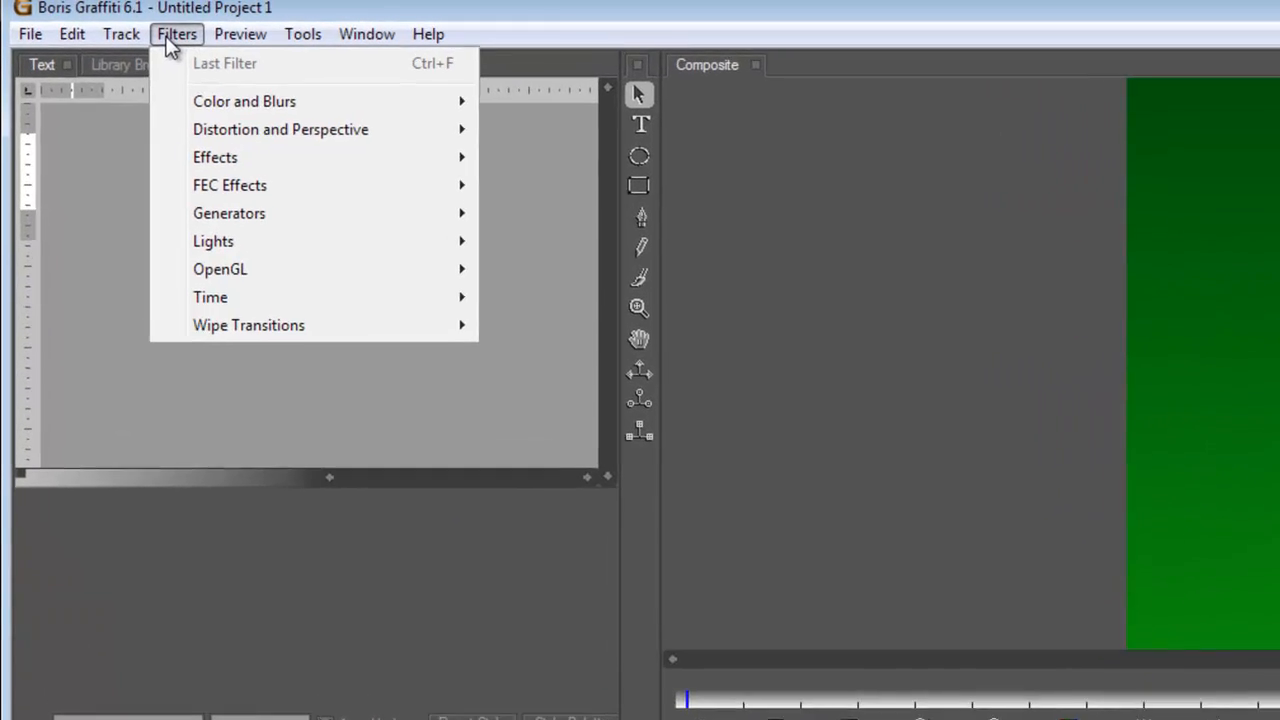
mouse_move(239, 292)
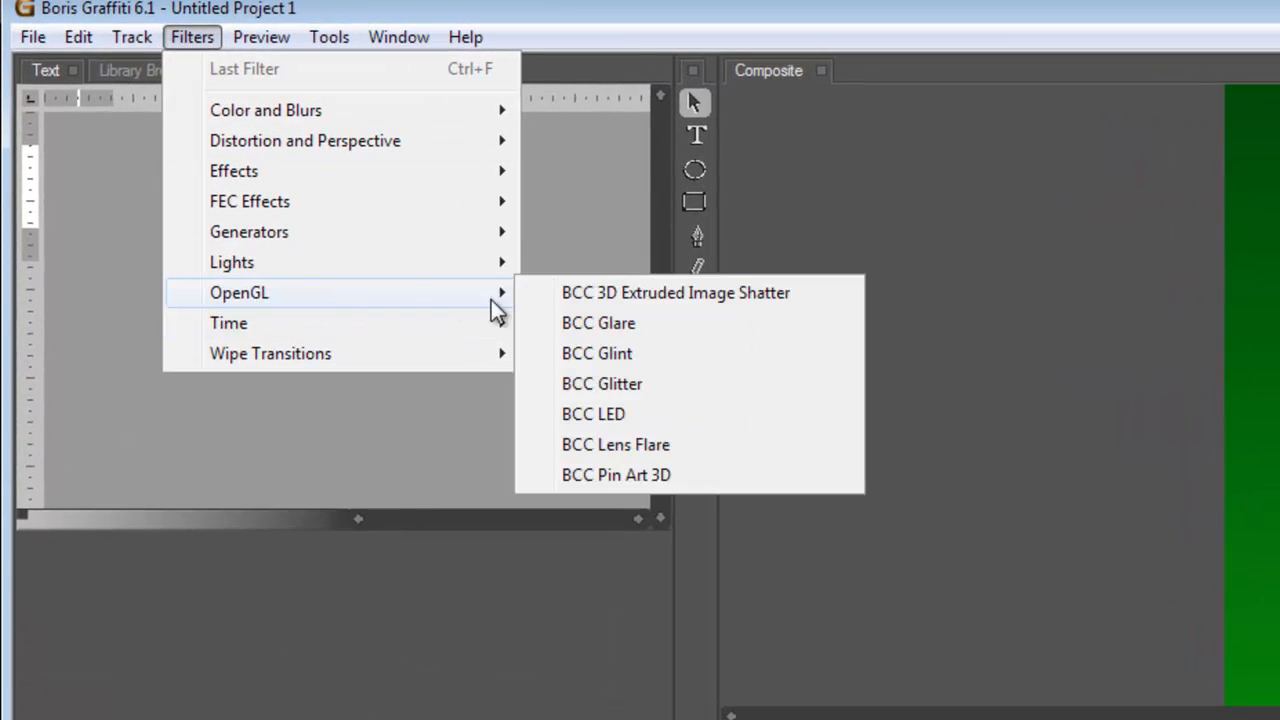
mouse_move(660, 475)
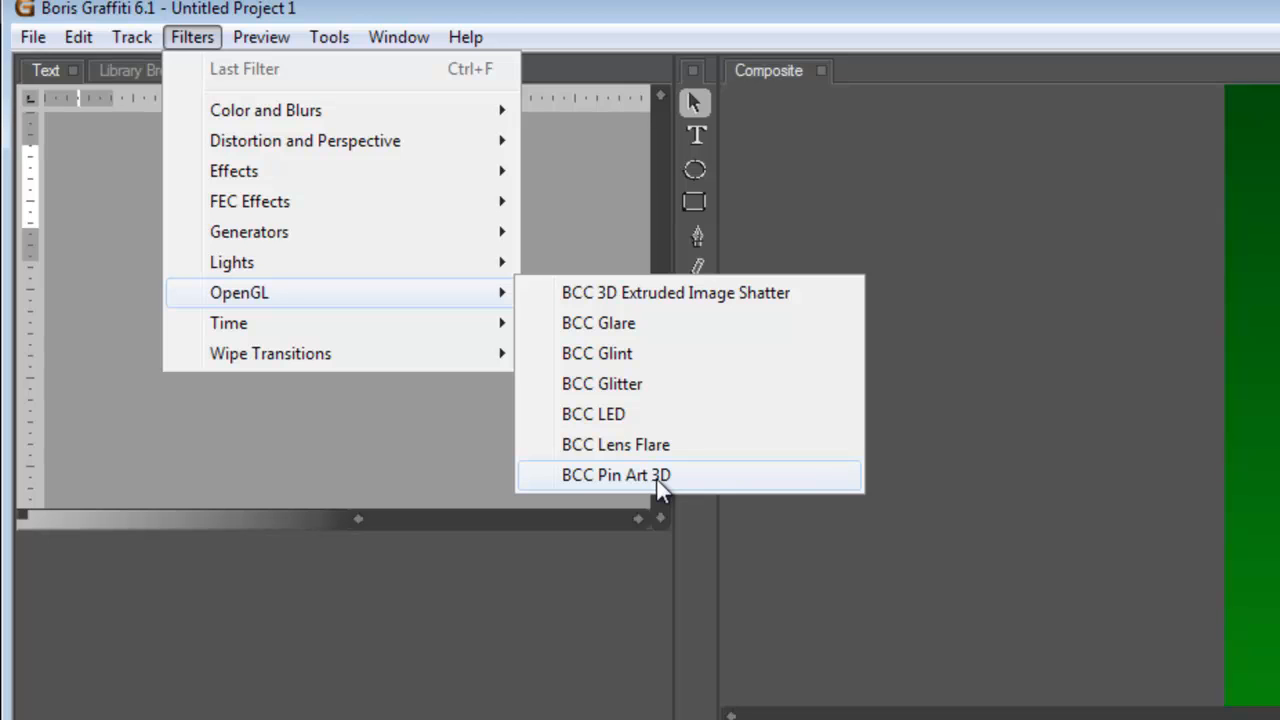
left_click(616, 475)
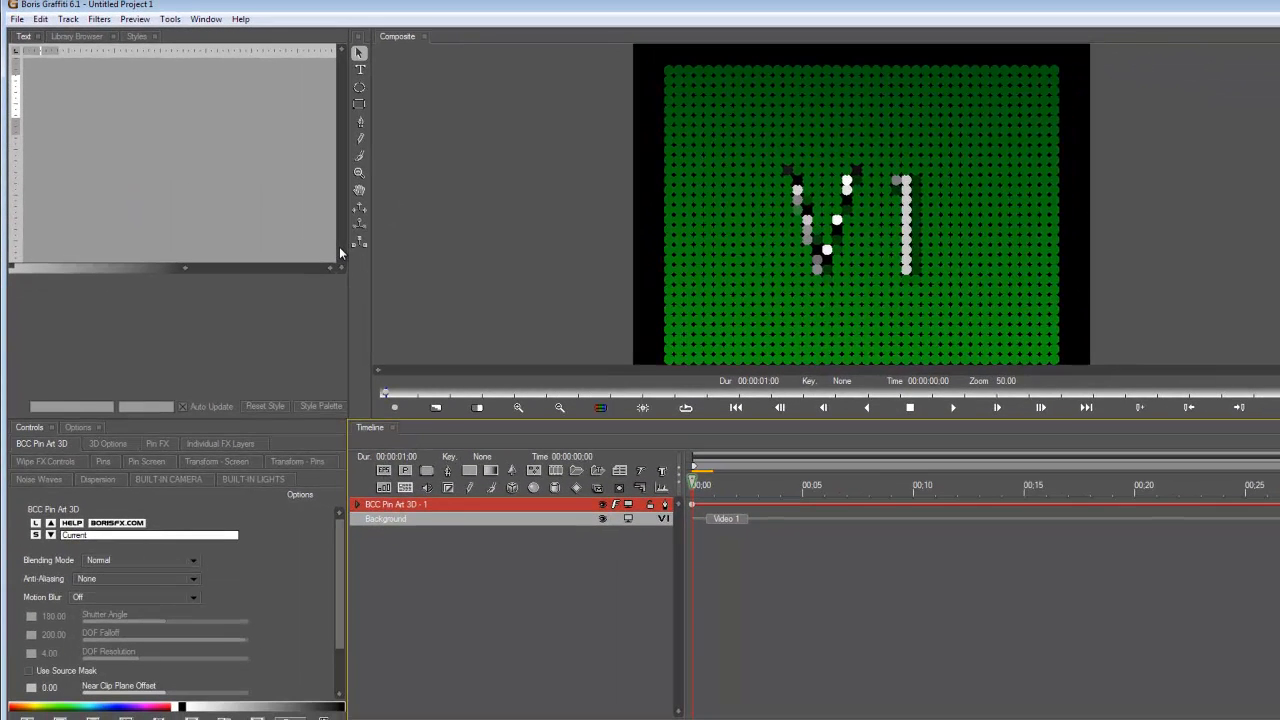
mouse_move(377, 368)
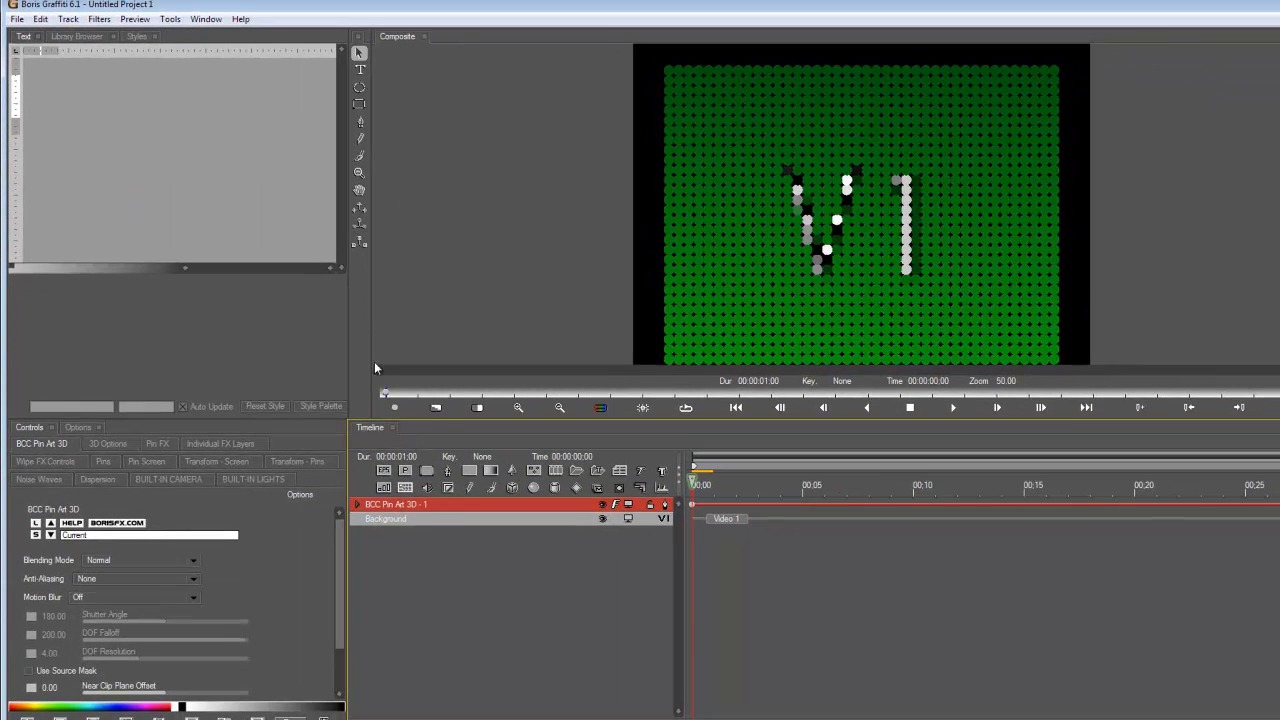
mouse_move(427, 452)
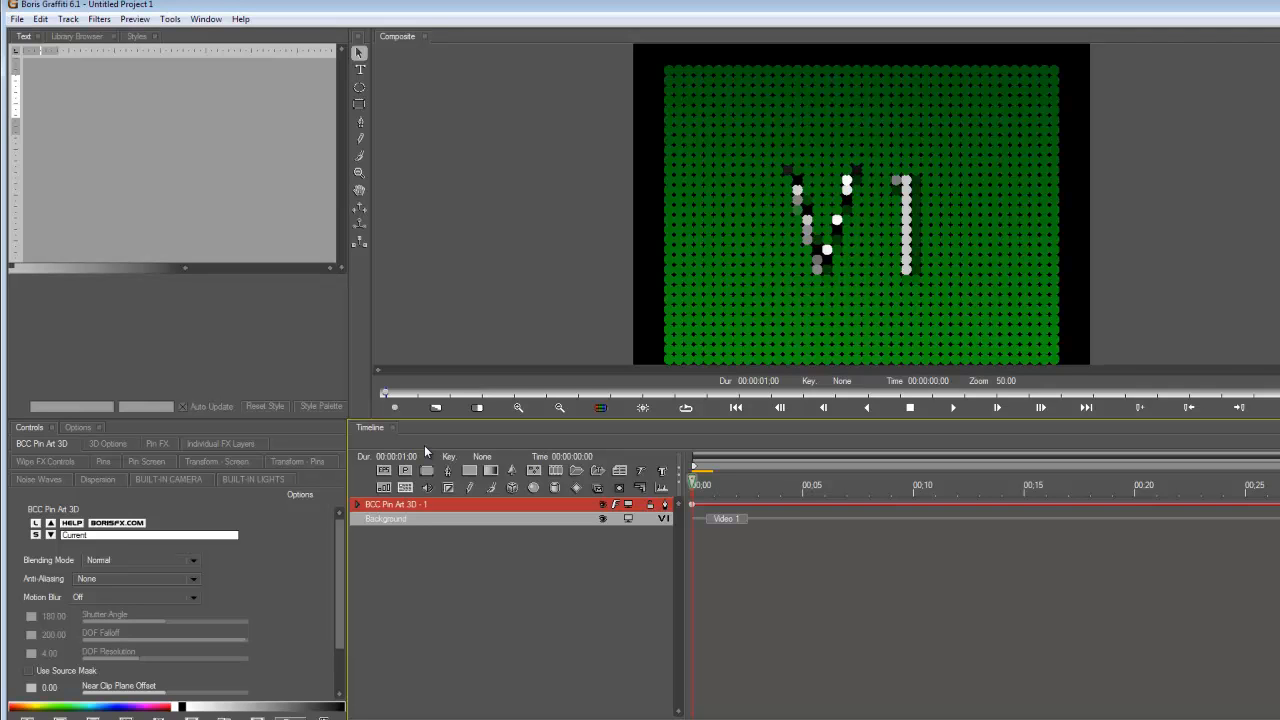
mouse_move(420, 517)
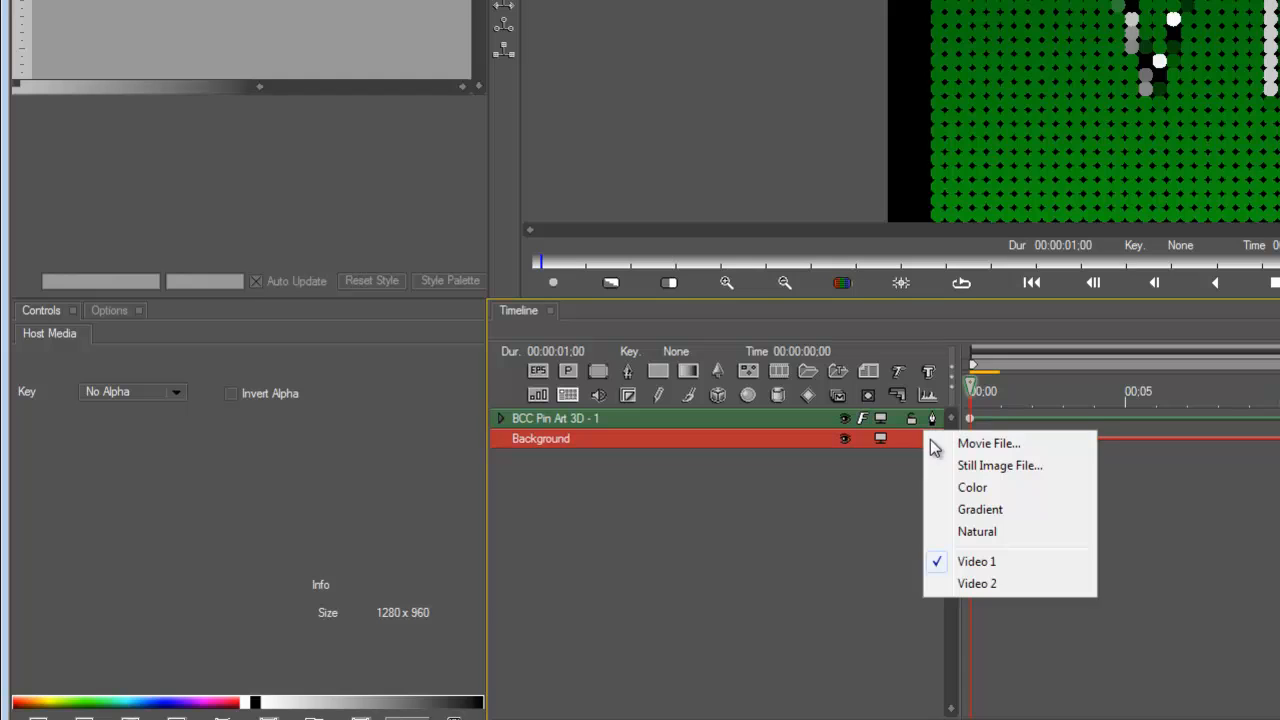
mouse_move(990, 465)
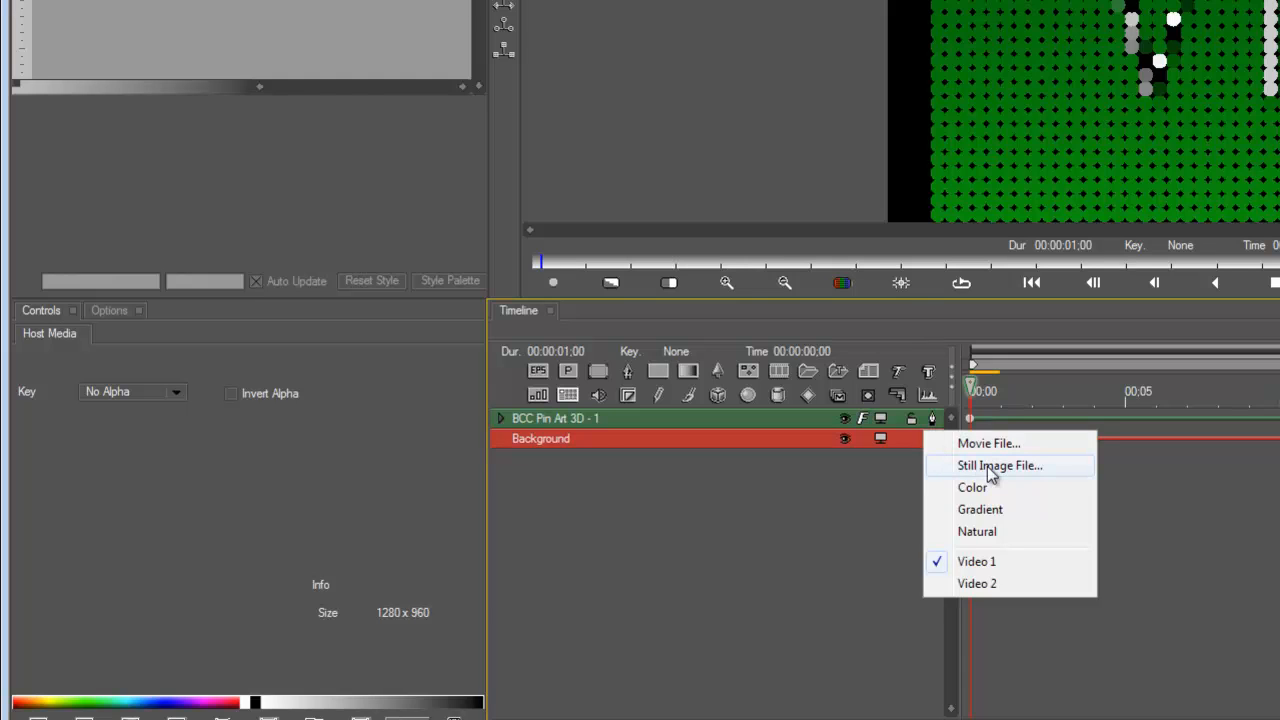
Load the red Ferrari JPEG as the Background track's still image
left_click(999, 465)
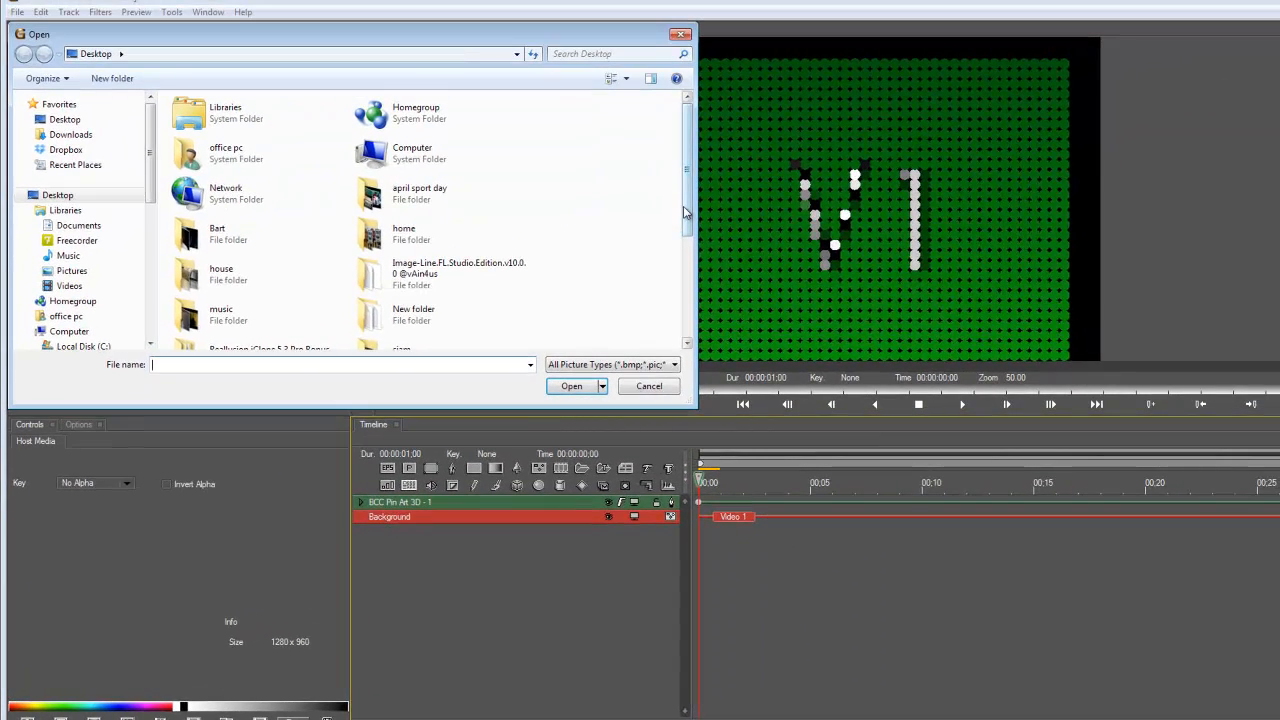
left_click(260, 287)
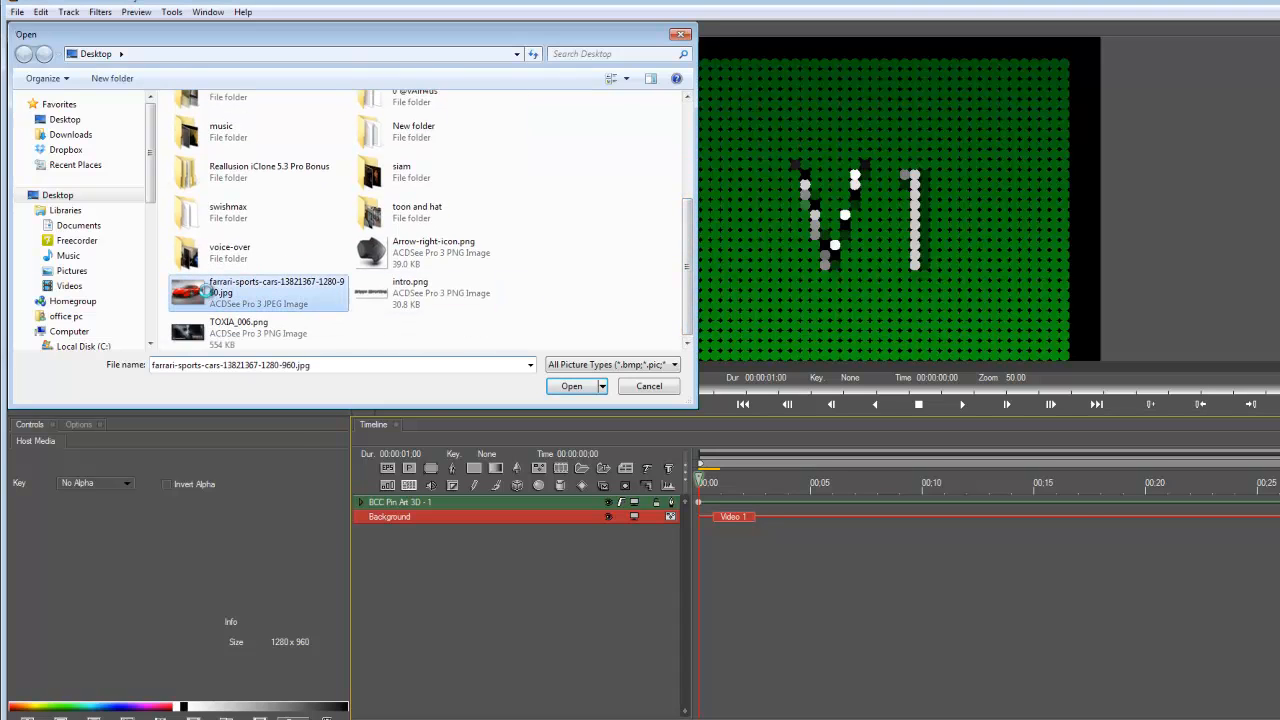
left_click(571, 386)
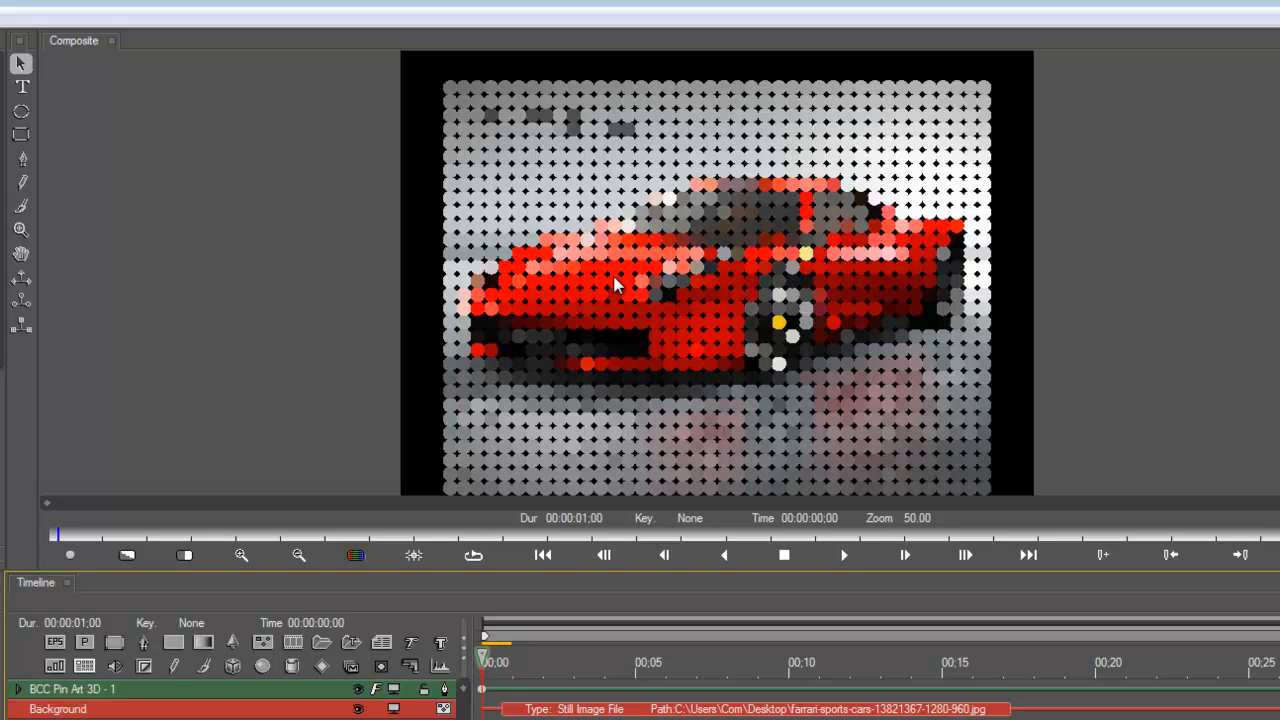
mouse_move(416, 354)
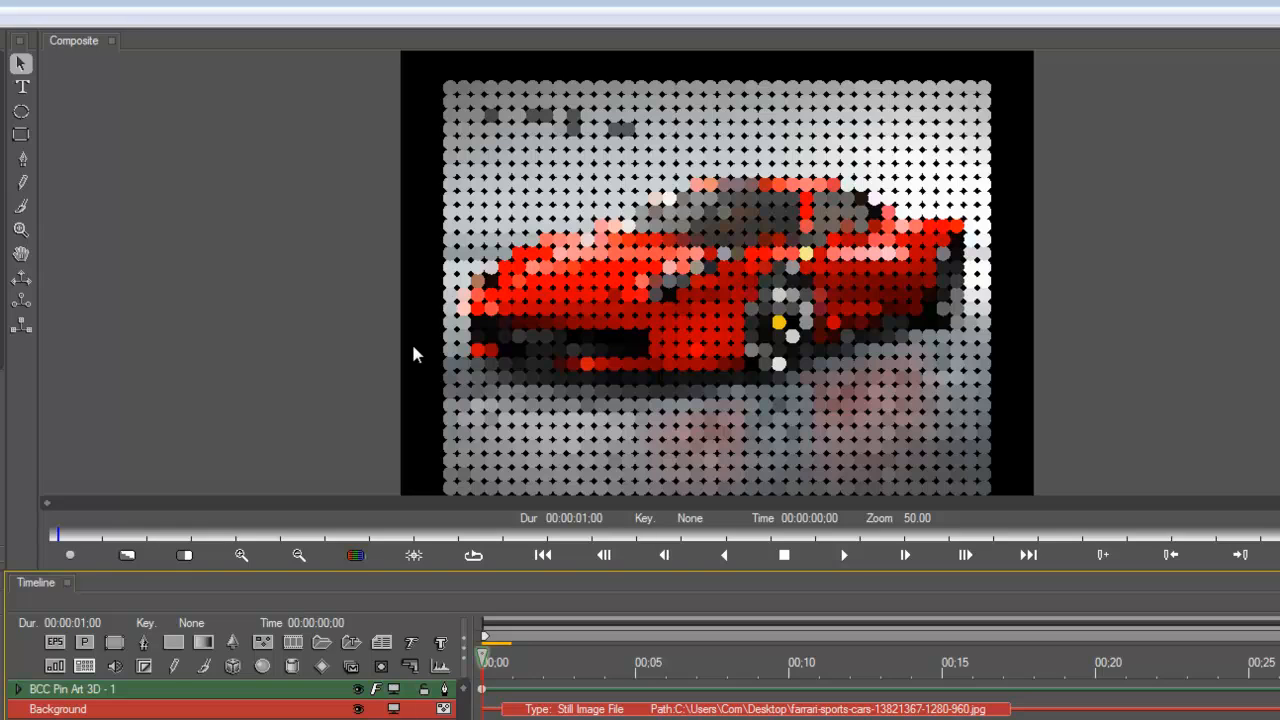
mouse_move(370, 350)
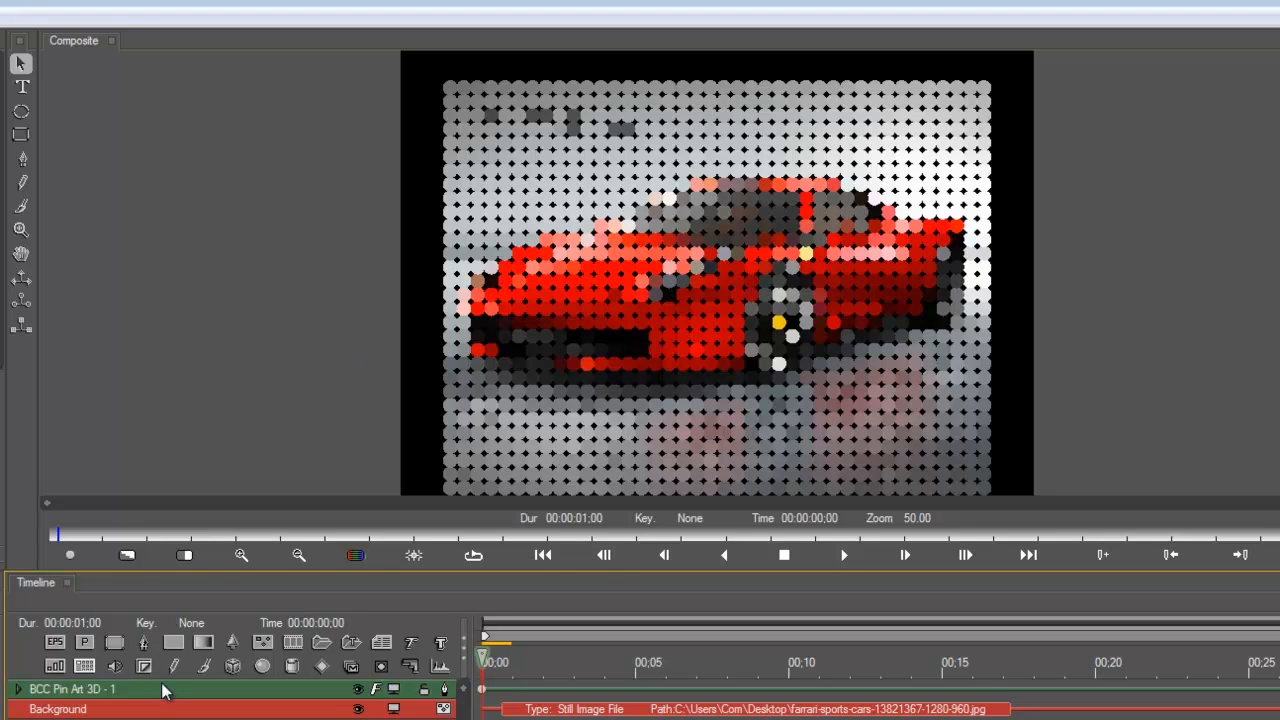
Set the Pin Art 3D Density Master on the Pin Screen tab to about 169
double_click(72, 689)
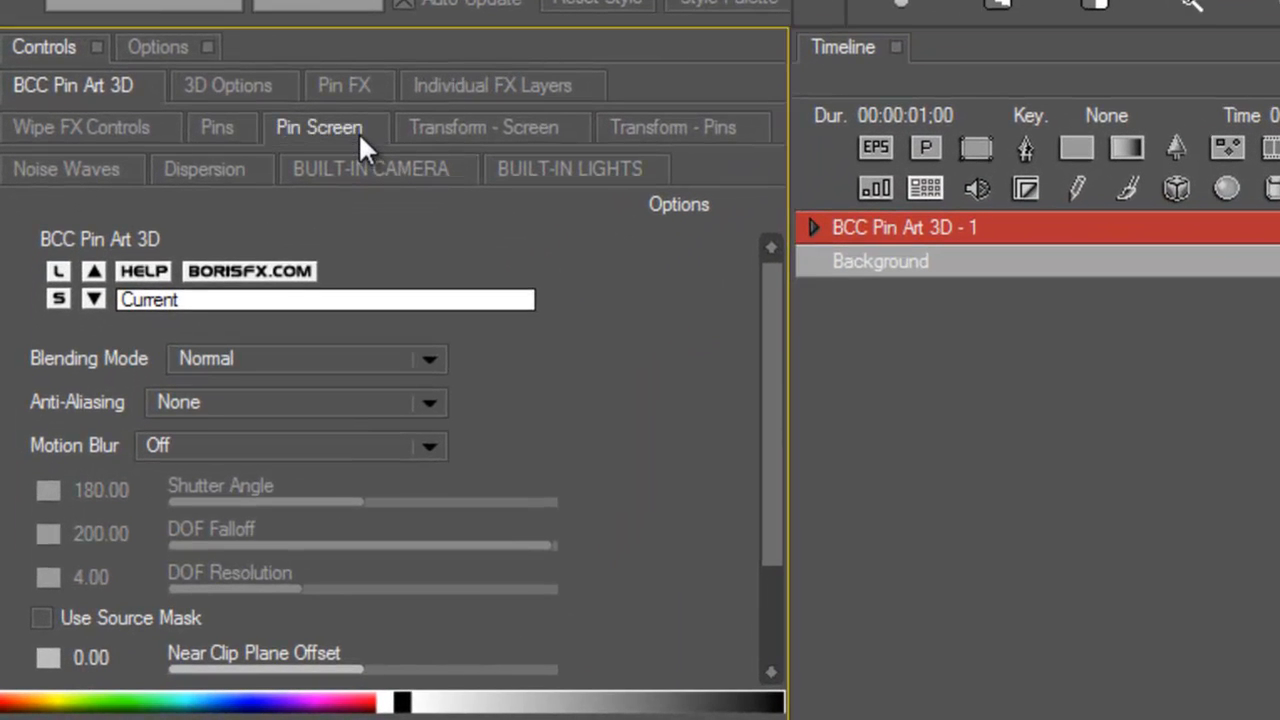
left_click(318, 127)
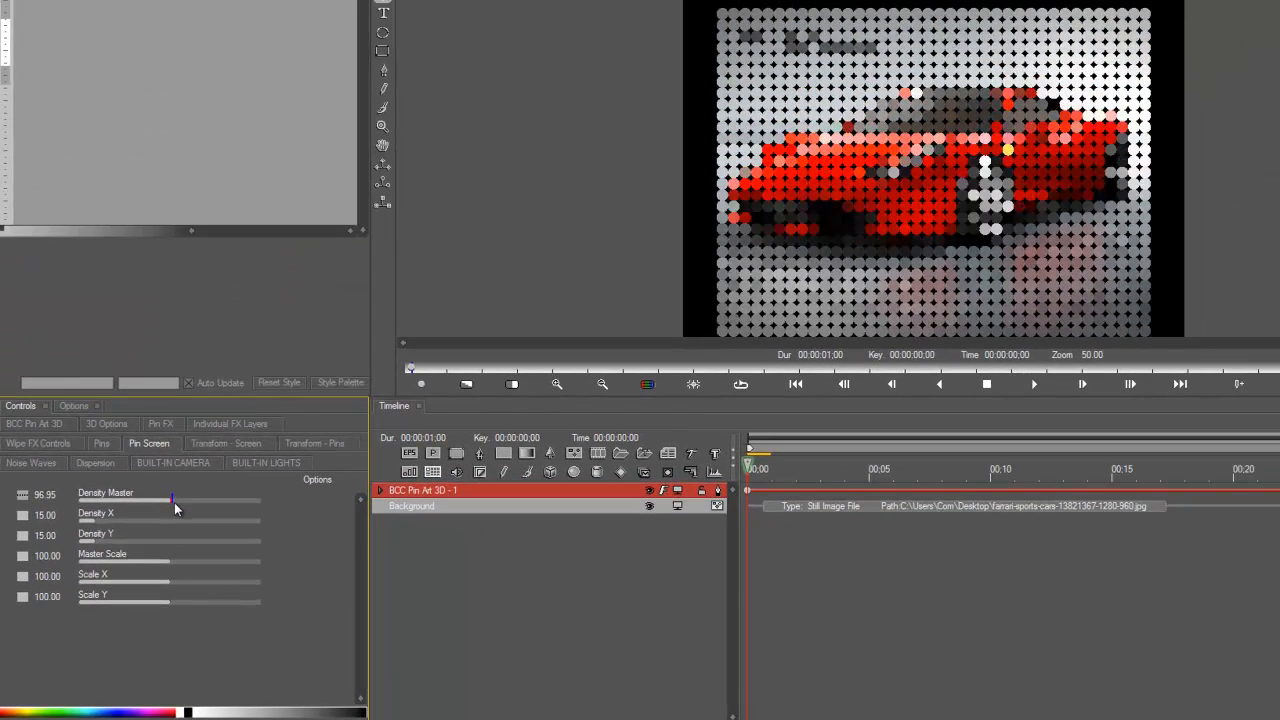
left_click_drag(170, 500, 180, 500)
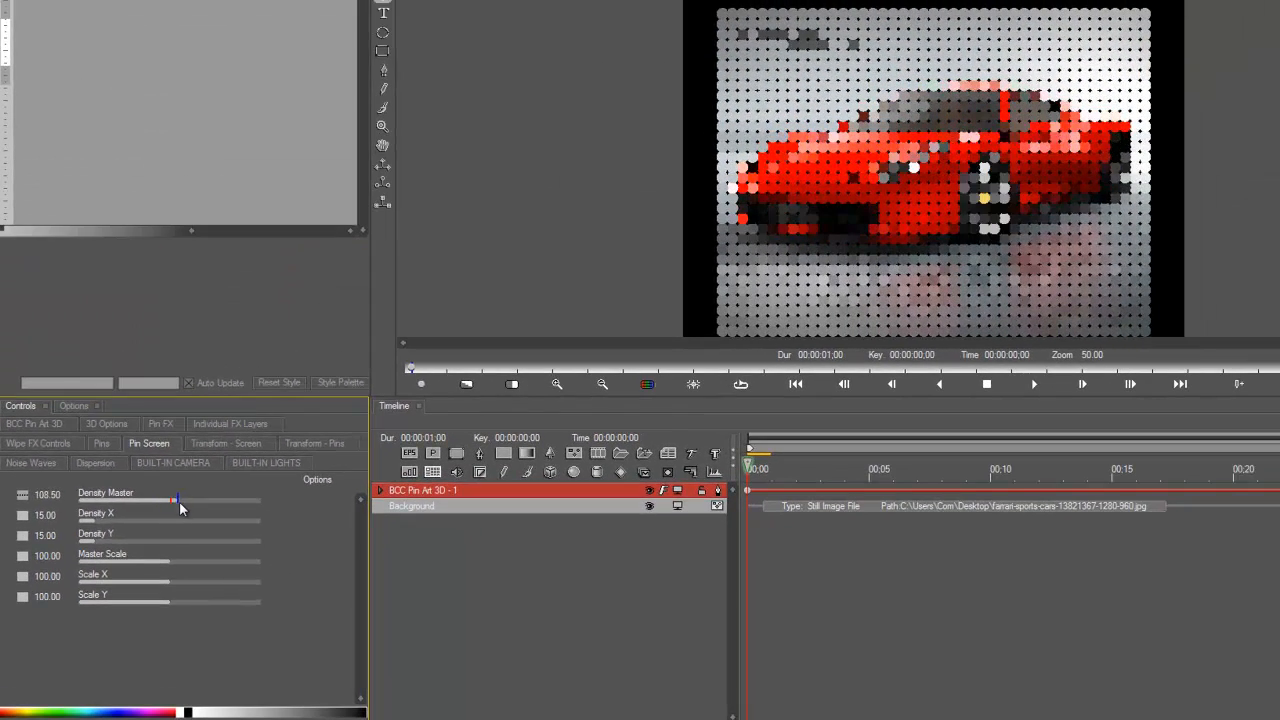
left_click_drag(176, 498, 184, 498)
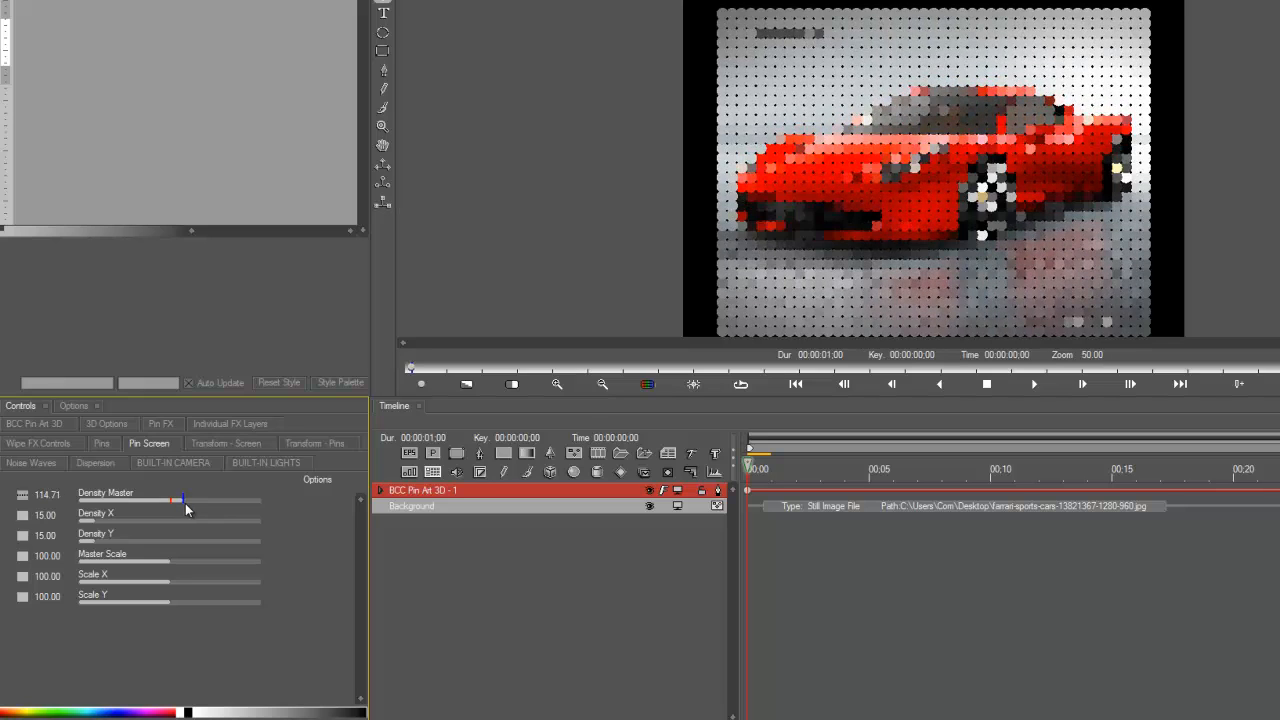
left_click_drag(180, 499, 188, 499)
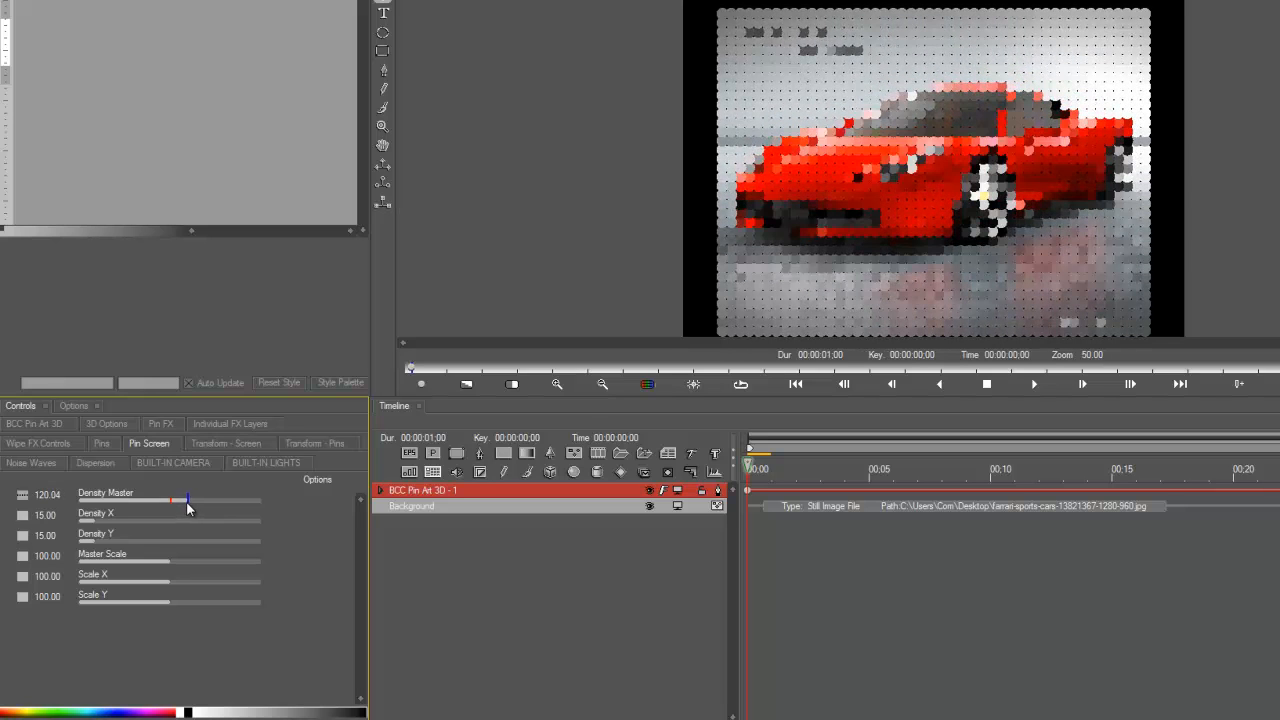
left_click_drag(188, 500, 260, 500)
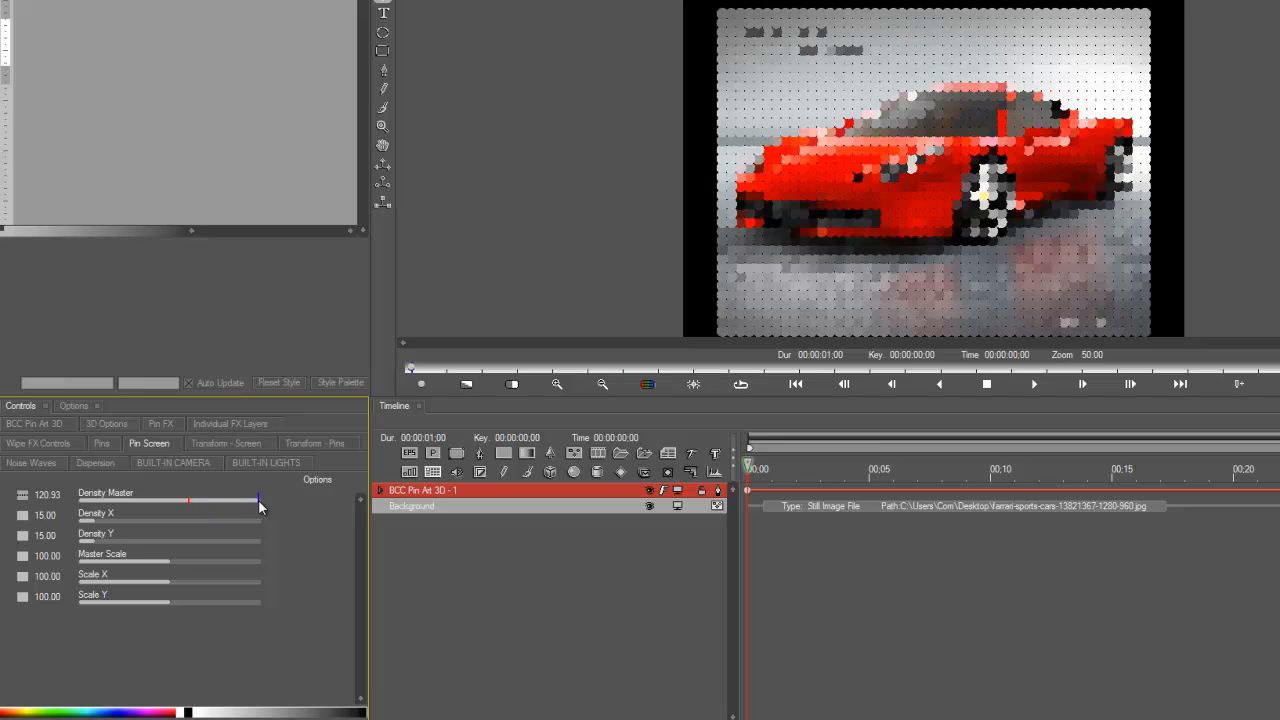
left_click_drag(188, 500, 260, 500)
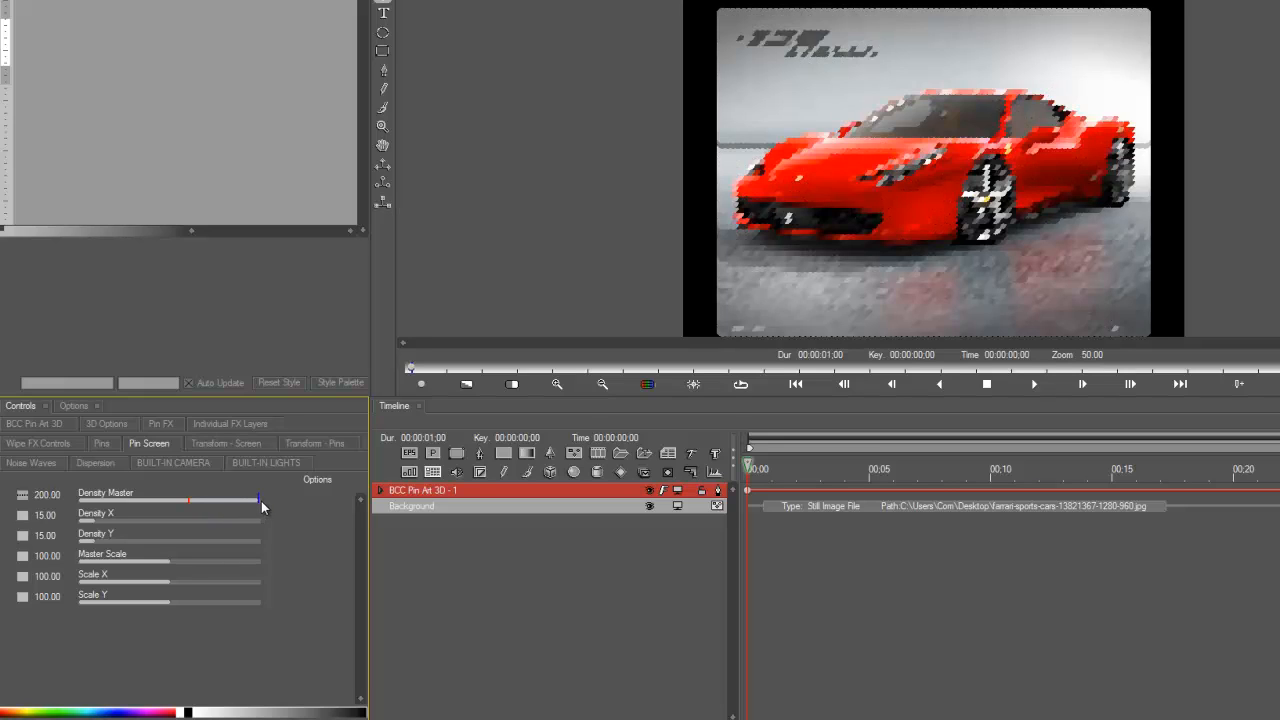
left_click_drag(260, 499, 223, 499)
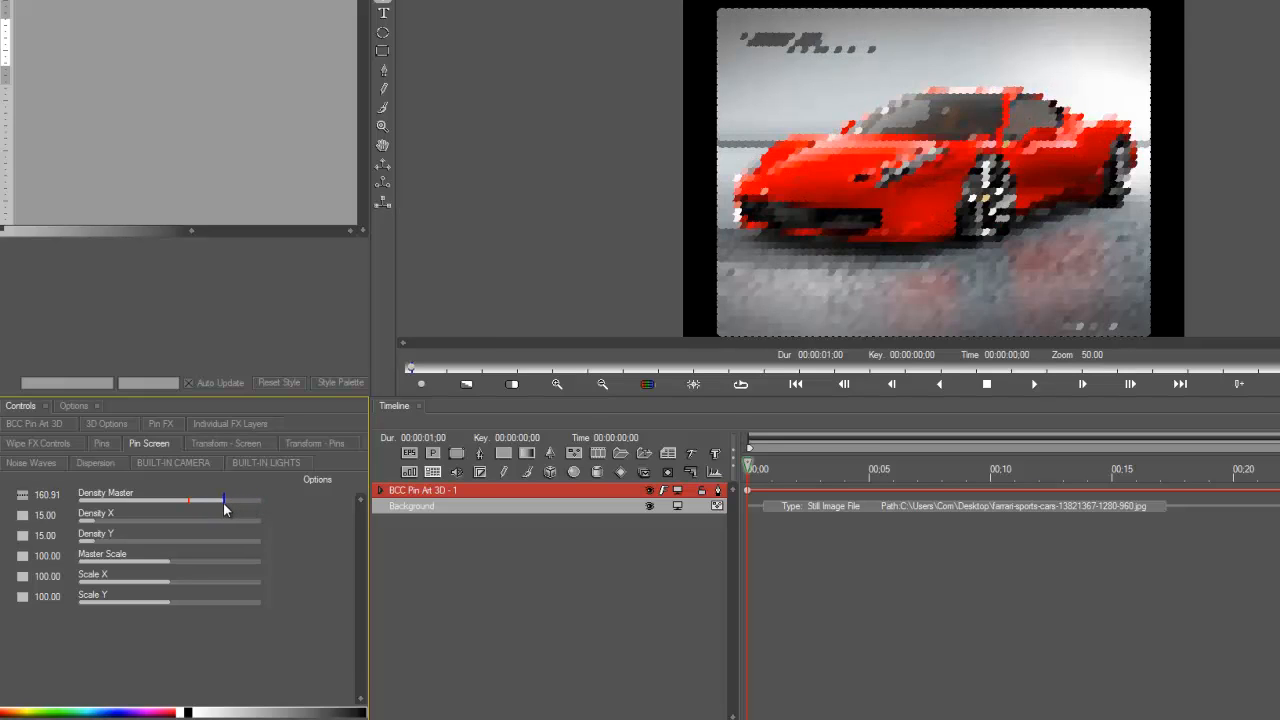
left_click_drag(222, 500, 232, 500)
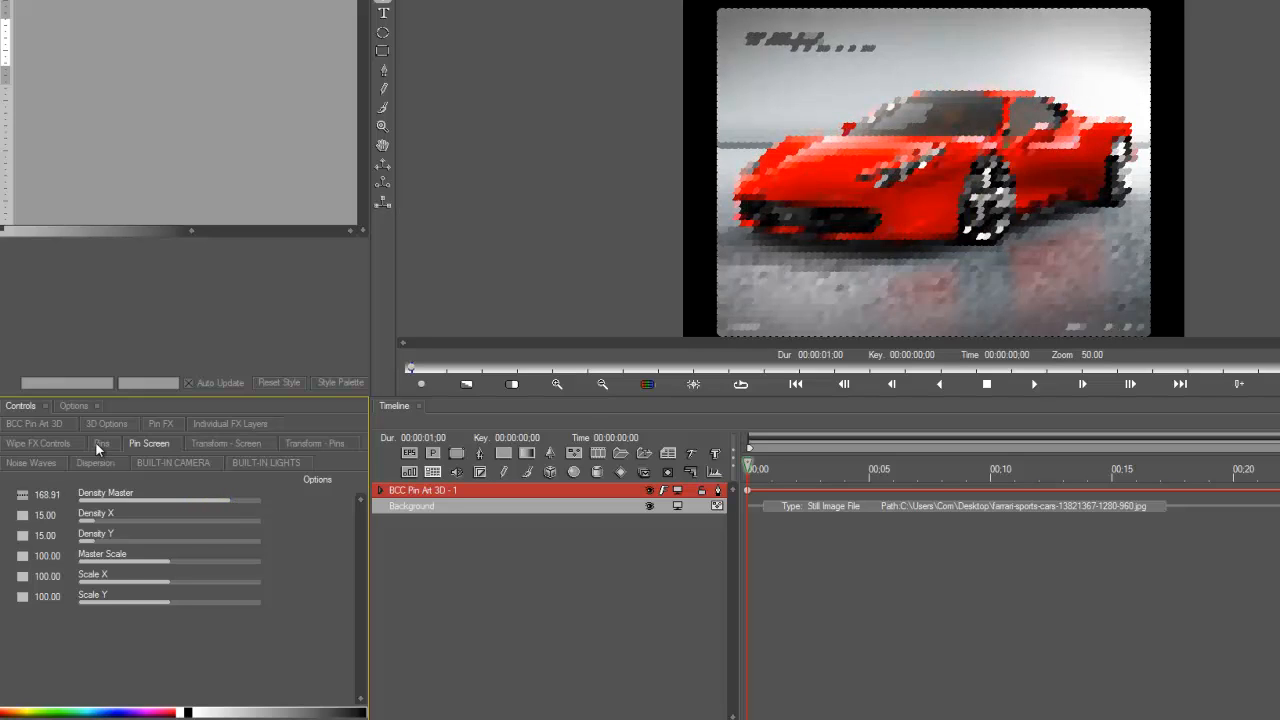
Shrink the 3D Disc pins to a Master Size of 49.11
left_click(101, 443)
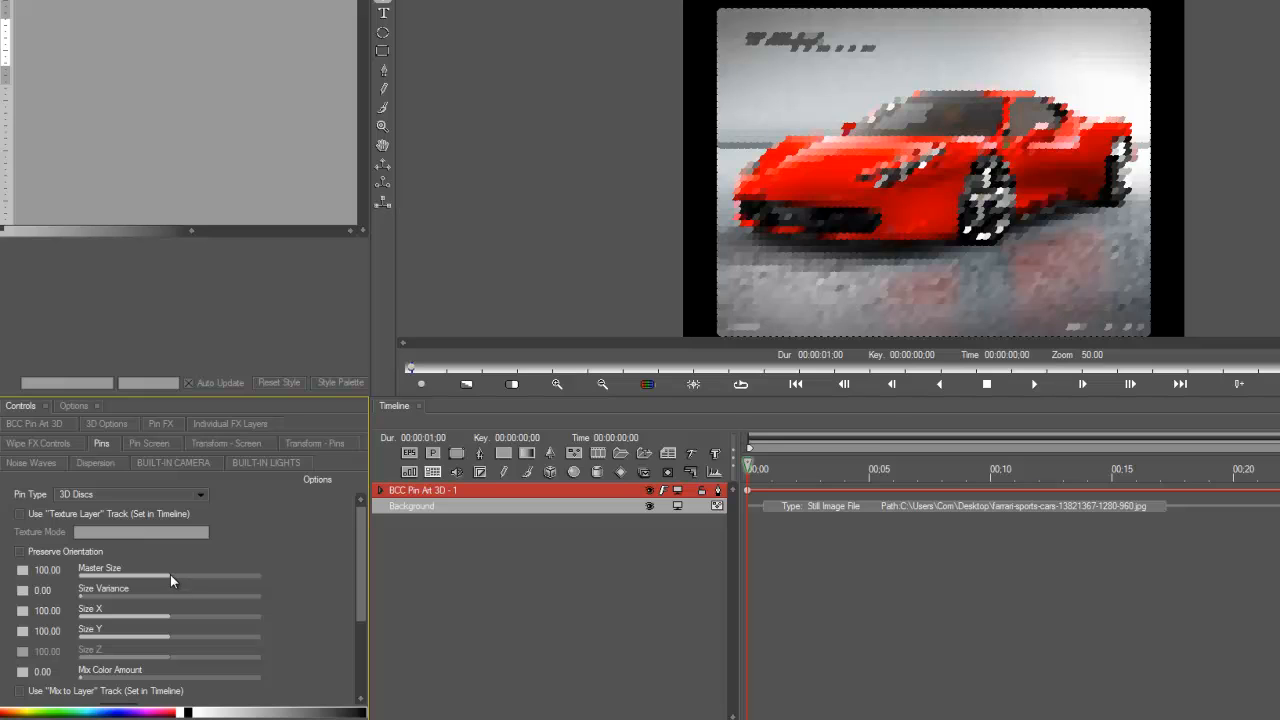
left_click_drag(170, 576, 182, 576)
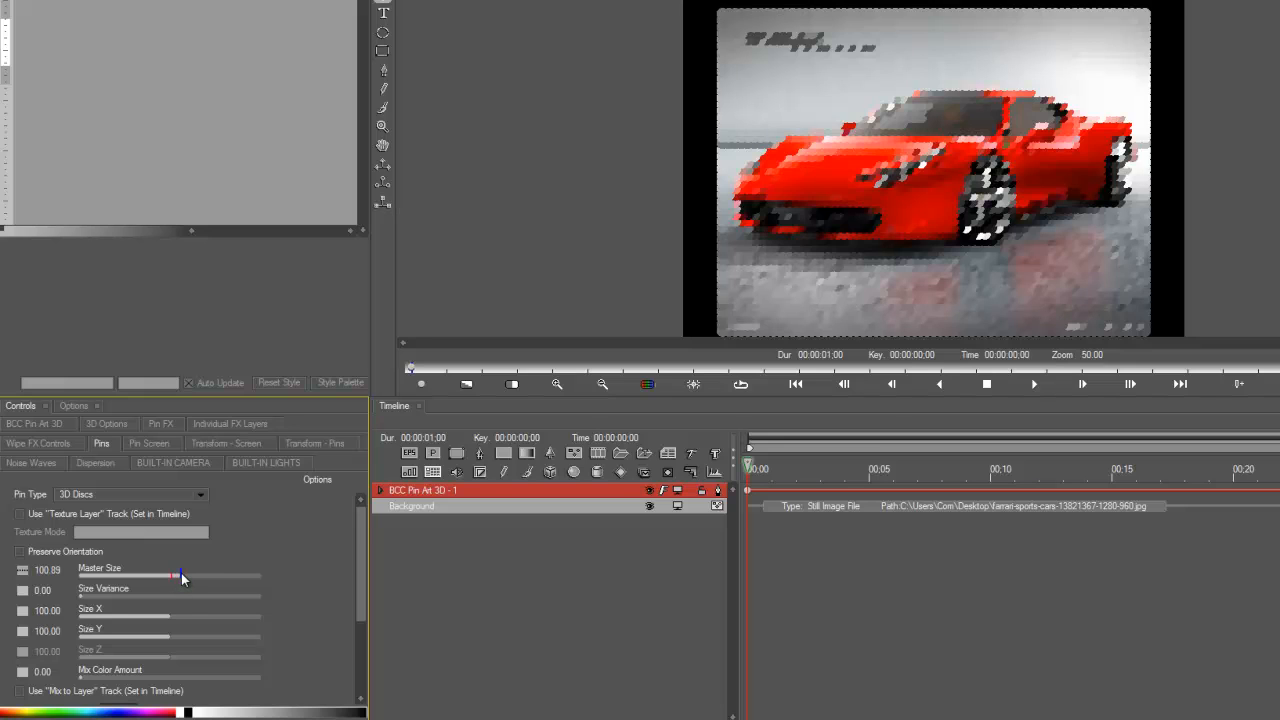
left_click_drag(180, 575, 167, 575)
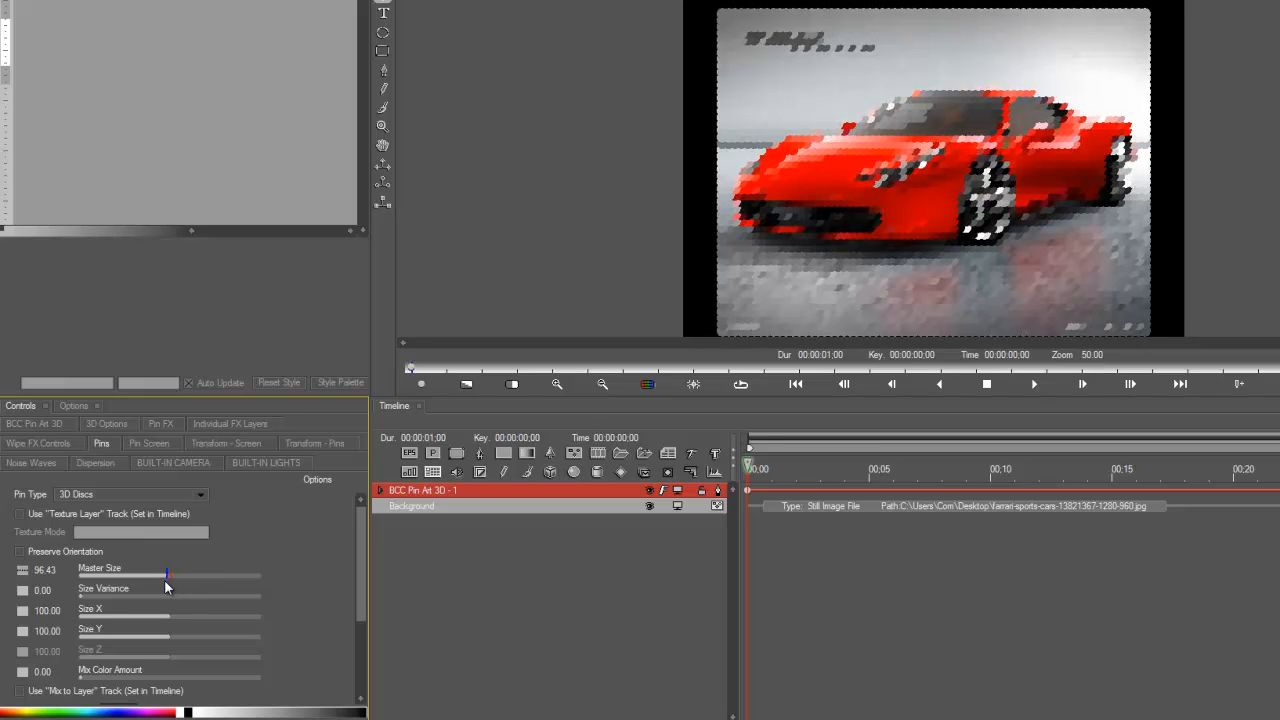
left_click_drag(168, 575, 135, 575)
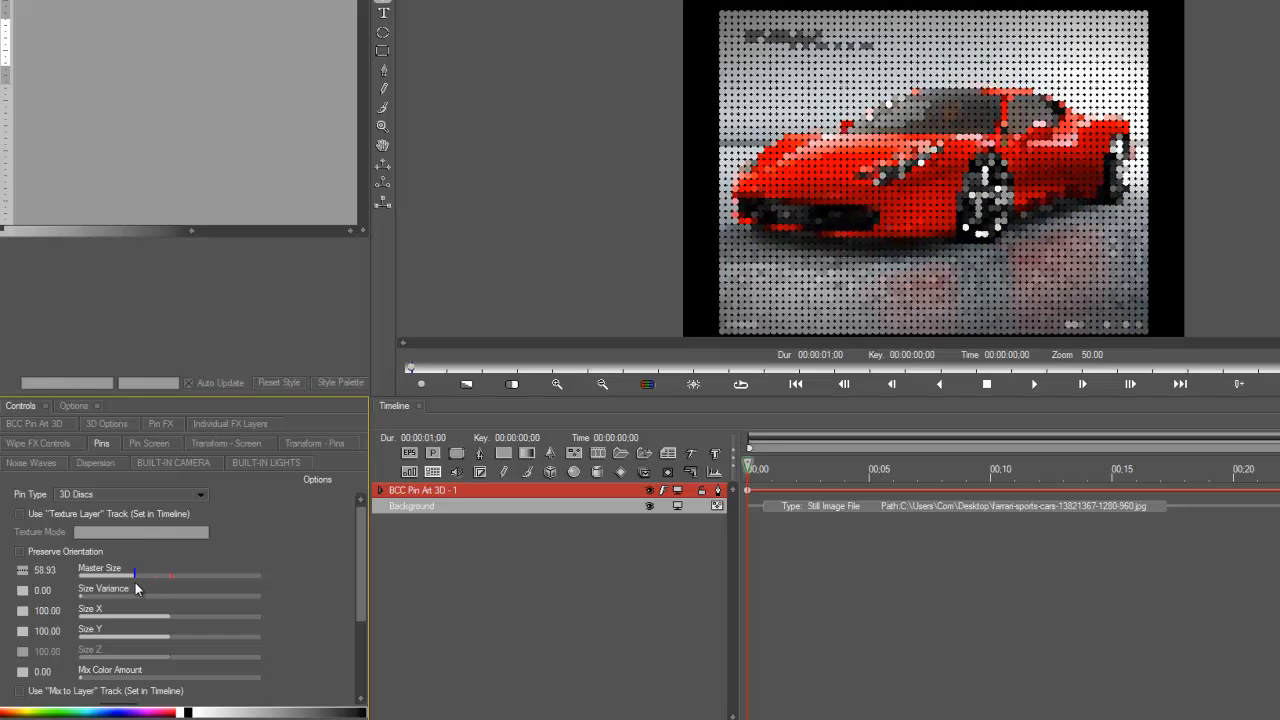
left_click_drag(135, 578, 128, 578)
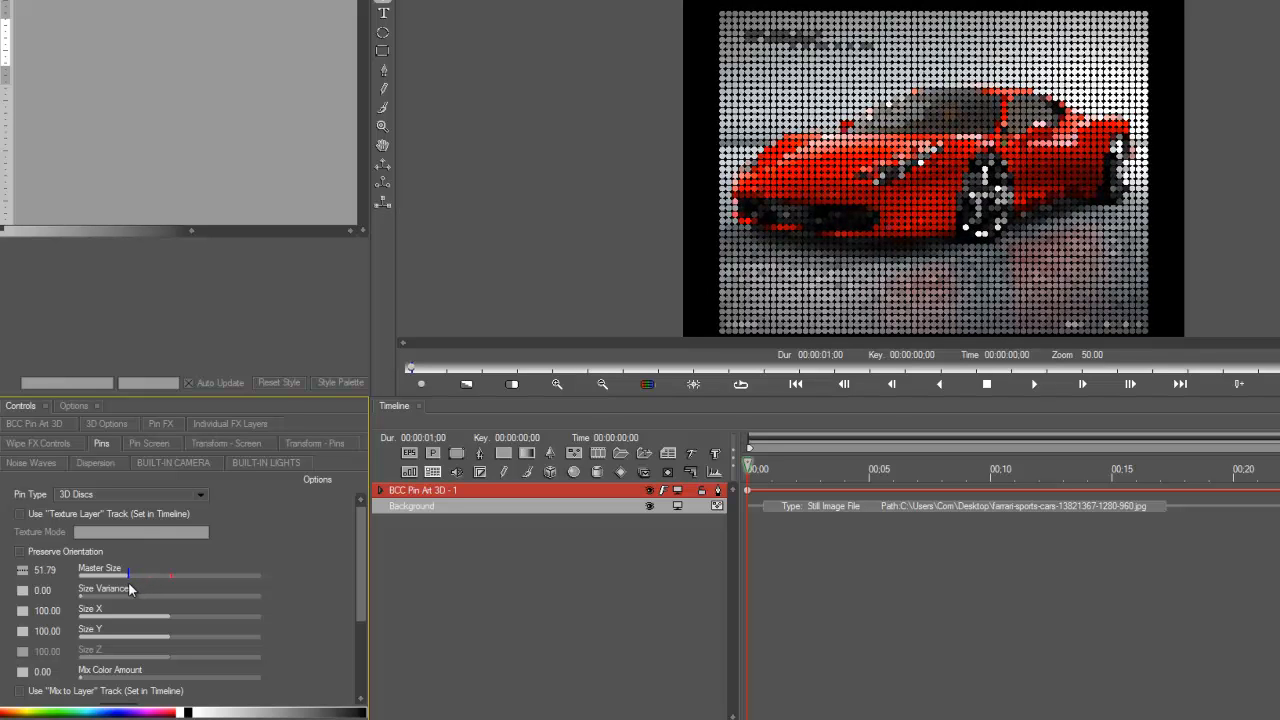
left_click_drag(130, 575, 122, 575)
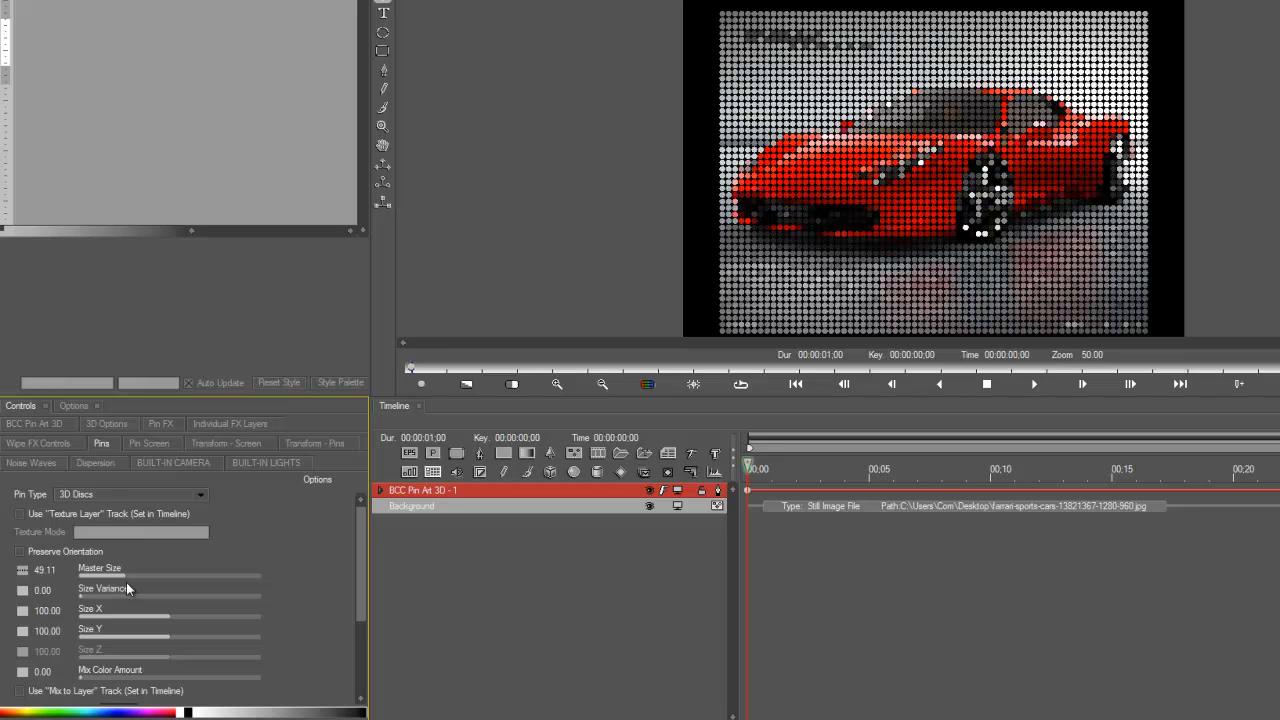
Narrow the built-in camera's Field Of View from 45 to about 33.27
left_click(173, 462)
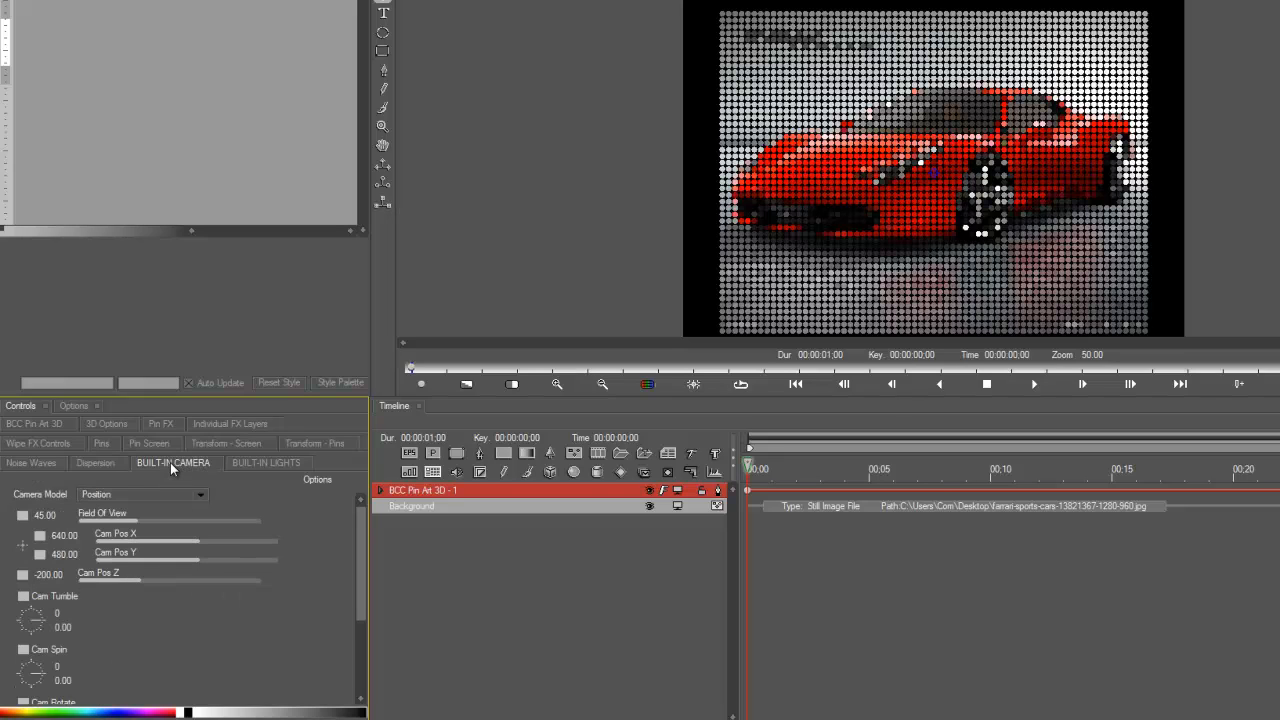
mouse_move(138, 528)
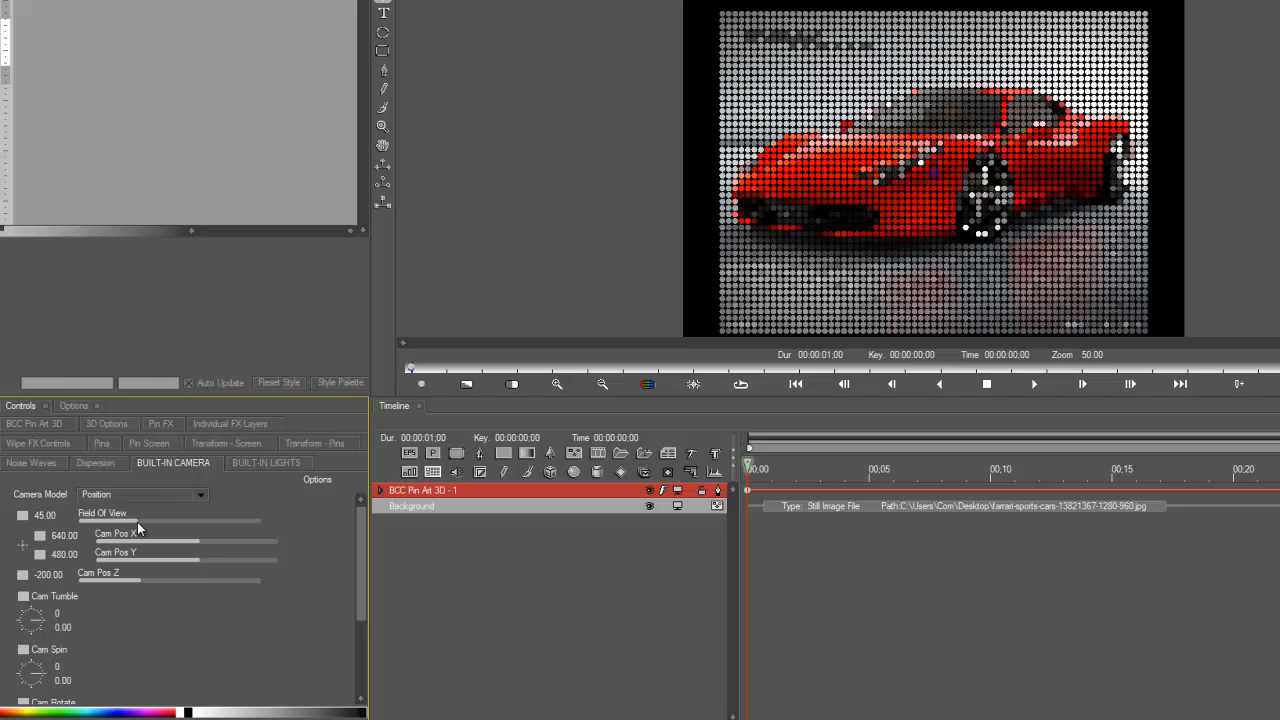
left_click_drag(135, 520, 128, 520)
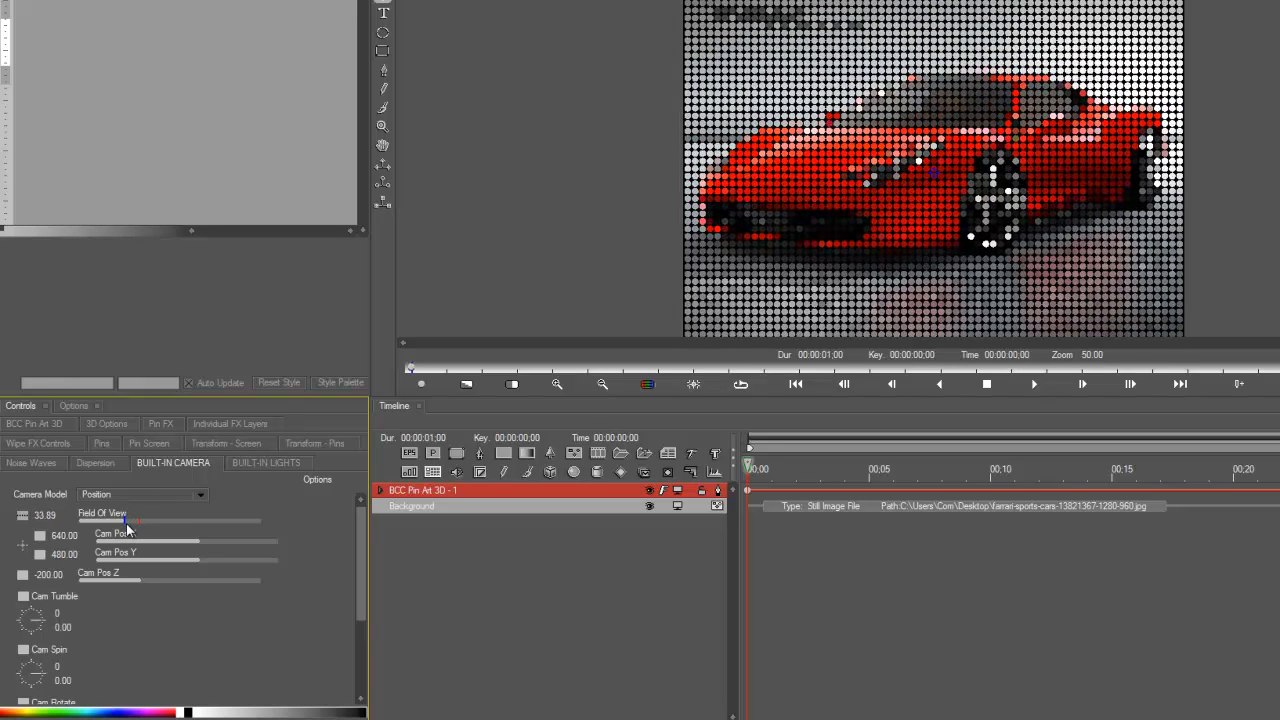
left_click_drag(130, 520, 120, 520)
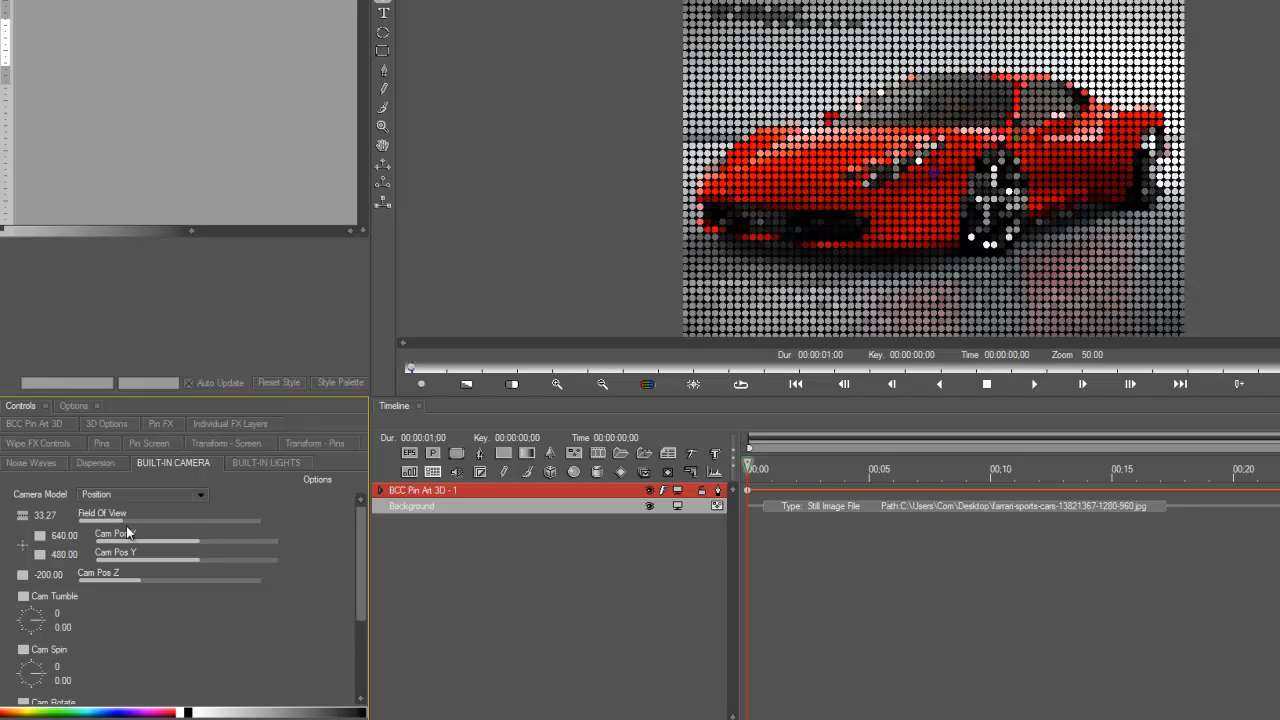
mouse_move(528, 338)
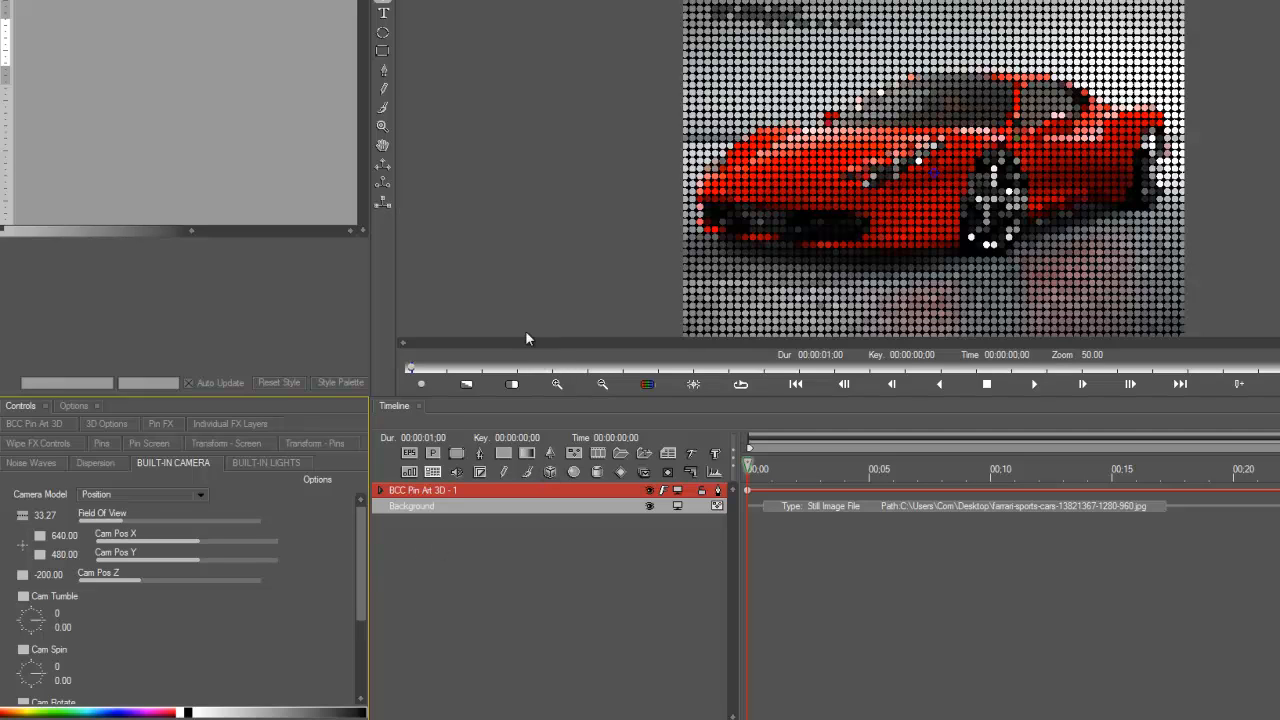
mouse_move(789, 227)
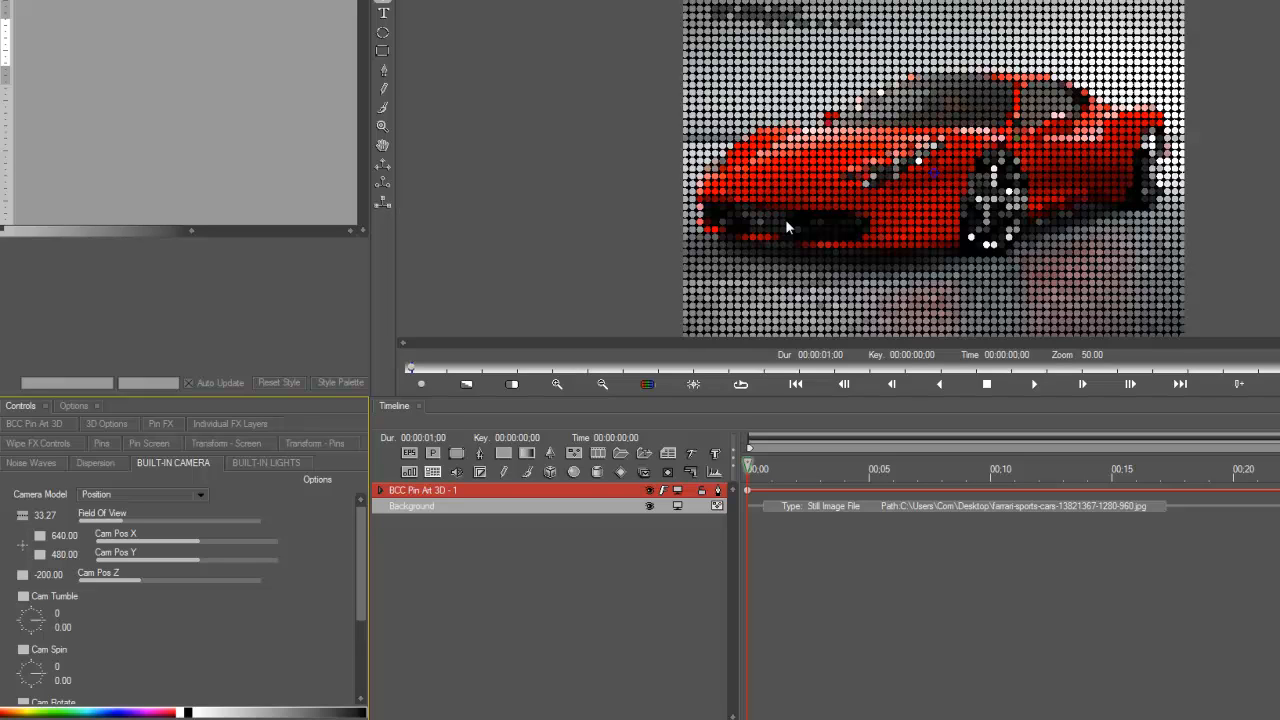
mouse_move(766, 255)
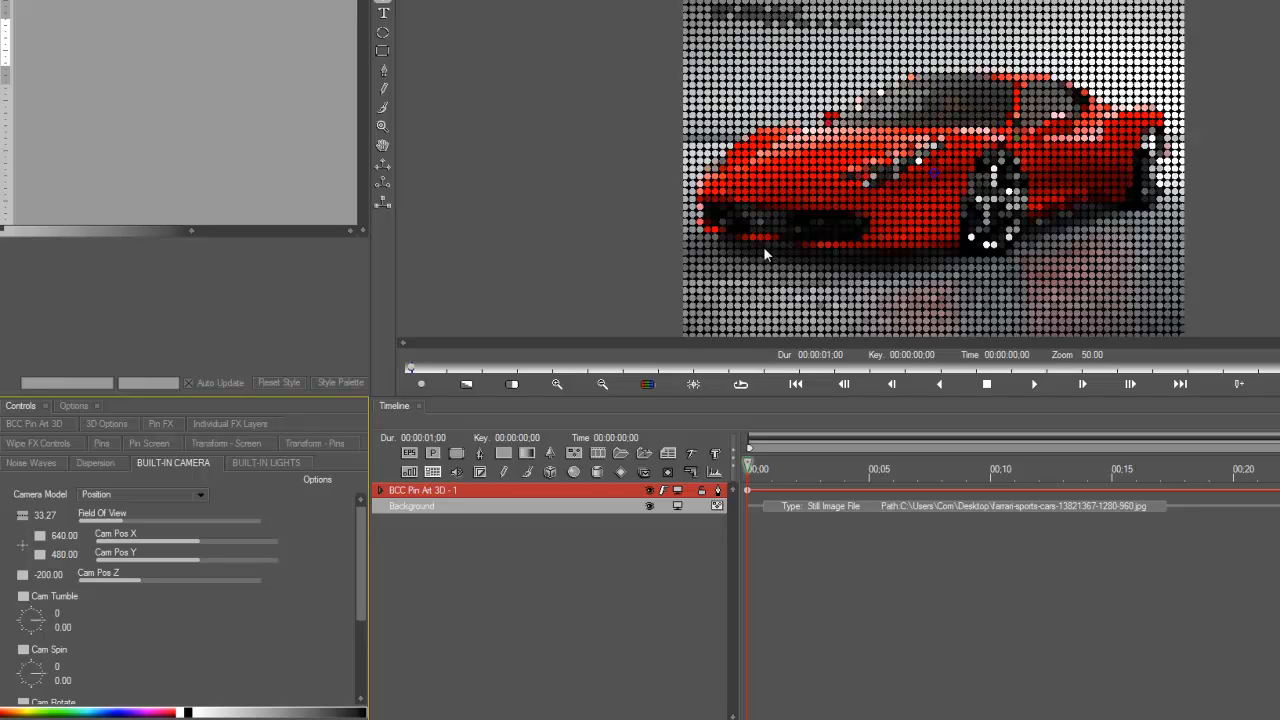
mouse_move(556, 384)
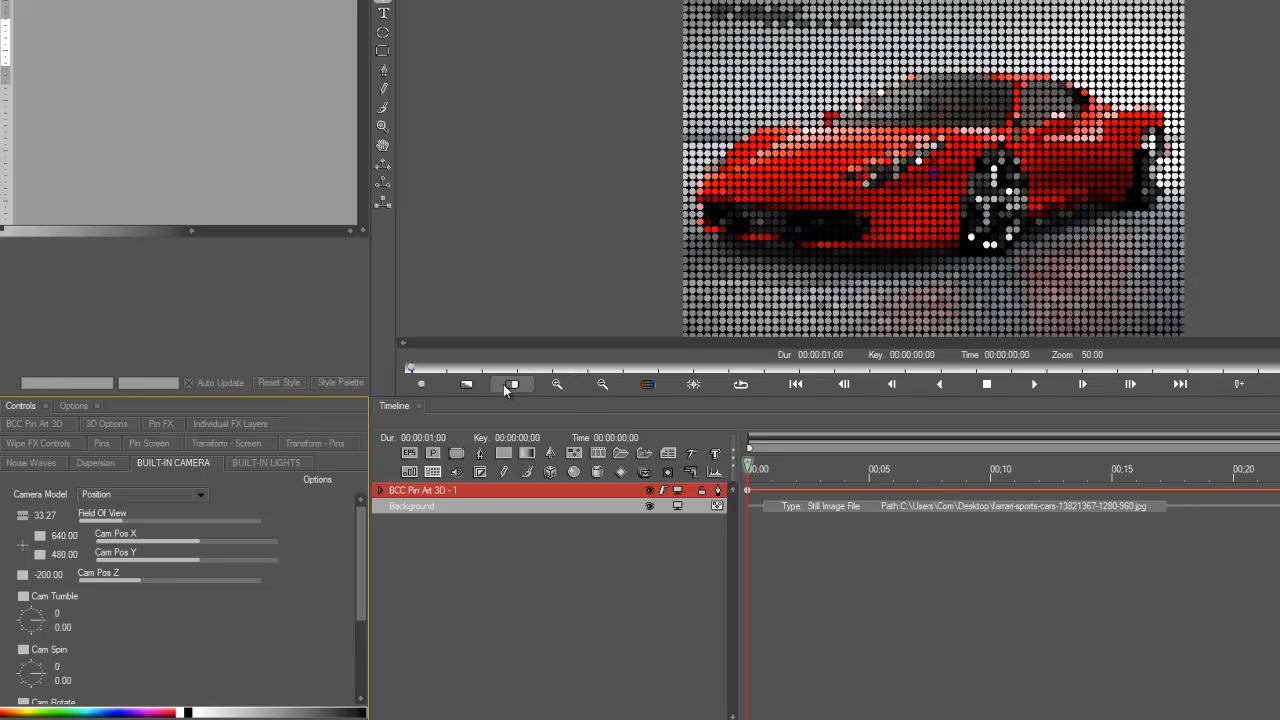
mouse_move(547, 372)
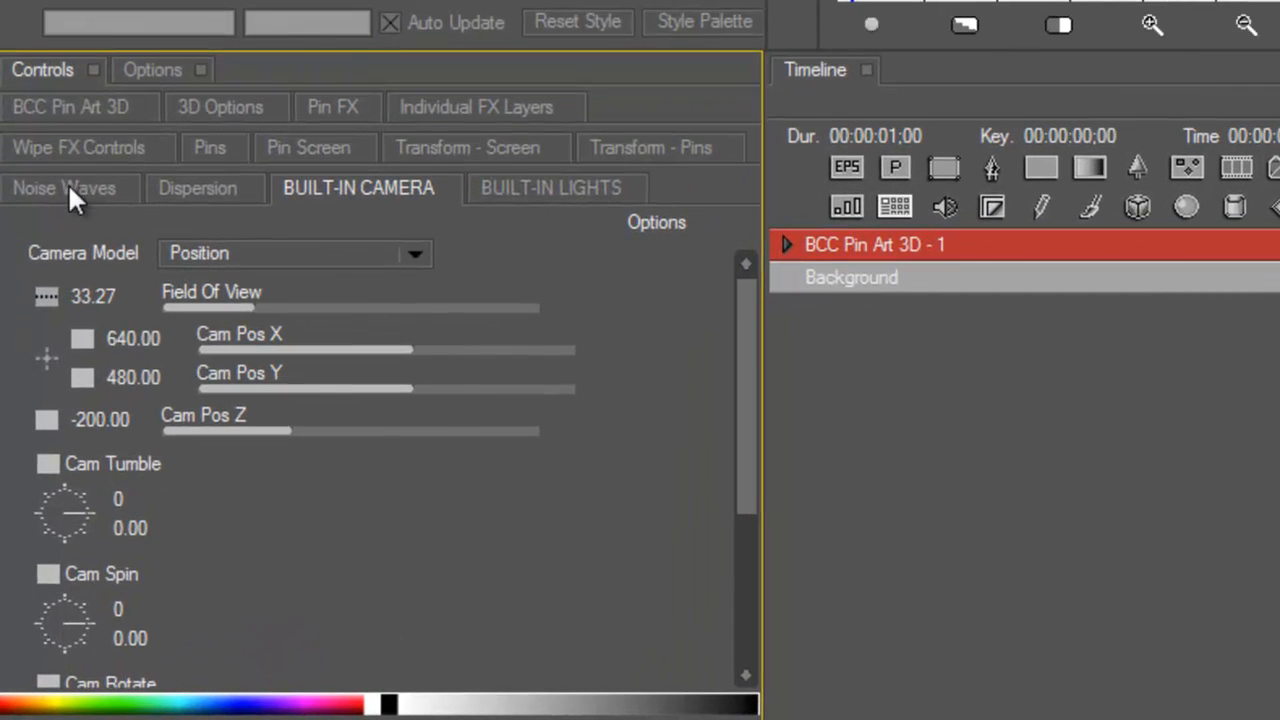
Change the Pin Type from 3D Discs to 3D Spheres
left_click(64, 188)
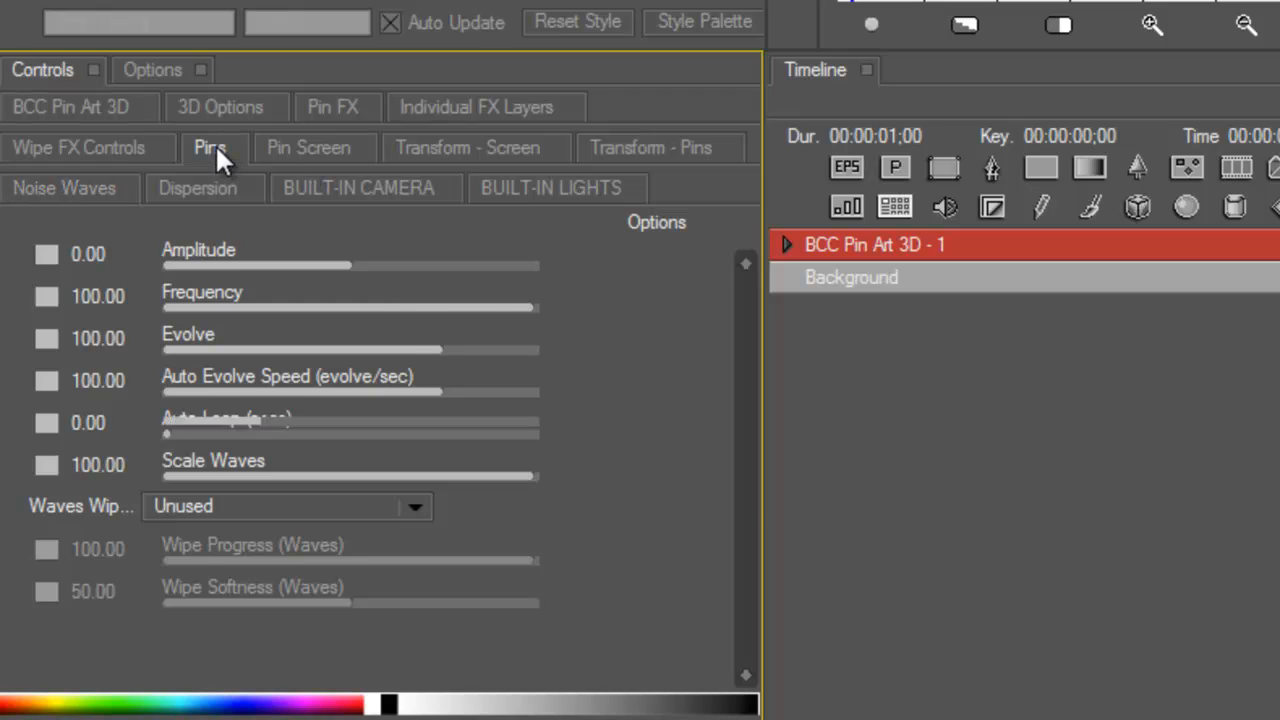
left_click(210, 147)
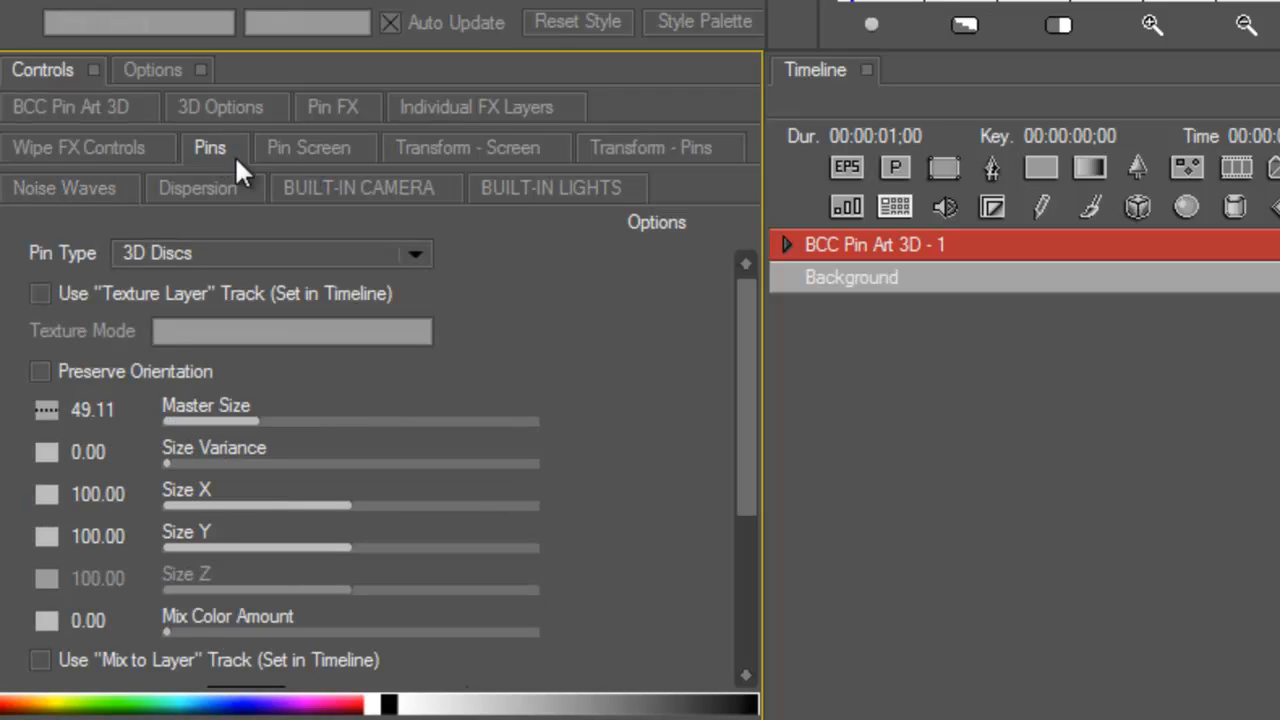
mouse_move(145, 285)
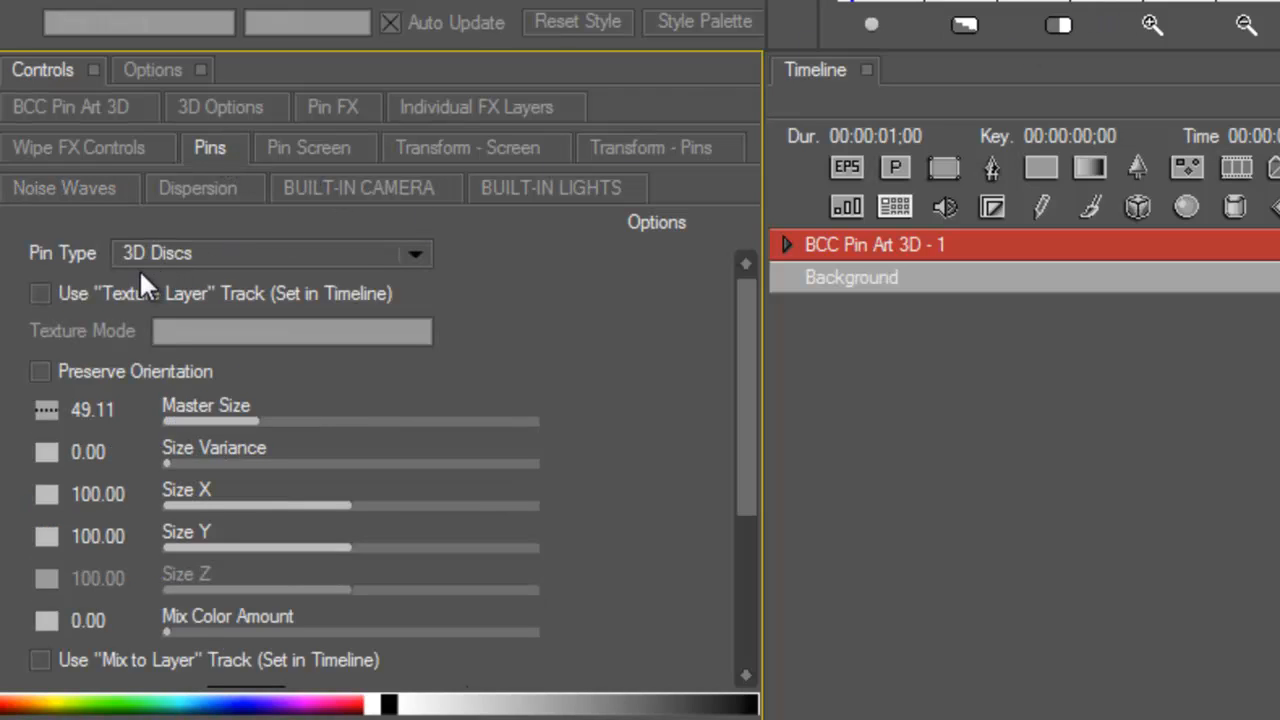
left_click(413, 253)
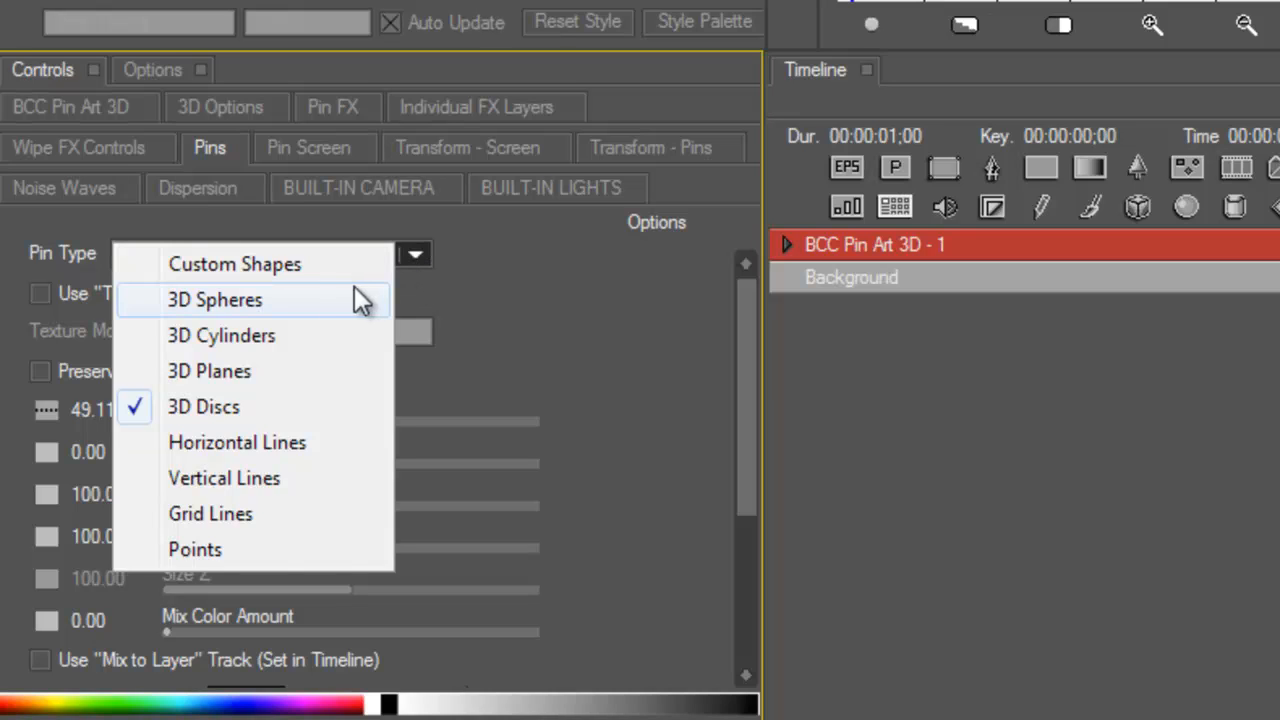
left_click(214, 299)
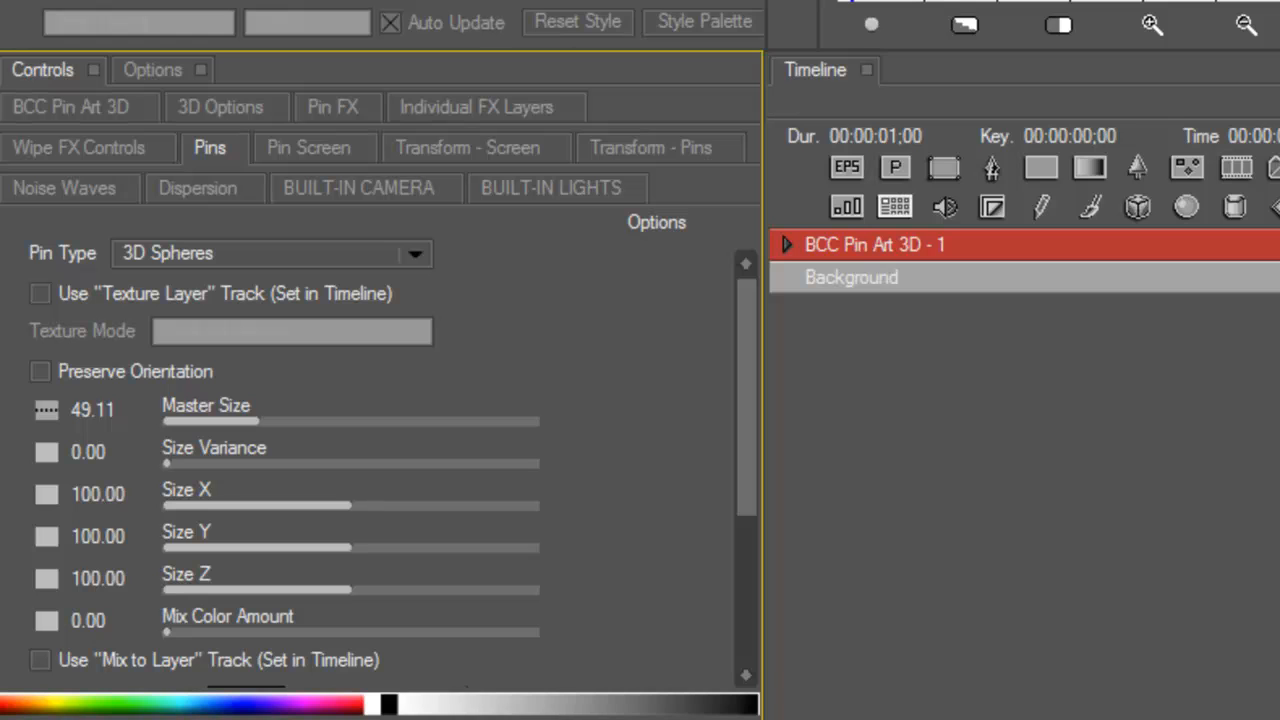
mouse_move(88, 205)
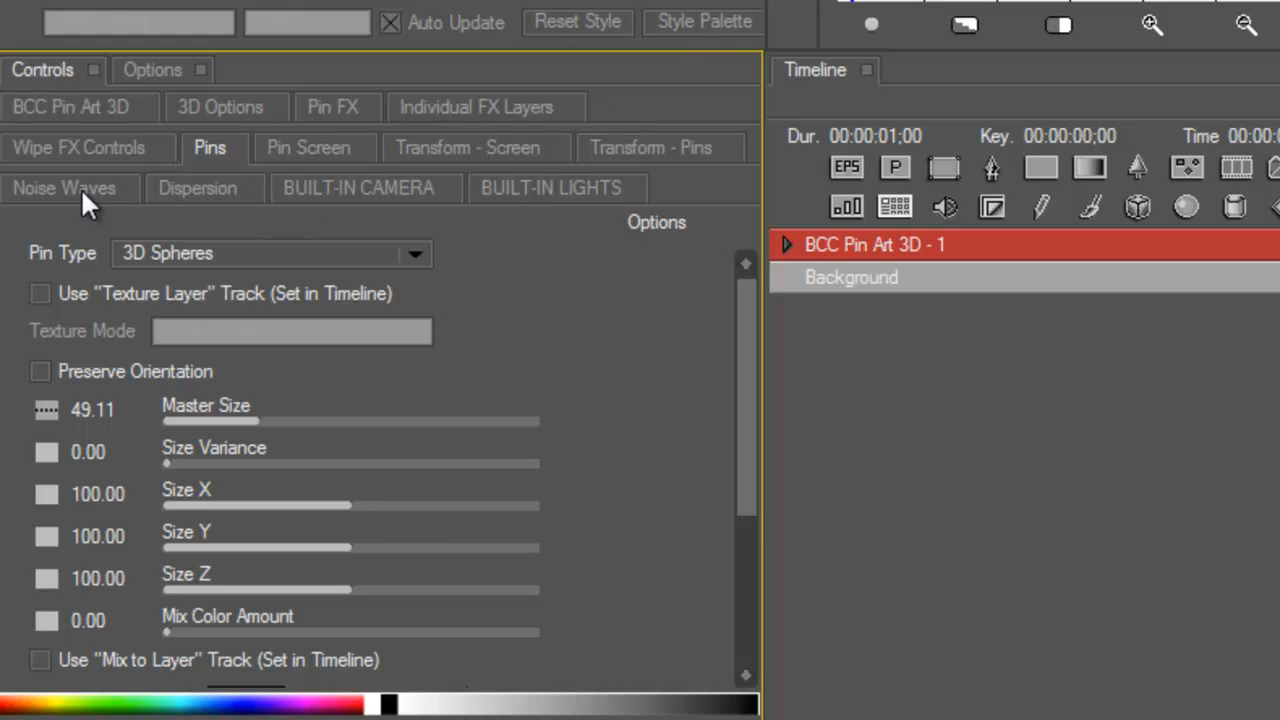
Set the Noise Waves amplitude to about 22.32, rippling the sphere grid
left_click(64, 188)
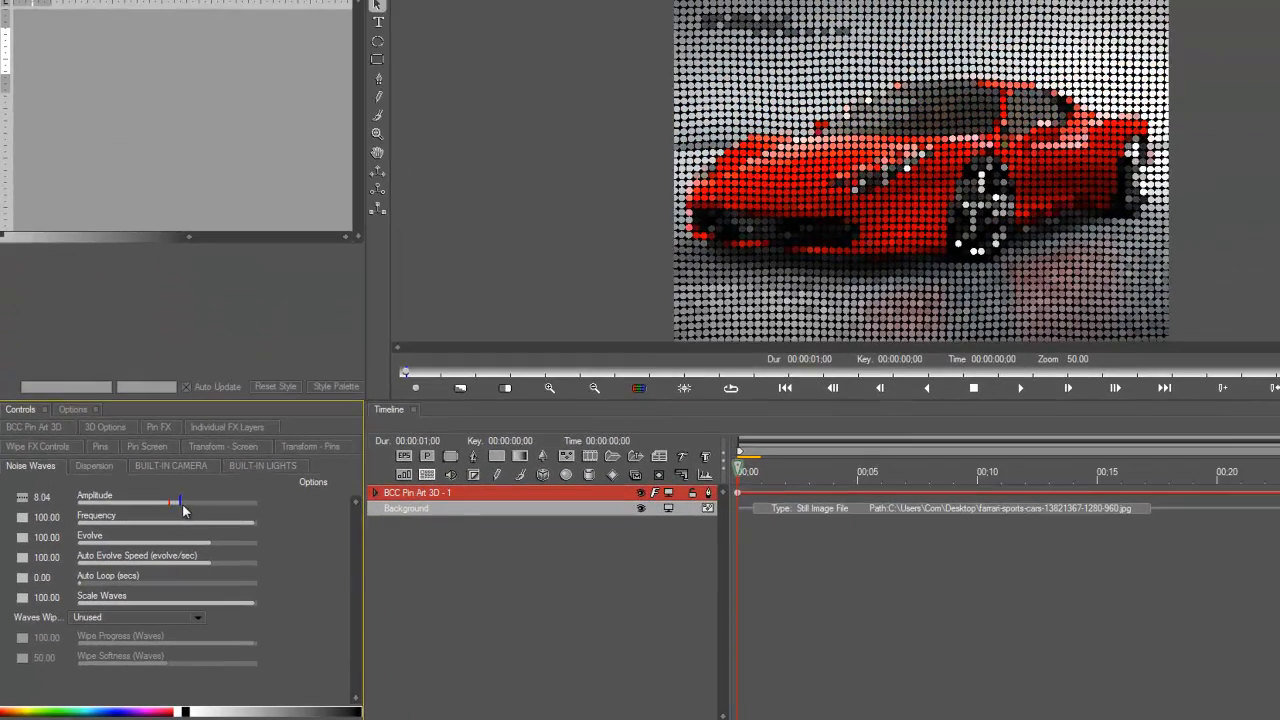
left_click_drag(178, 502, 203, 502)
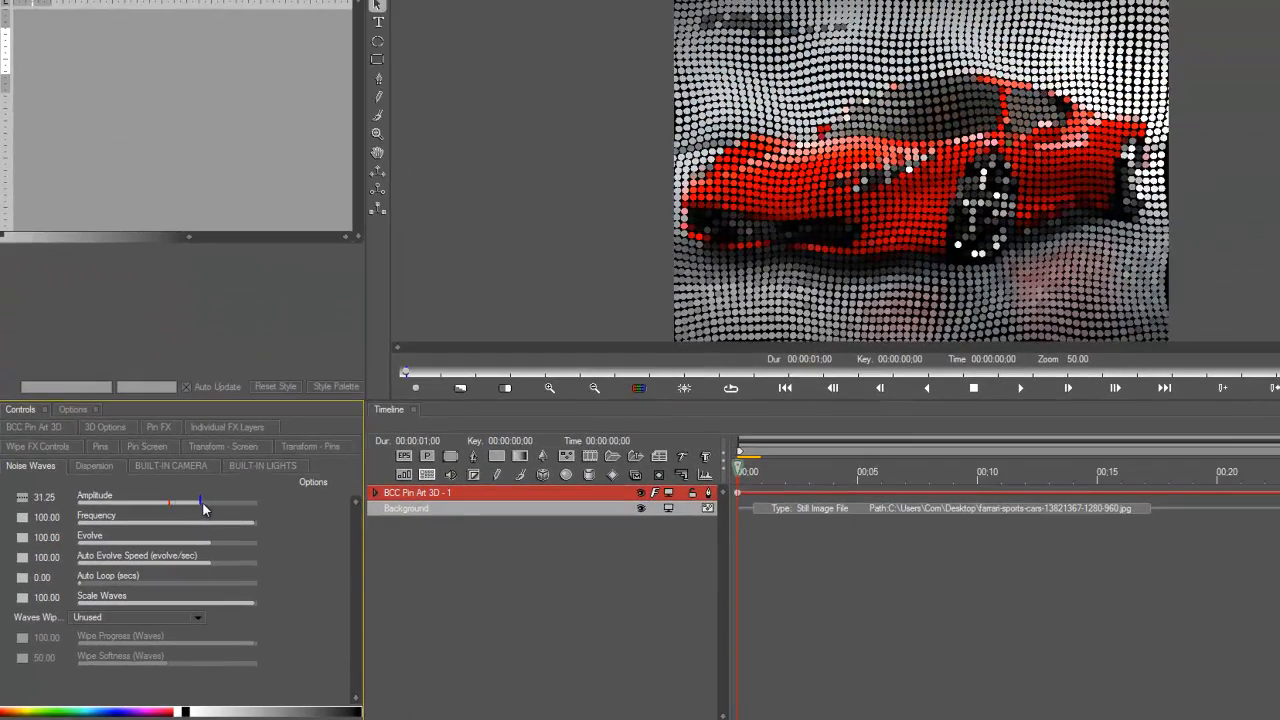
left_click_drag(170, 502, 217, 502)
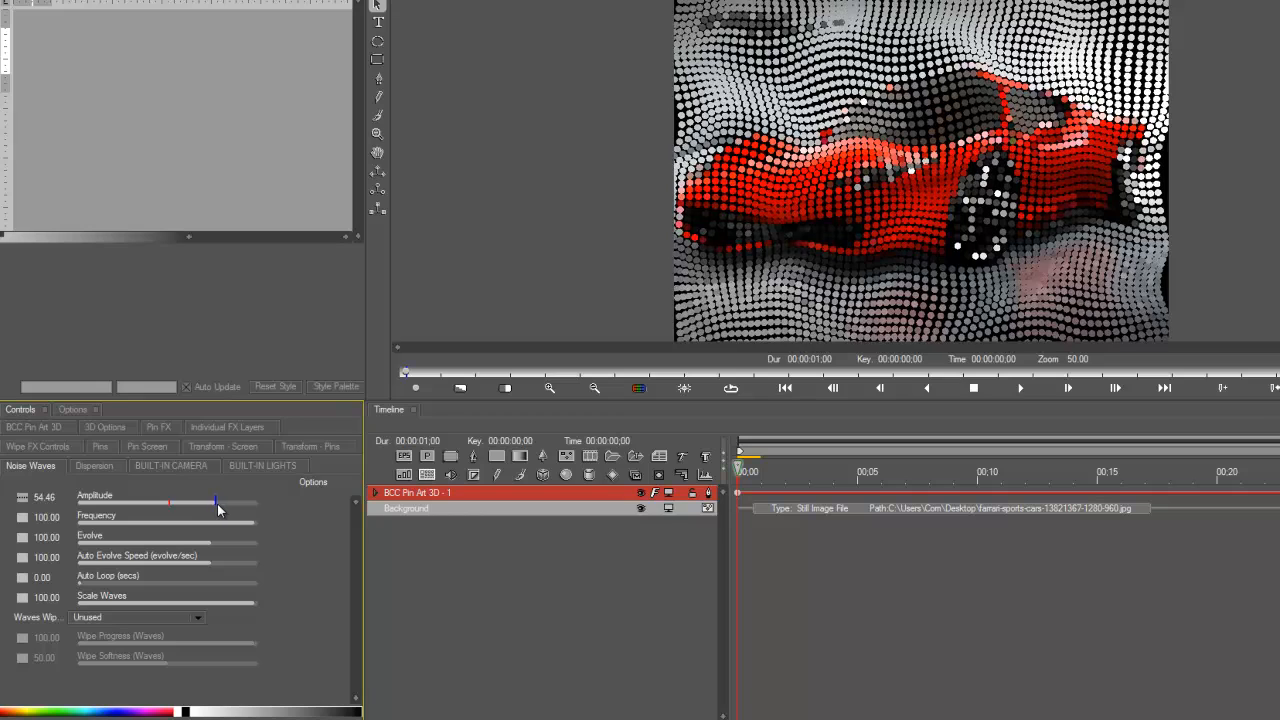
left_click_drag(218, 501, 200, 501)
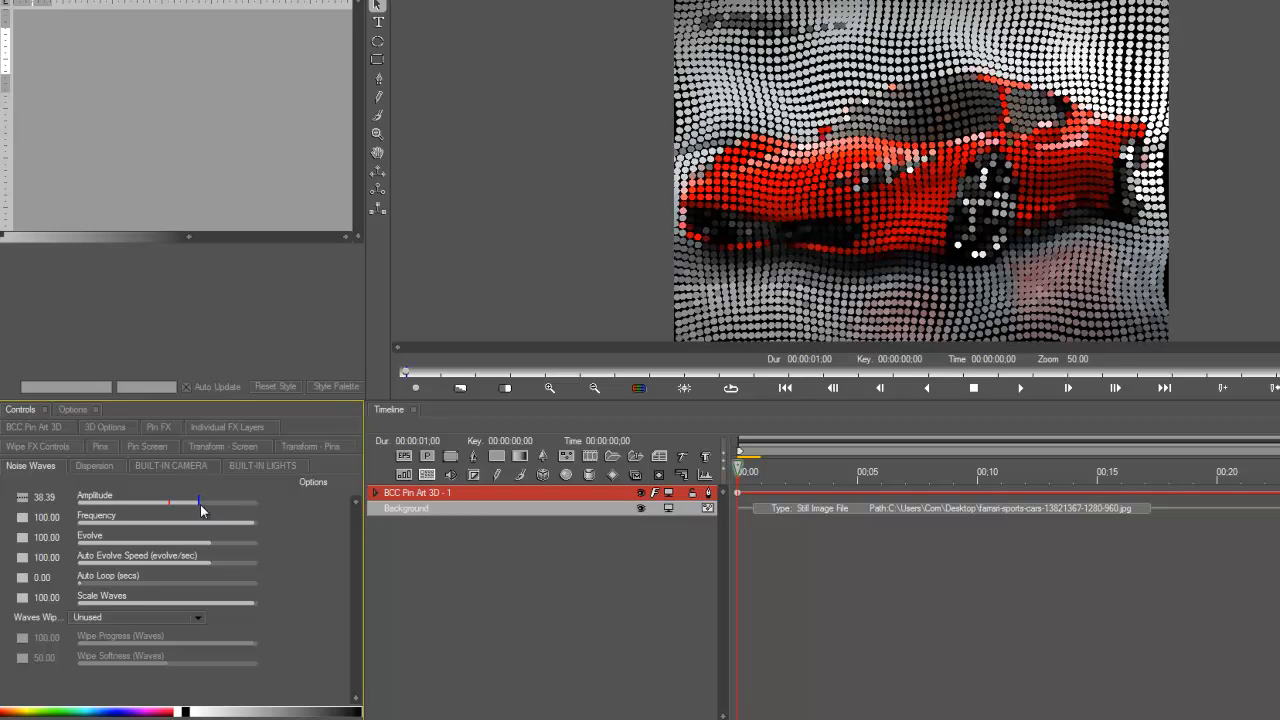
left_click_drag(200, 502, 187, 502)
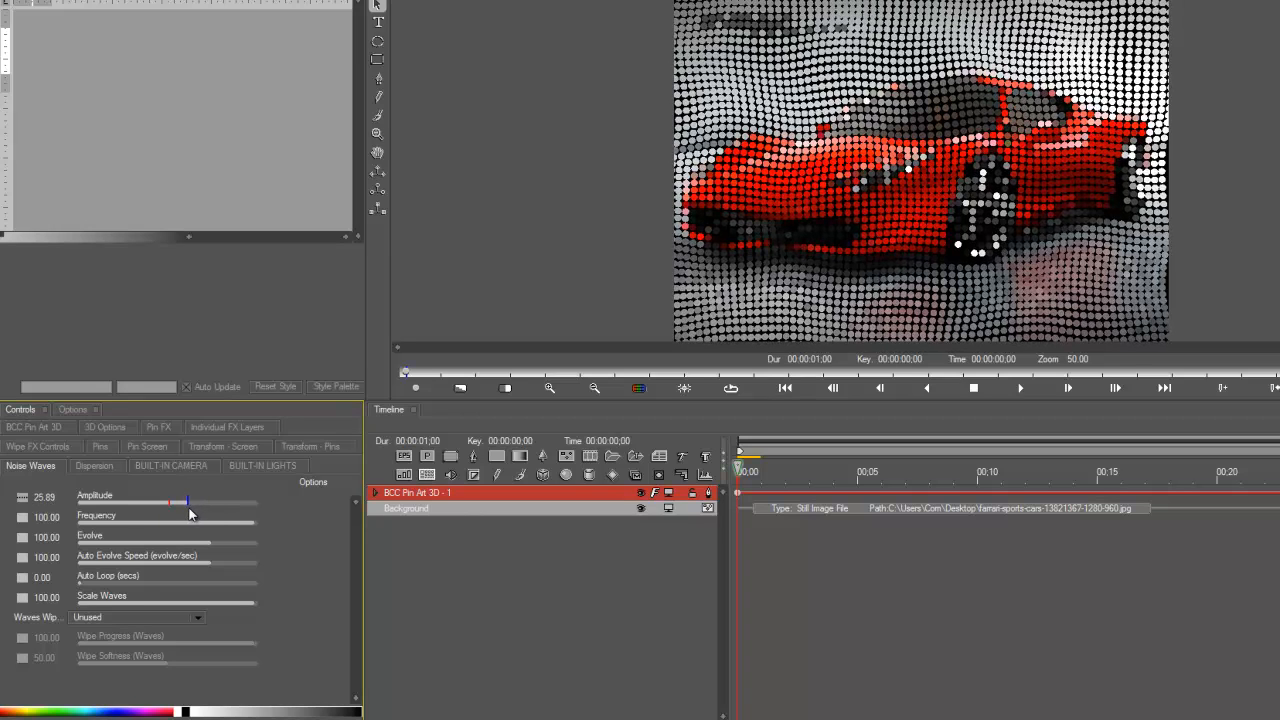
left_click_drag(170, 503, 150, 503)
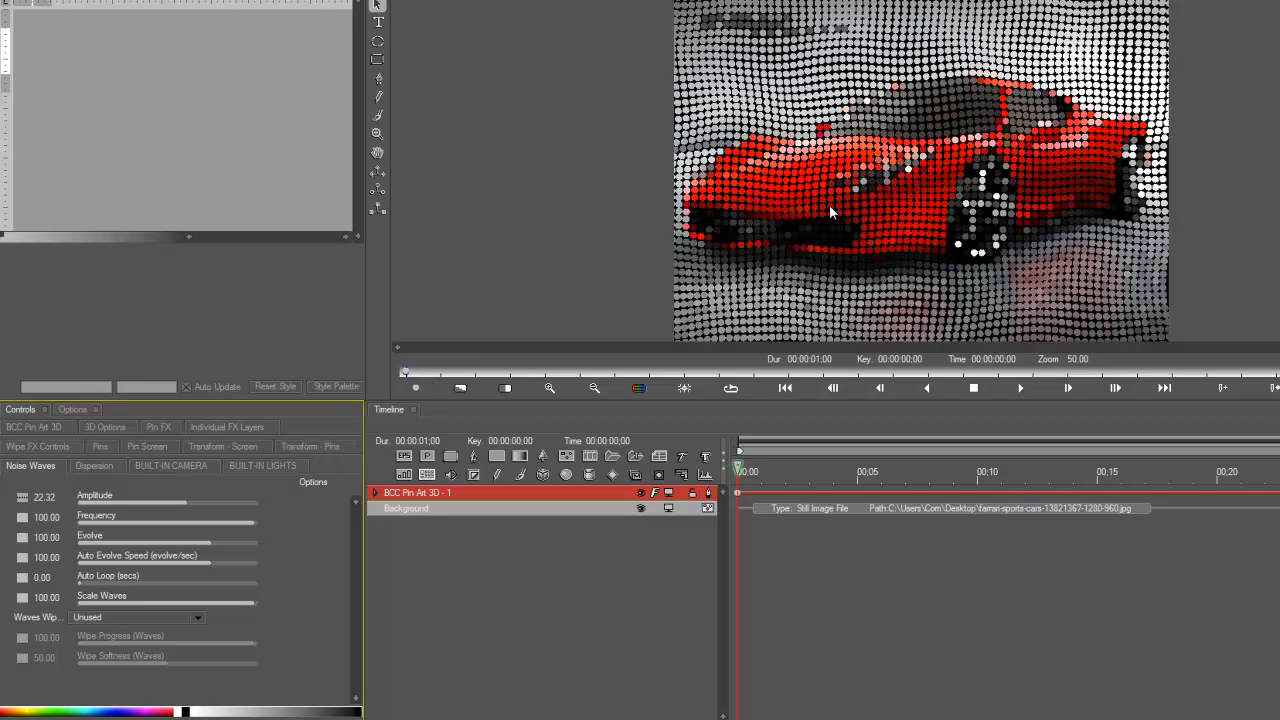
mouse_move(905, 205)
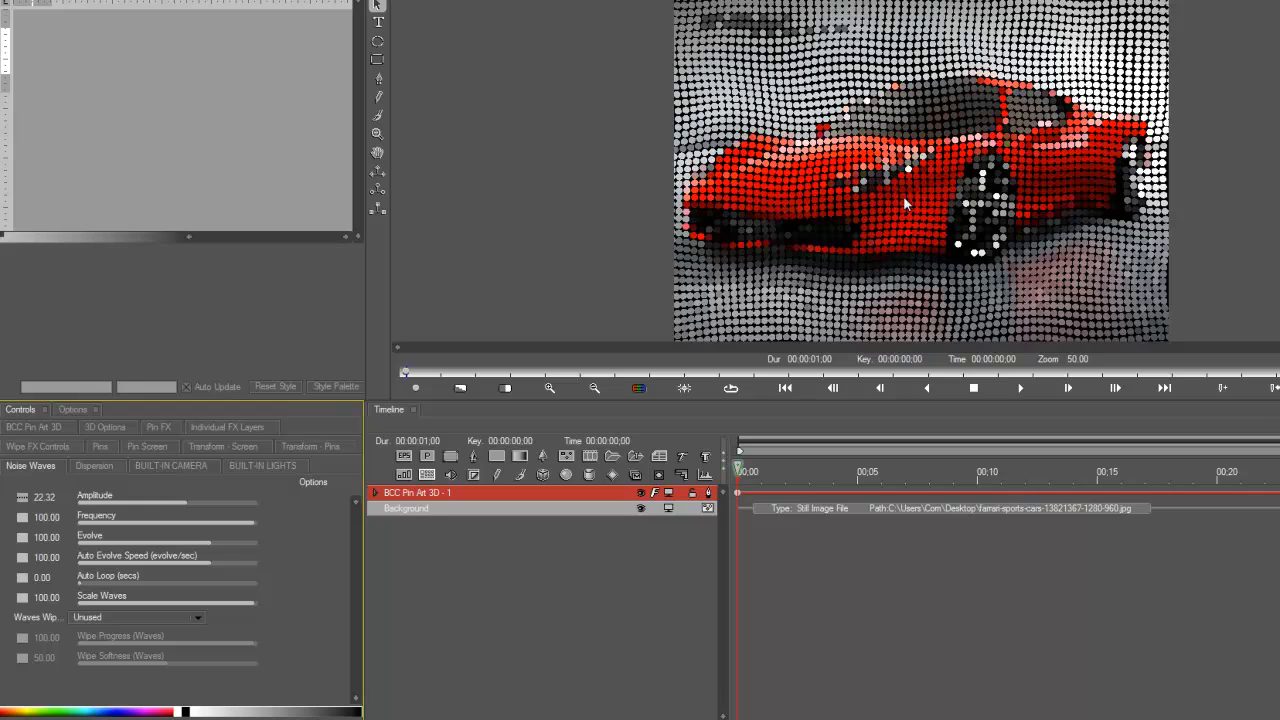
mouse_move(882, 266)
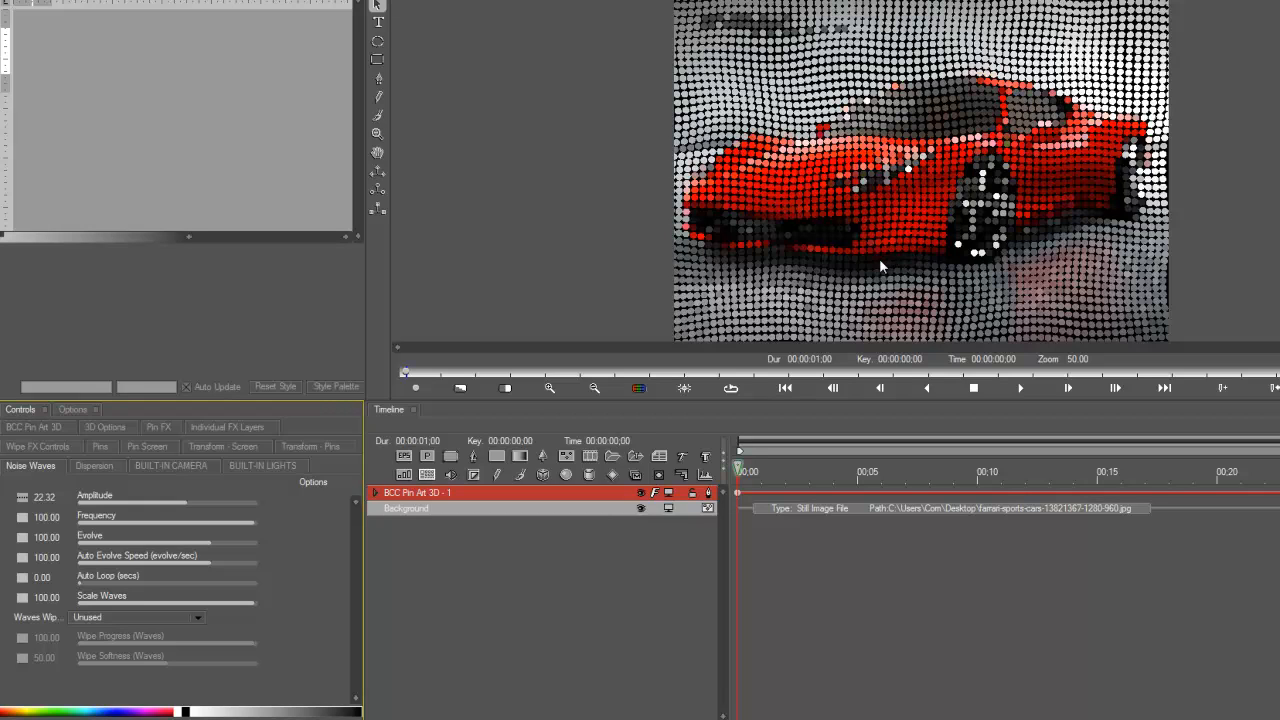
mouse_move(937, 163)
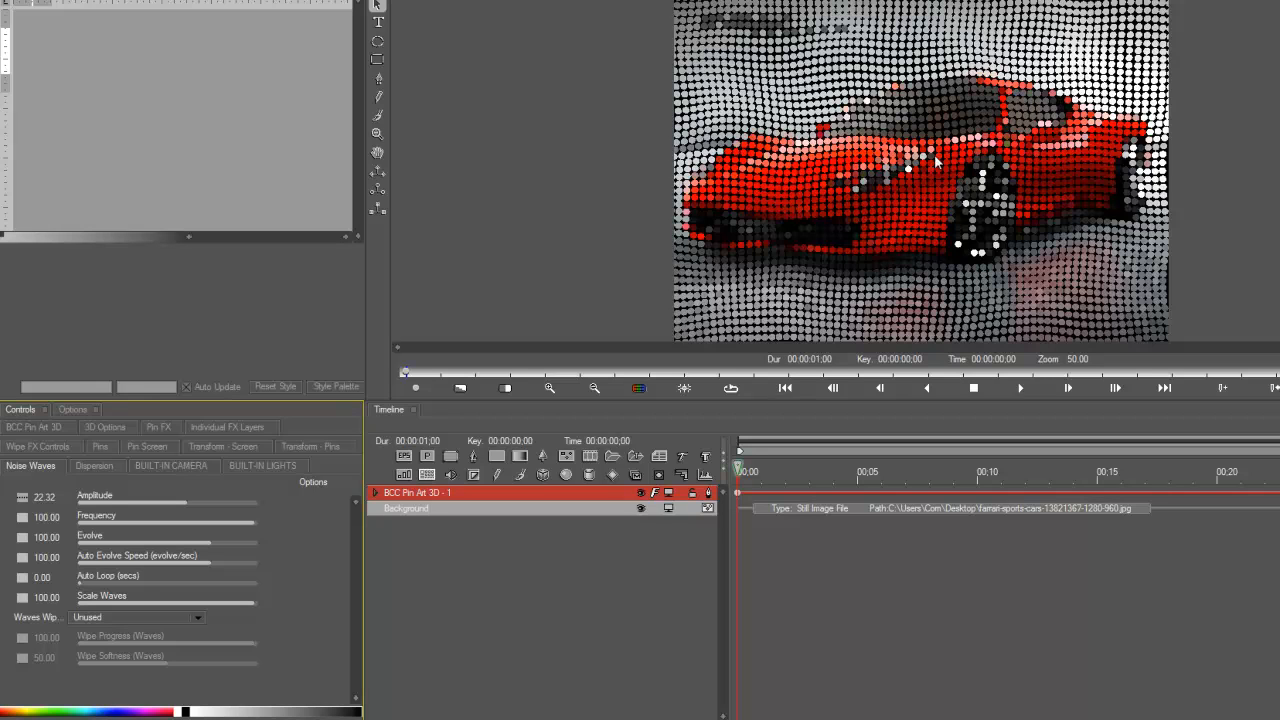
mouse_move(254, 531)
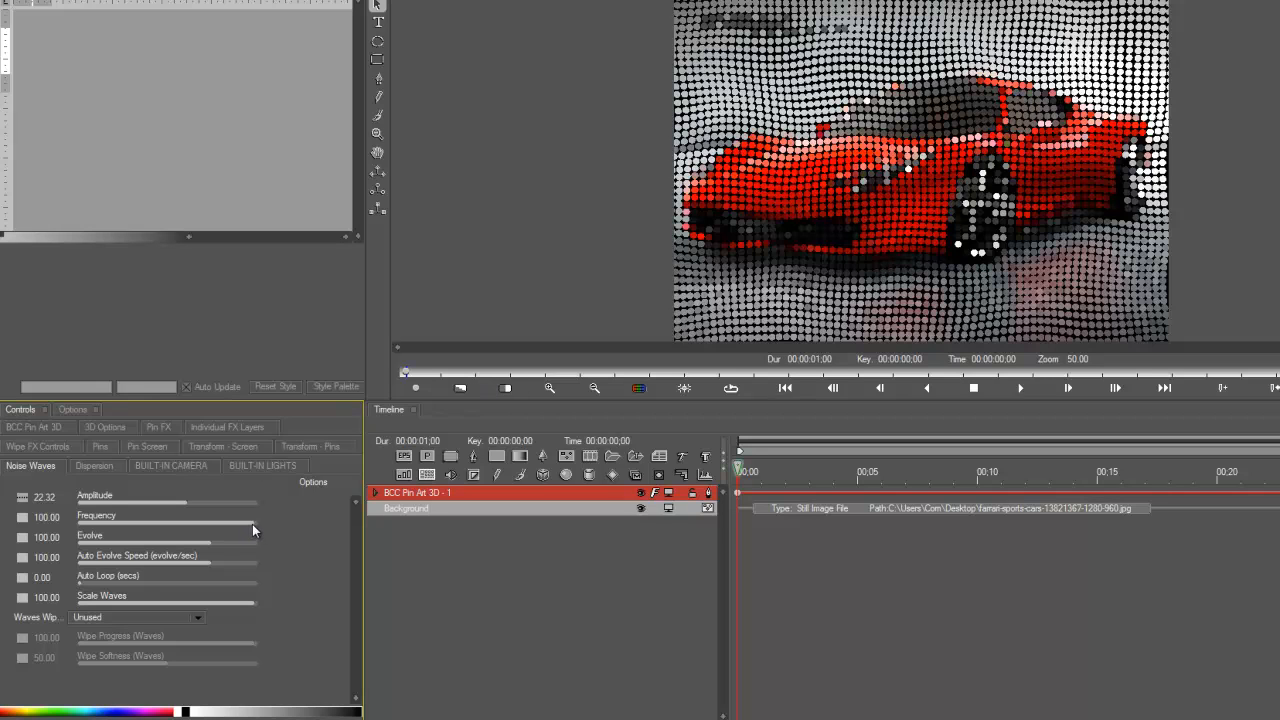
Lower the noise-wave Frequency to 81.70 to broaden the ripples
left_click_drag(255, 521, 230, 521)
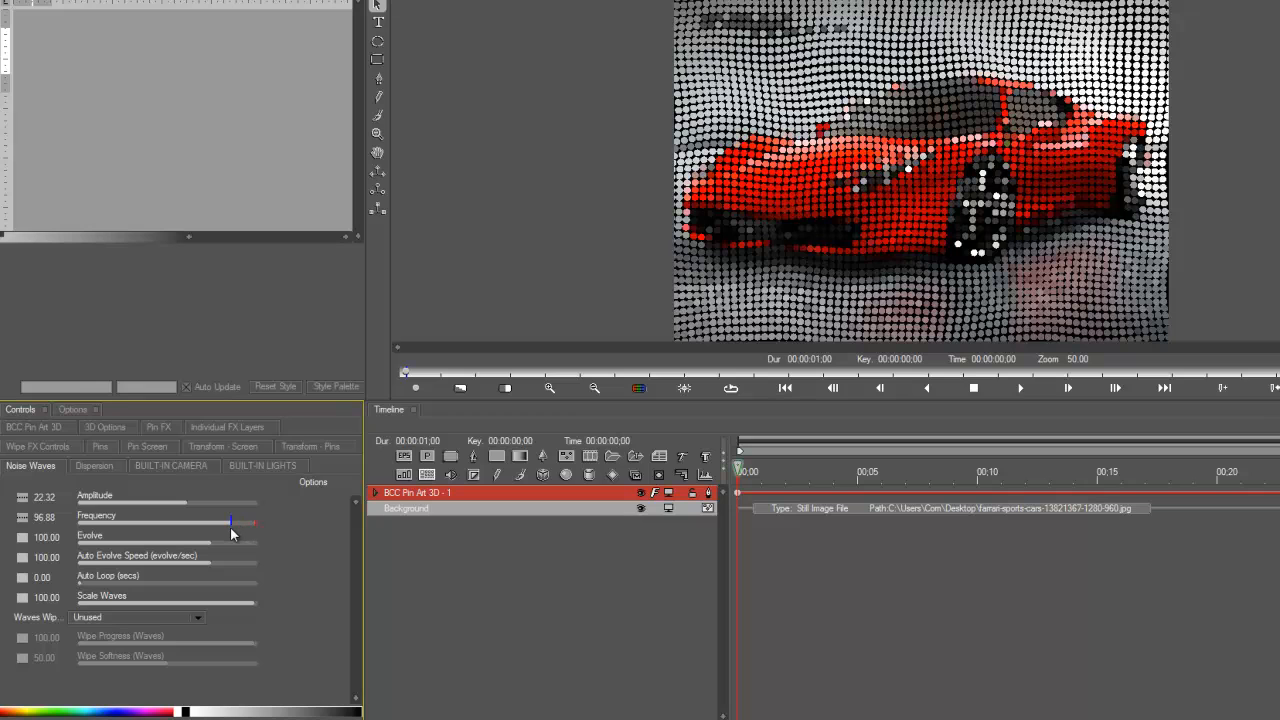
left_click_drag(230, 521, 213, 521)
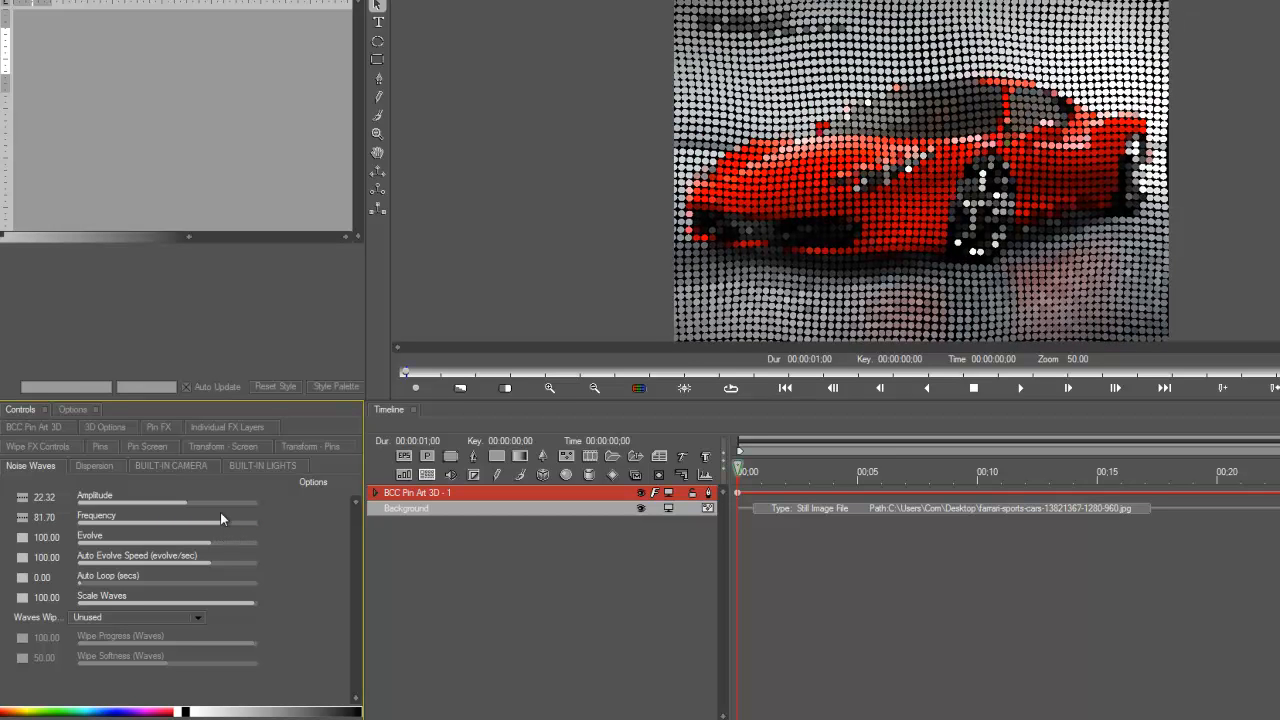
mouse_move(112, 568)
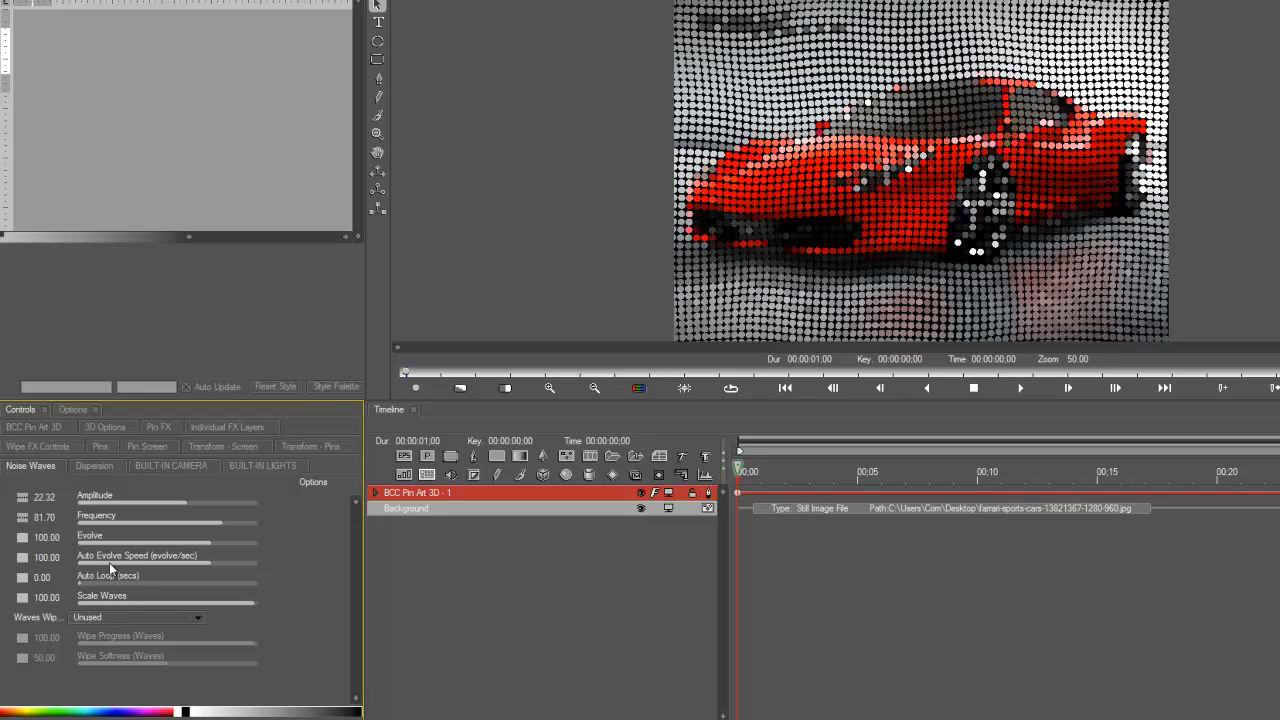
mouse_move(84, 588)
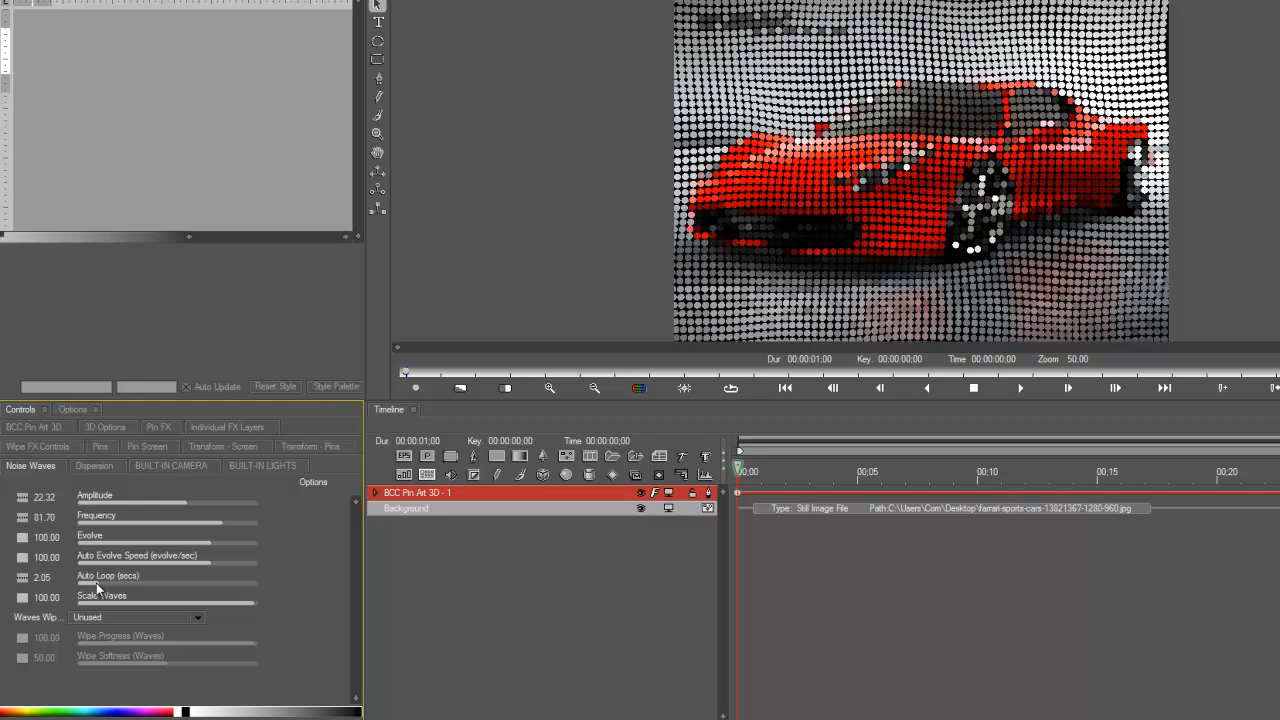
mouse_move(284, 693)
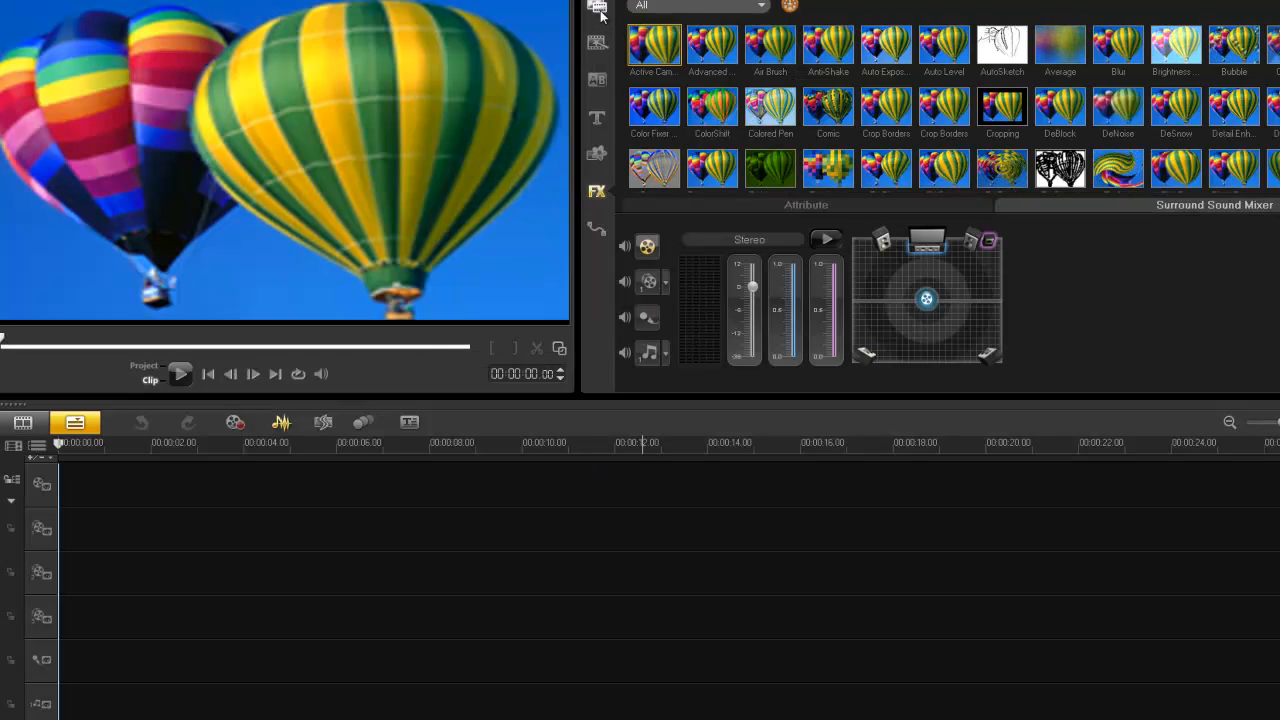
Place the black Color library swatch on the video track and stretch it to 17 seconds
left_click(597, 154)
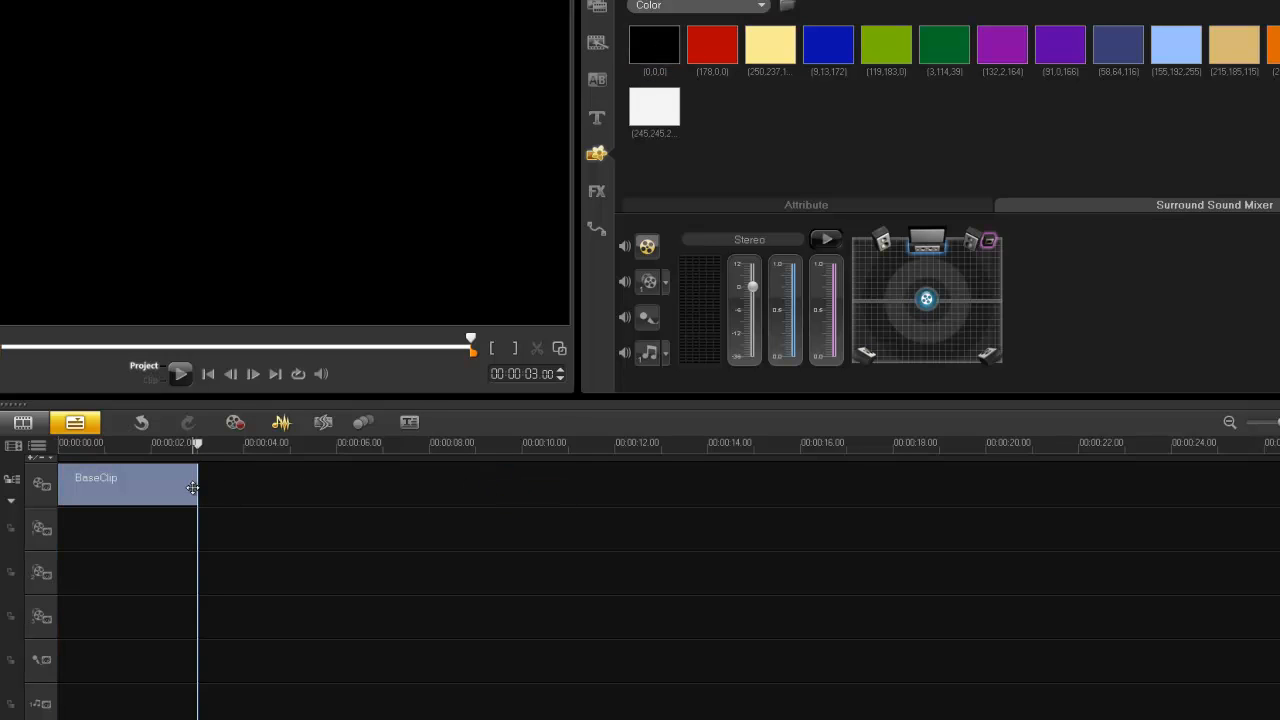
left_click(128, 484)
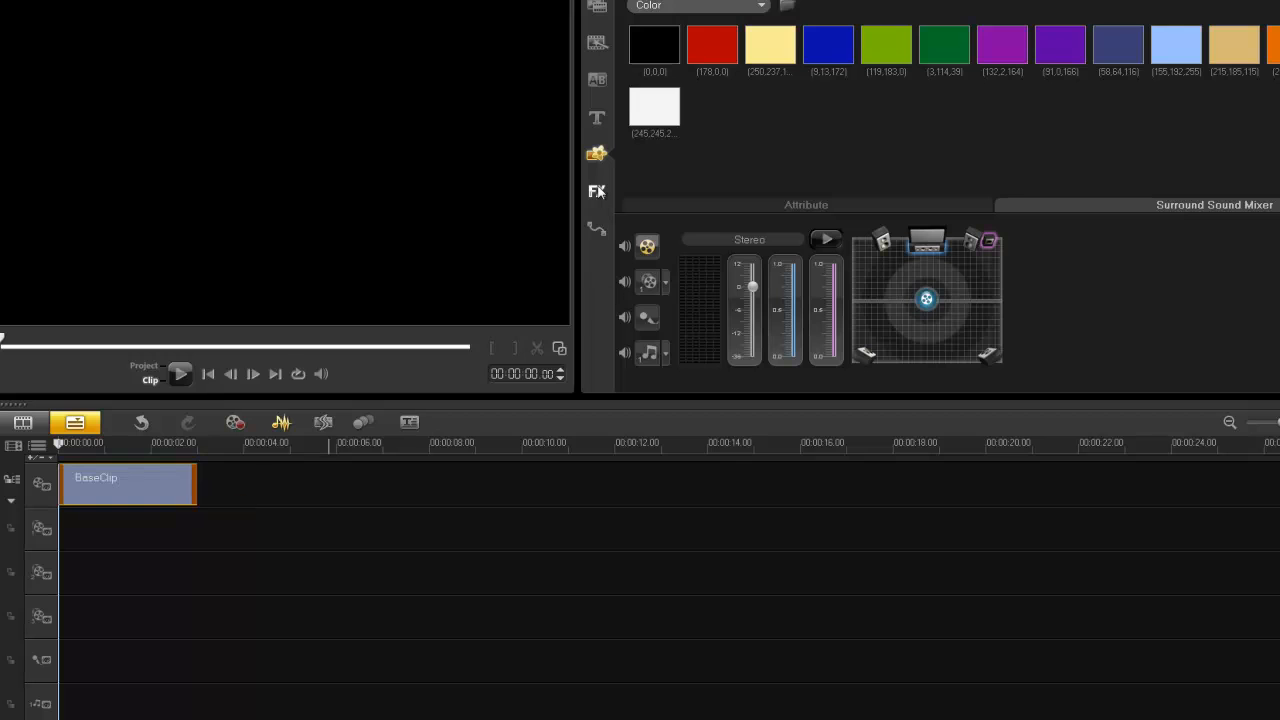
left_click(597, 191)
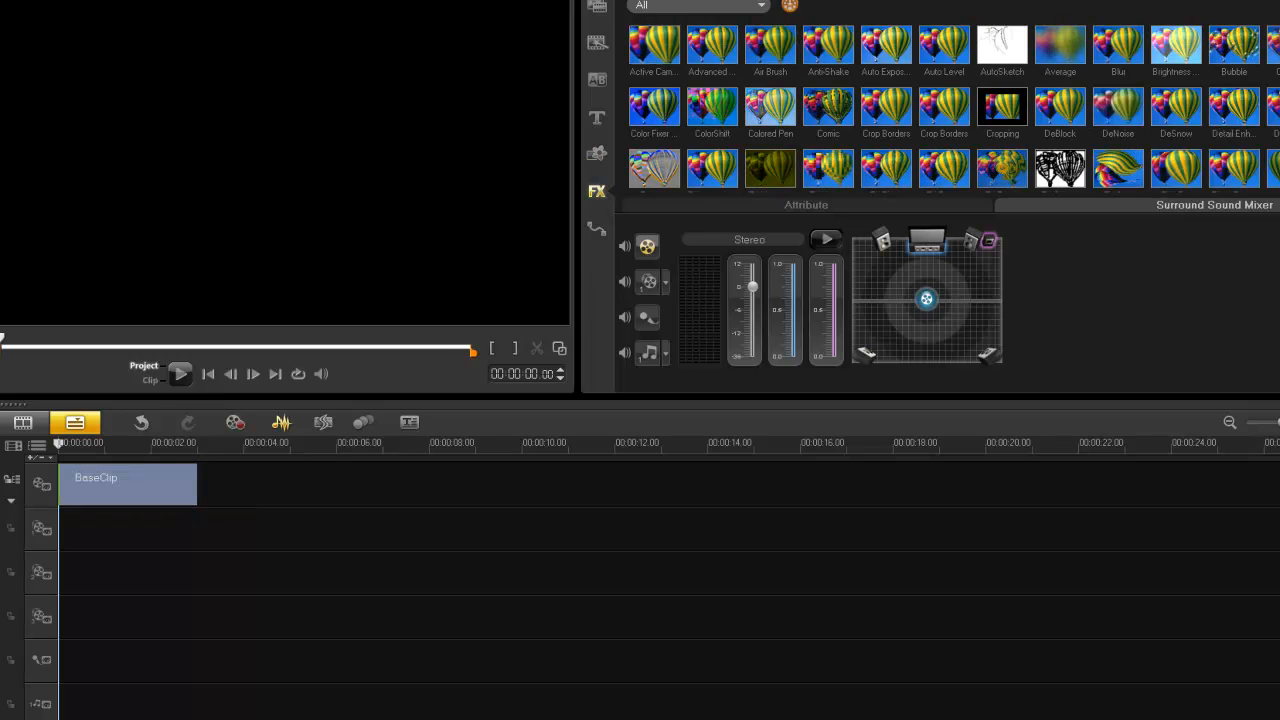
scroll("down", 3)
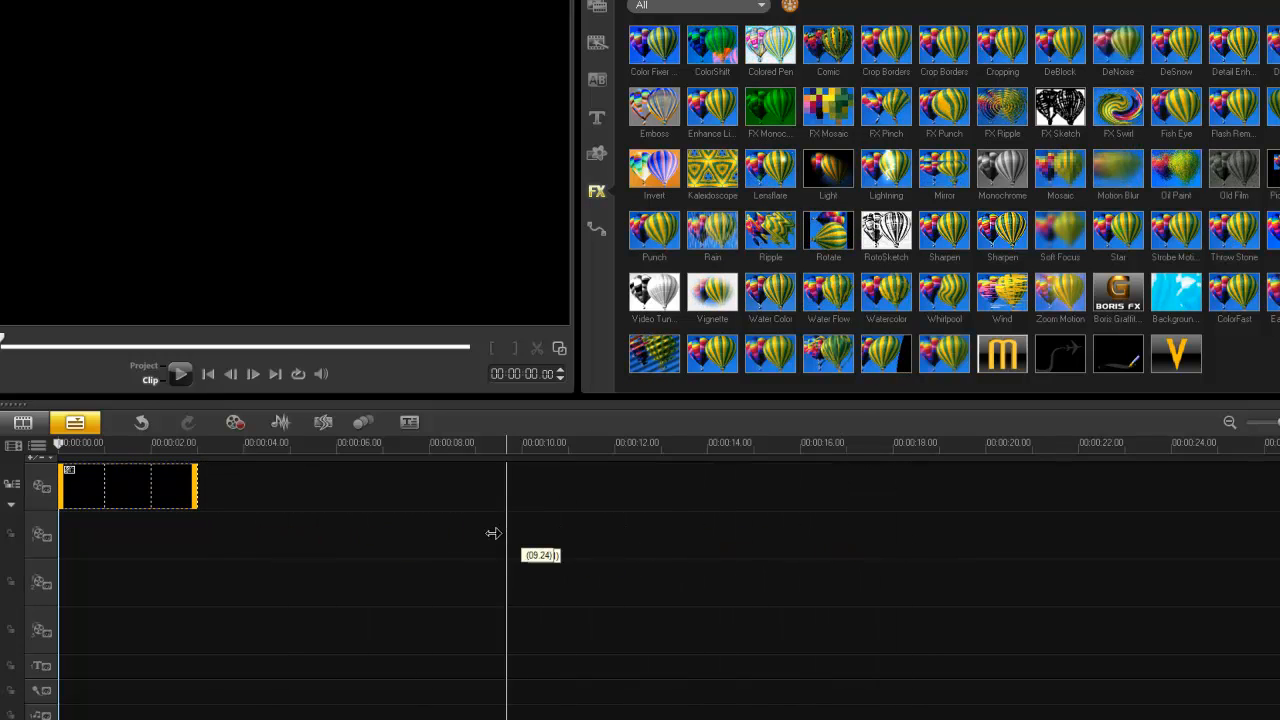
left_click_drag(197, 487, 866, 487)
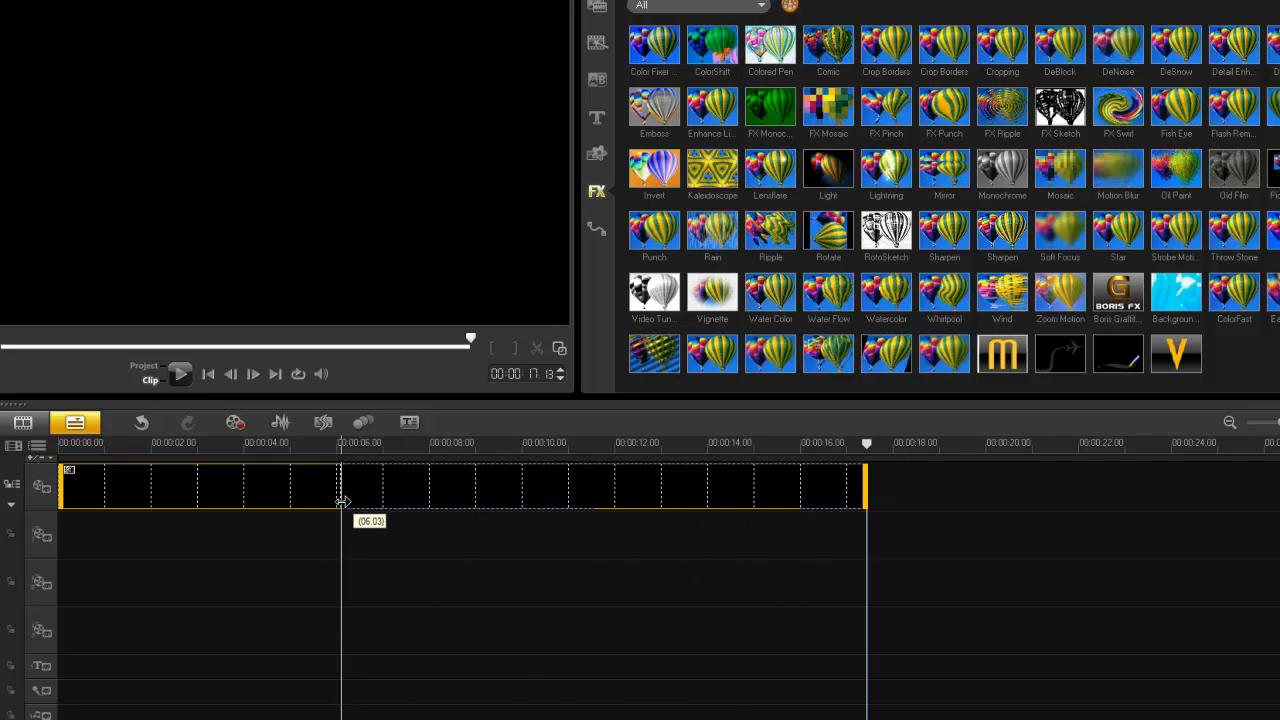
left_click_drag(342, 500, 875, 500)
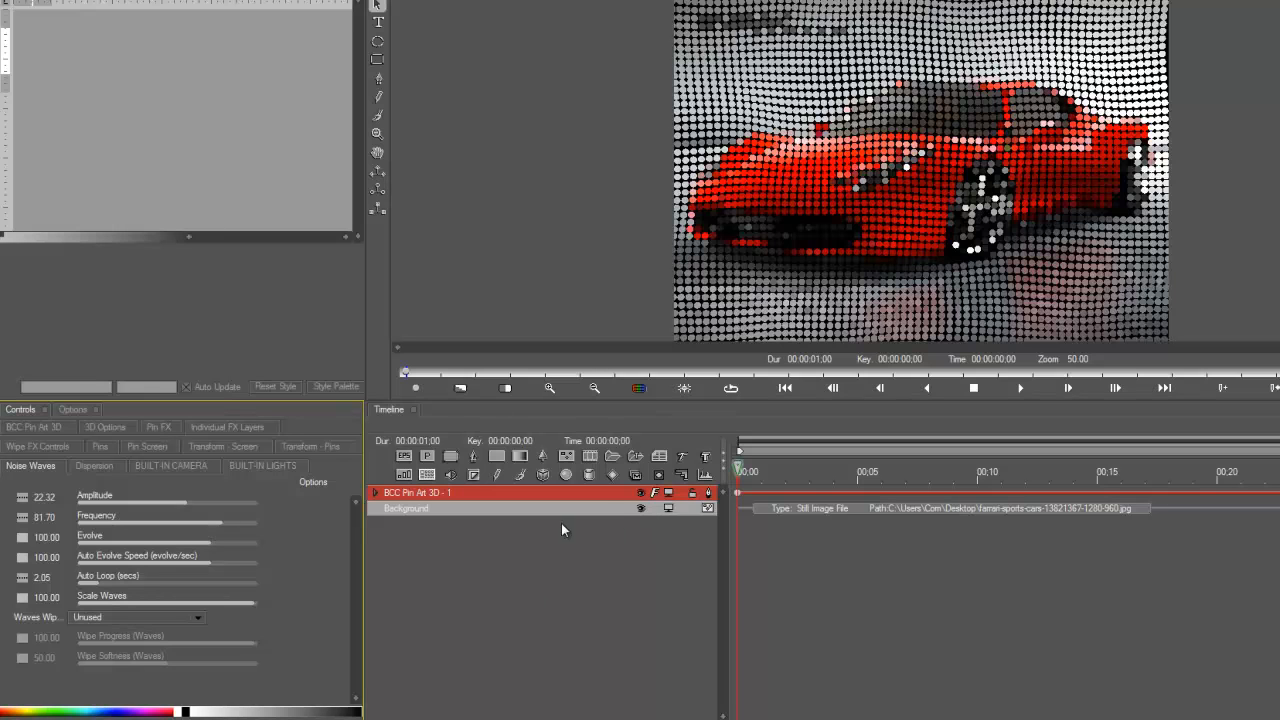
mouse_move(628, 456)
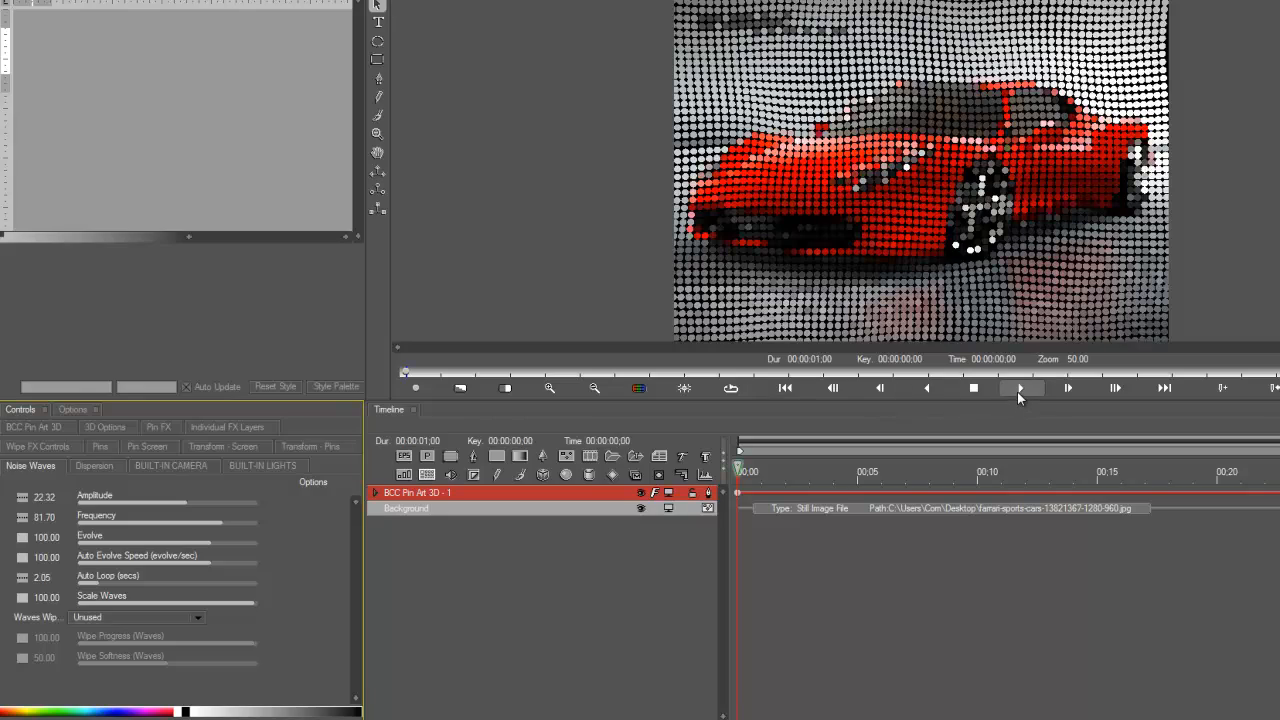
Preview the waving pin-art animation, then show the Pin Art 3D built-in lights settings
left_click(1018, 388)
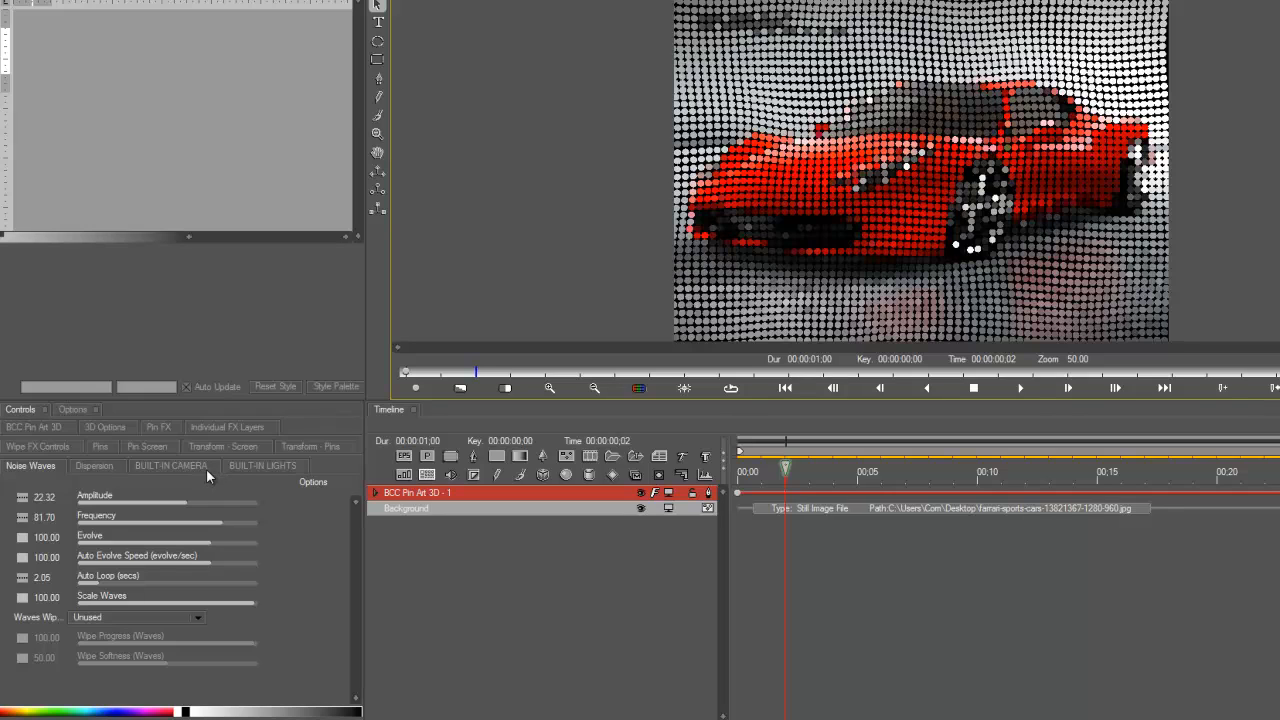
left_click(263, 465)
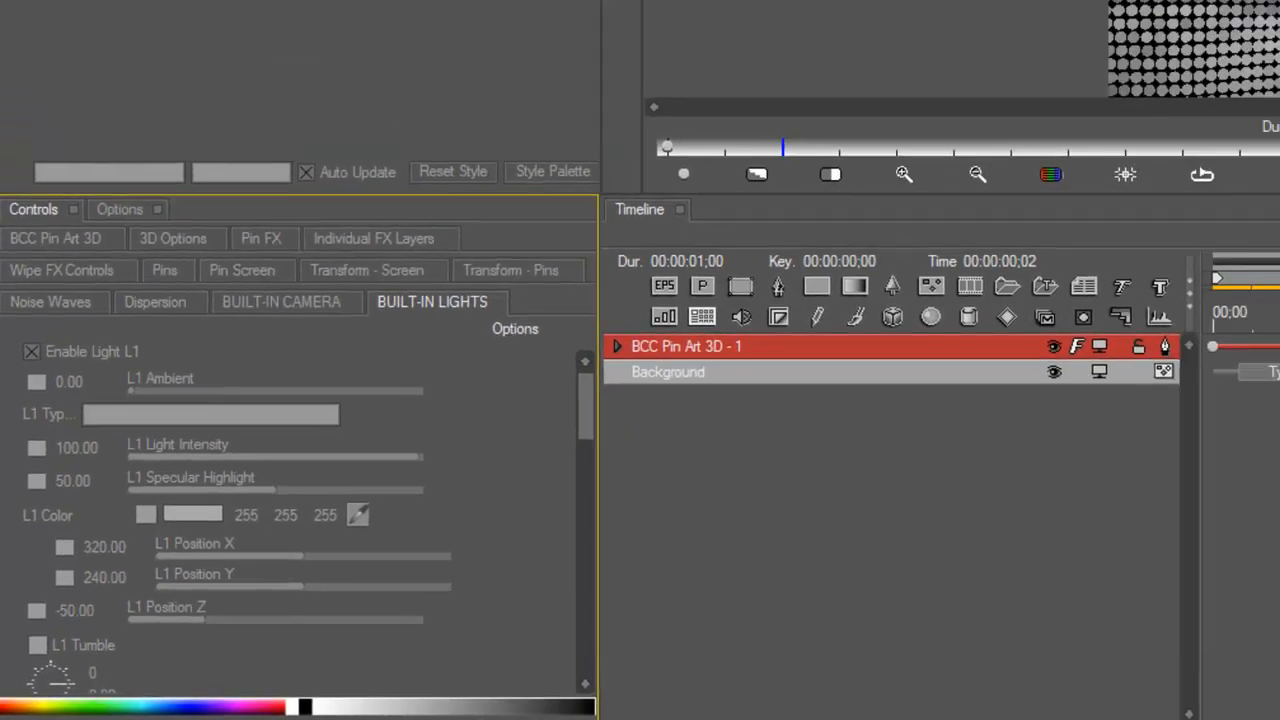
left_click(90, 16)
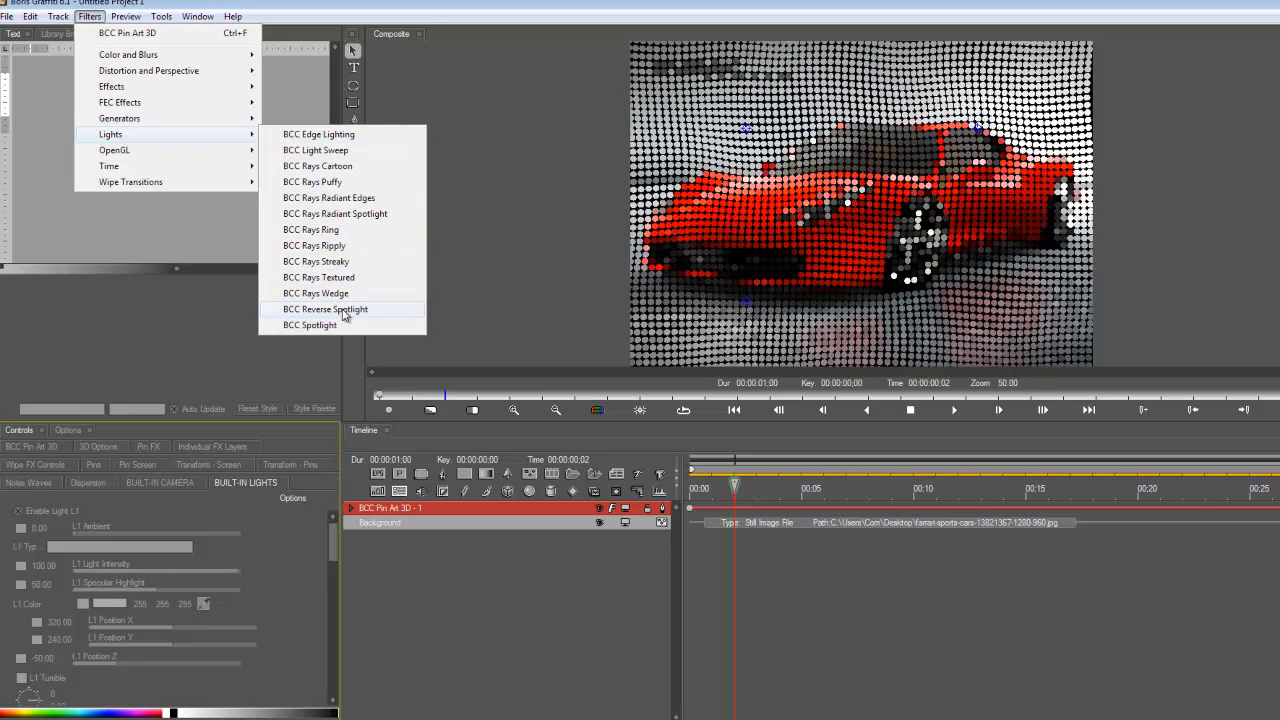
left_click(310, 325)
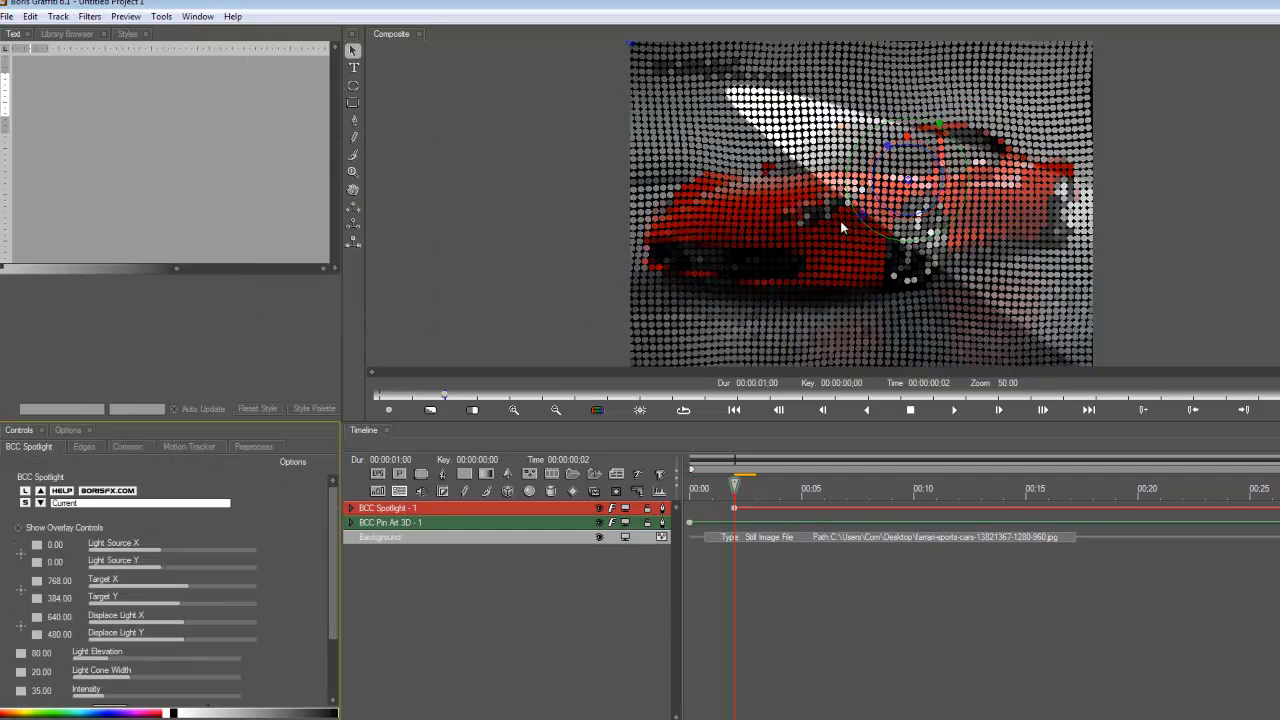
mouse_move(765, 145)
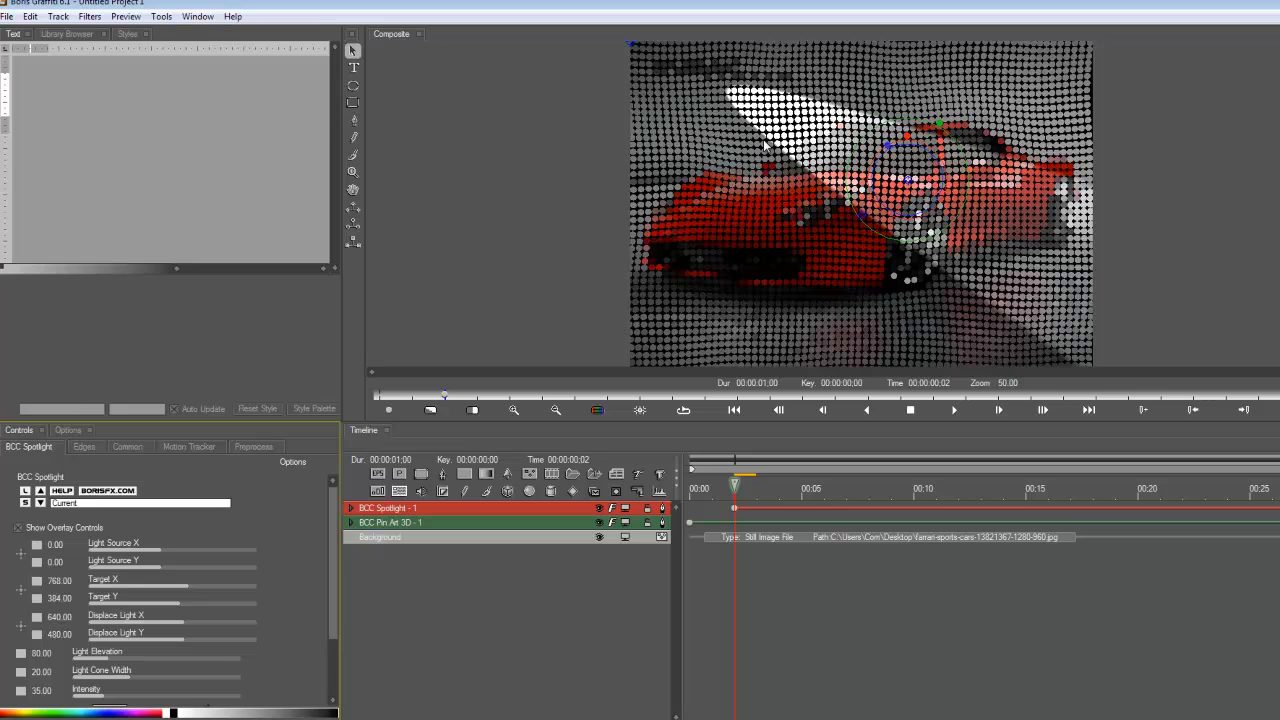
mouse_move(843, 215)
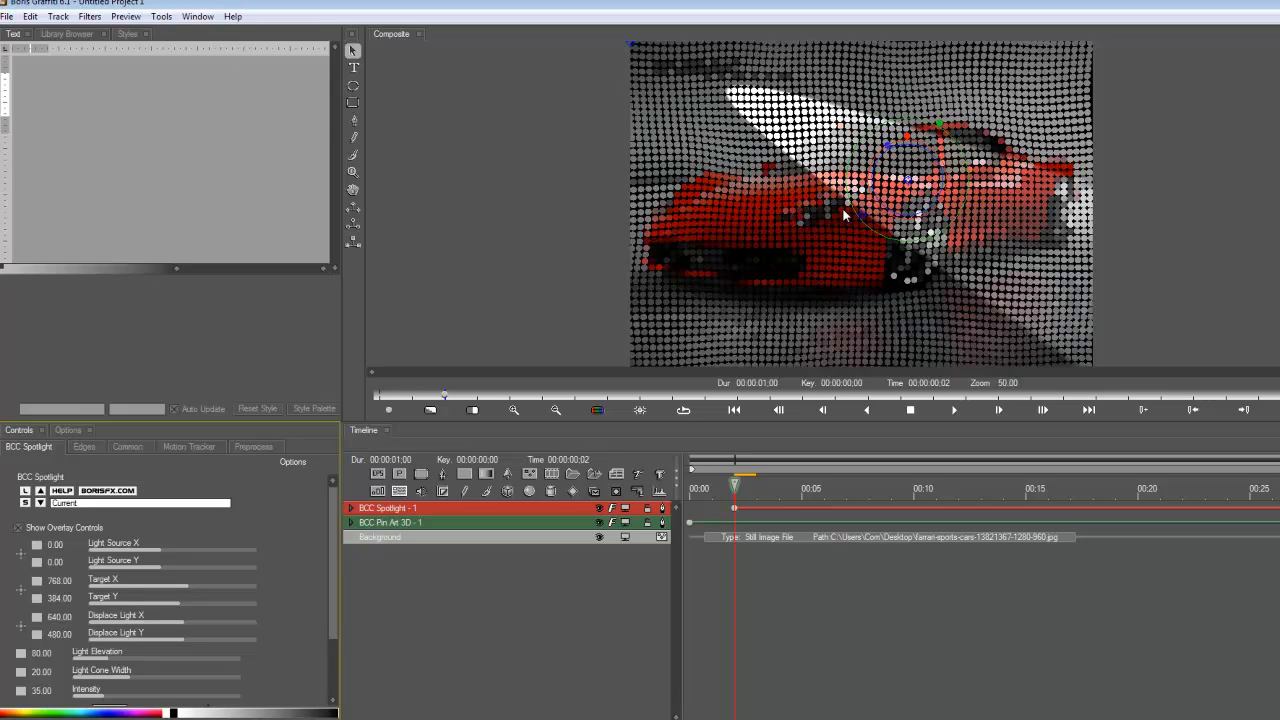
mouse_move(848, 230)
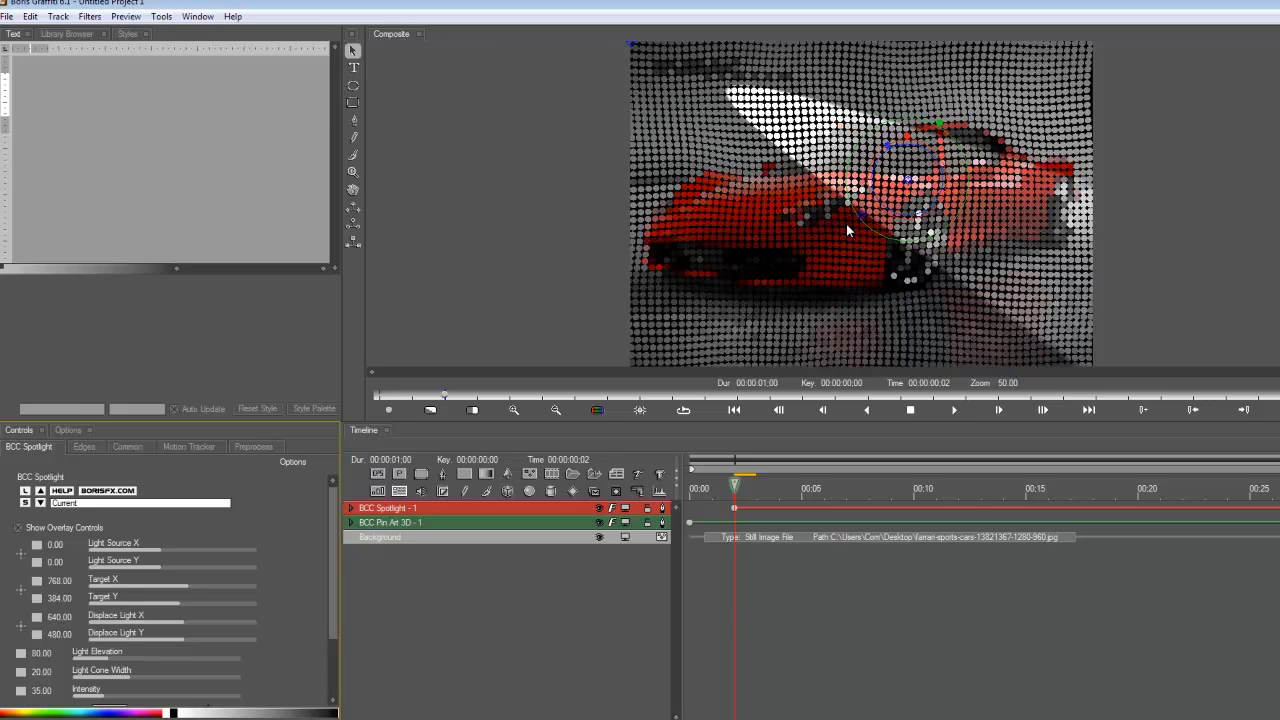
mouse_move(842, 218)
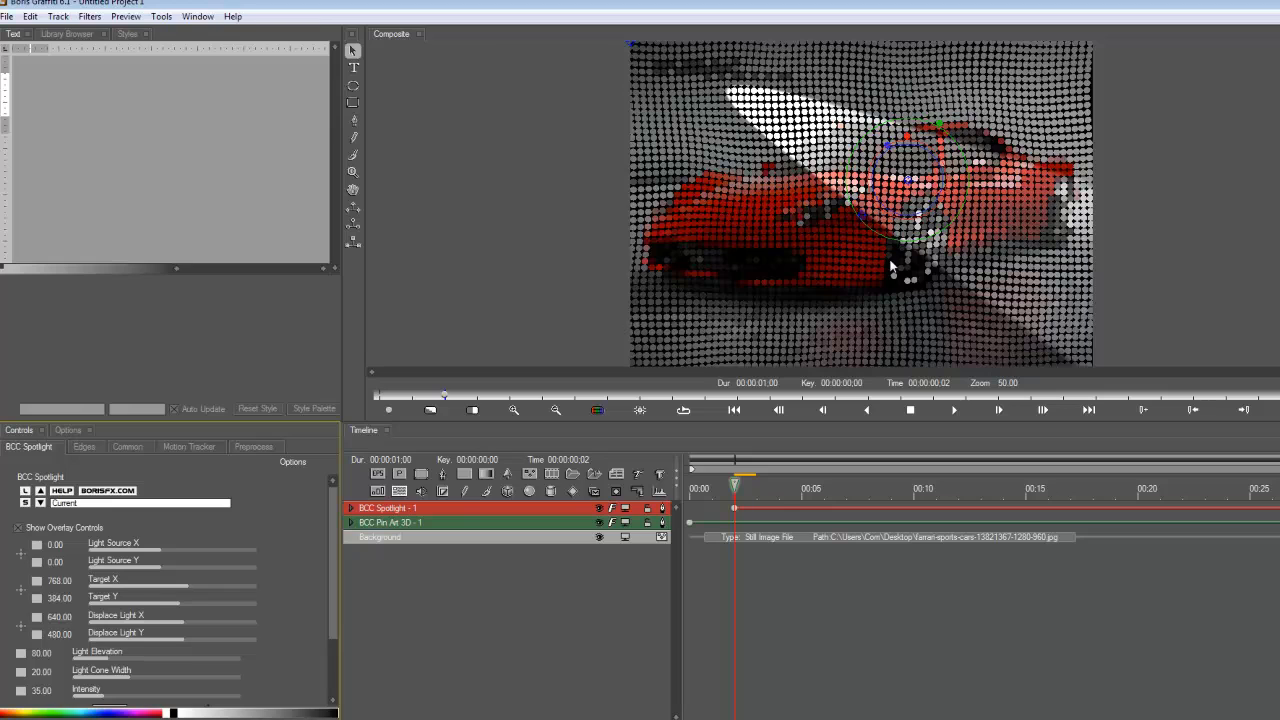
mouse_move(566, 84)
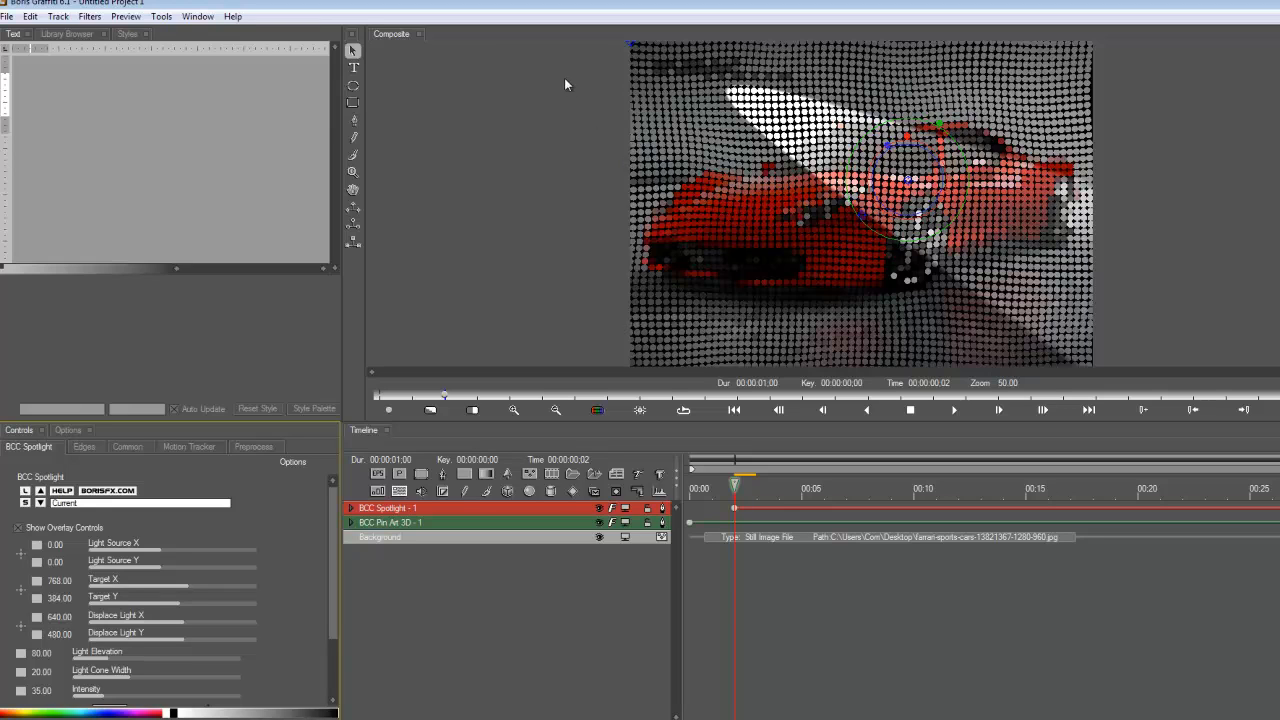
mouse_move(544, 76)
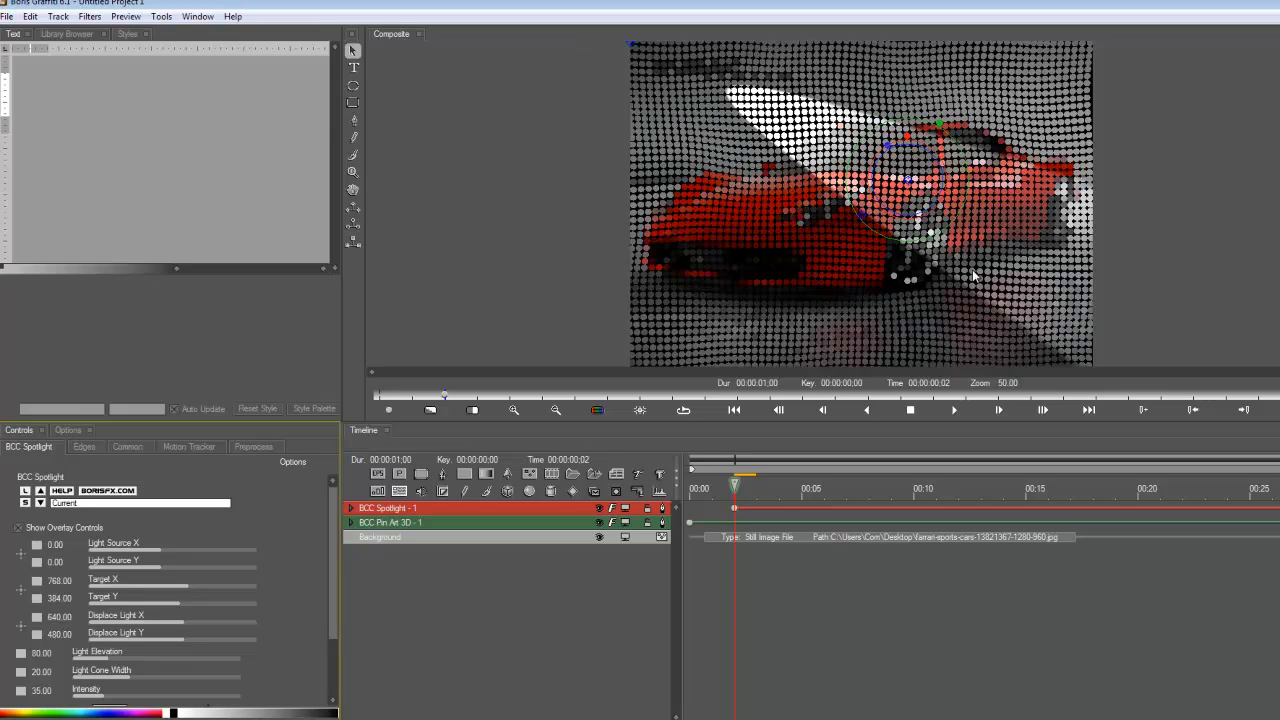
mouse_move(142, 79)
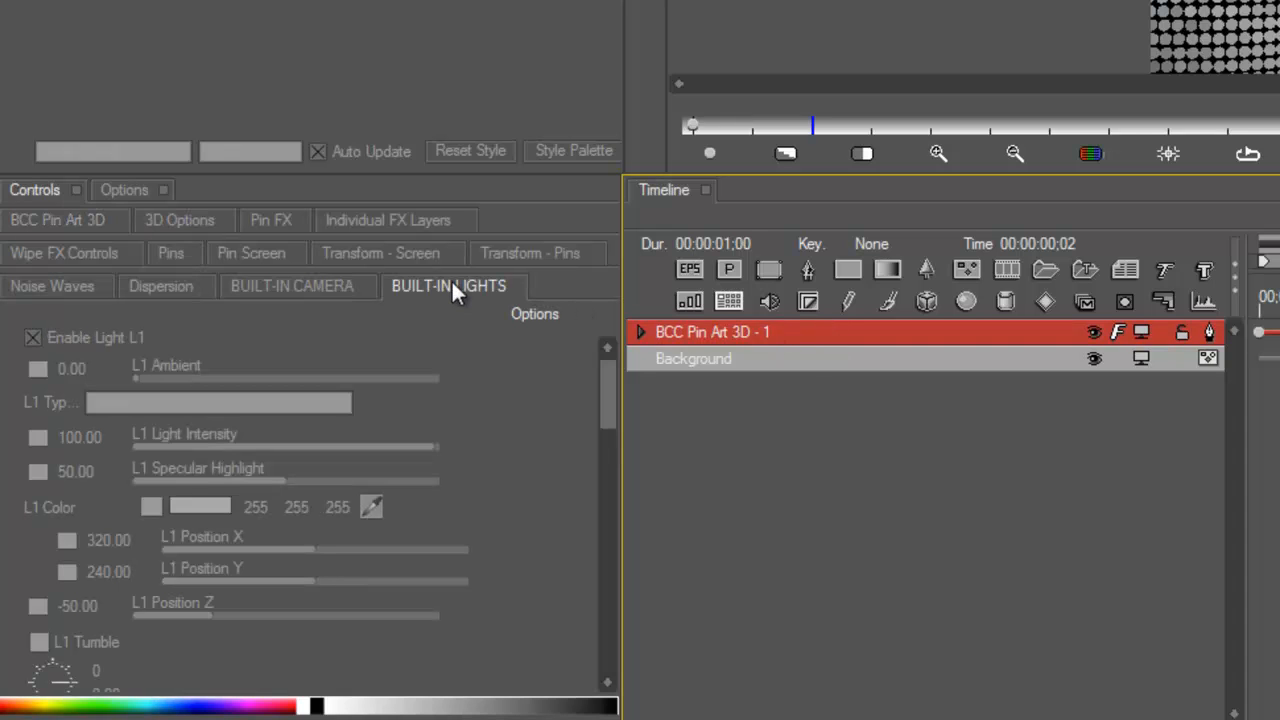
mouse_move(450, 300)
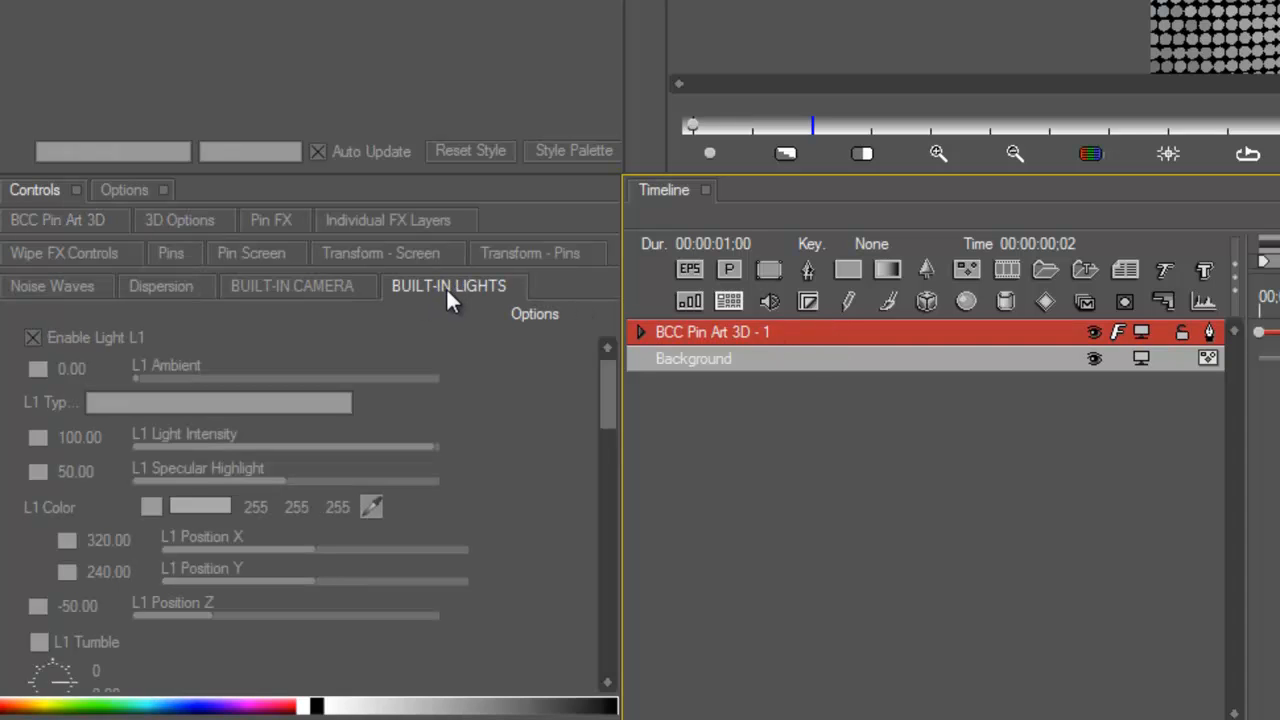
Browse the pin tumble and spin settings, then the individual FX layer options
left_click(529, 253)
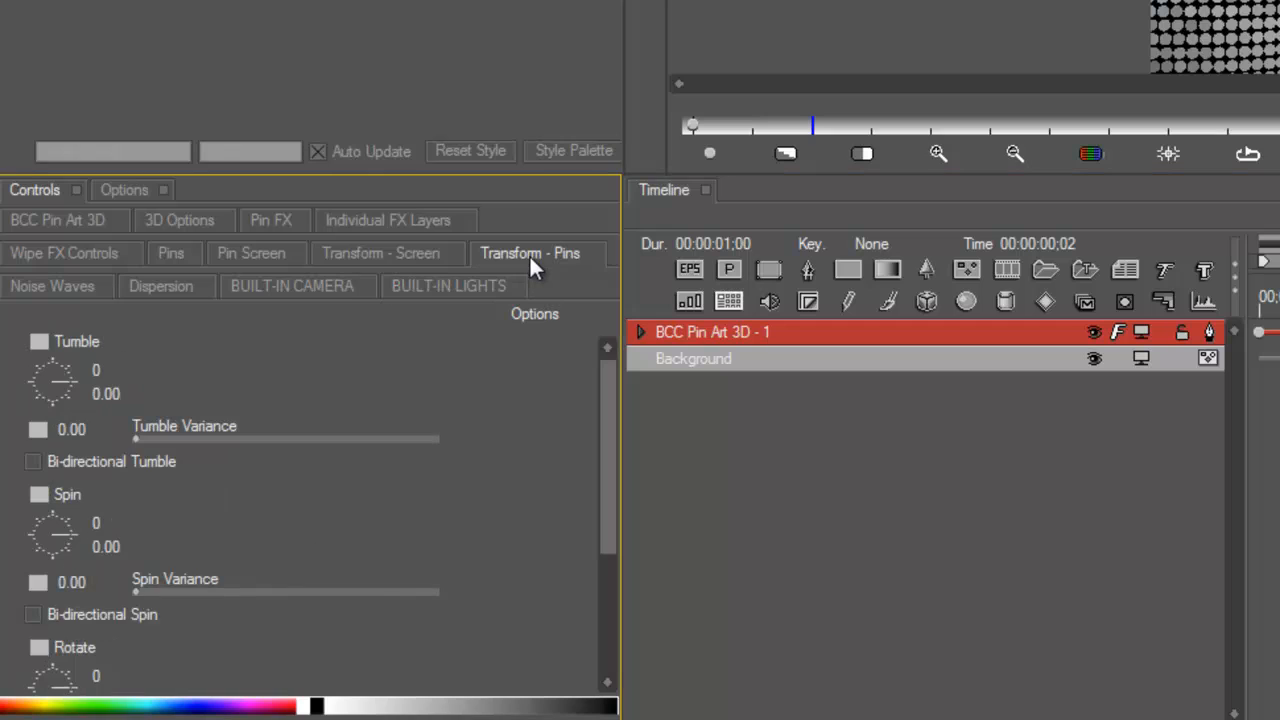
mouse_move(440, 228)
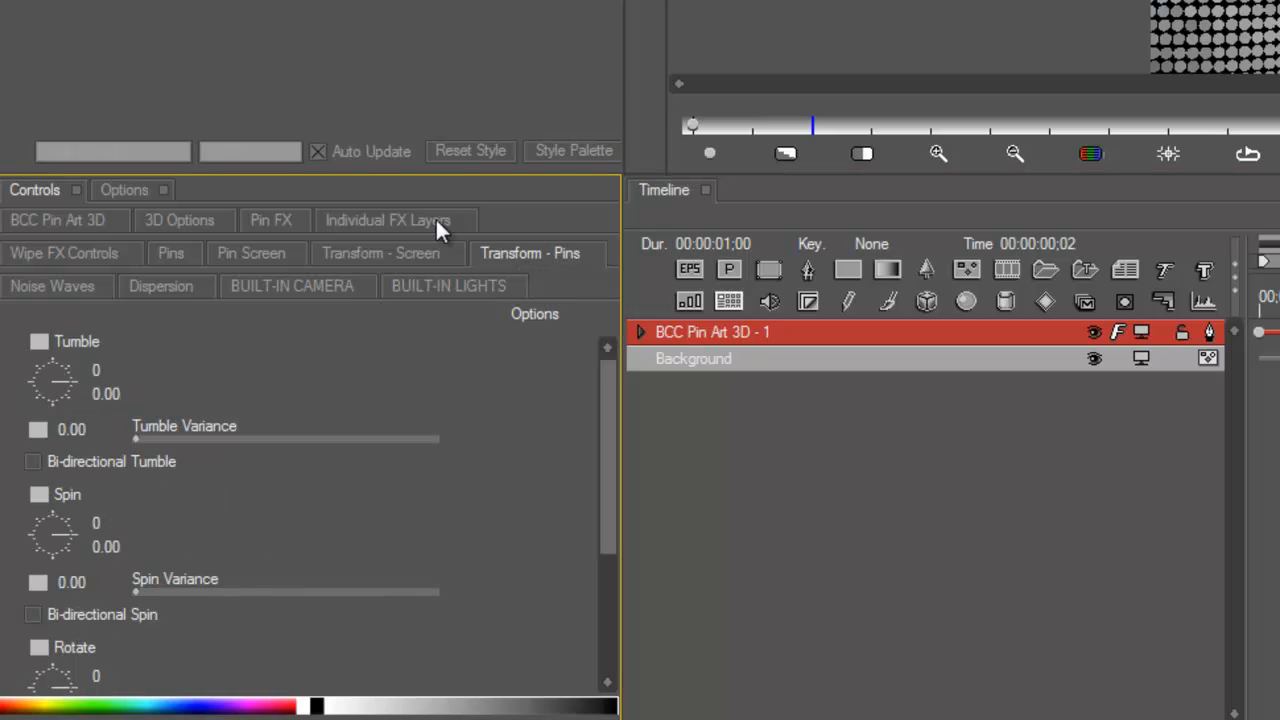
left_click(388, 220)
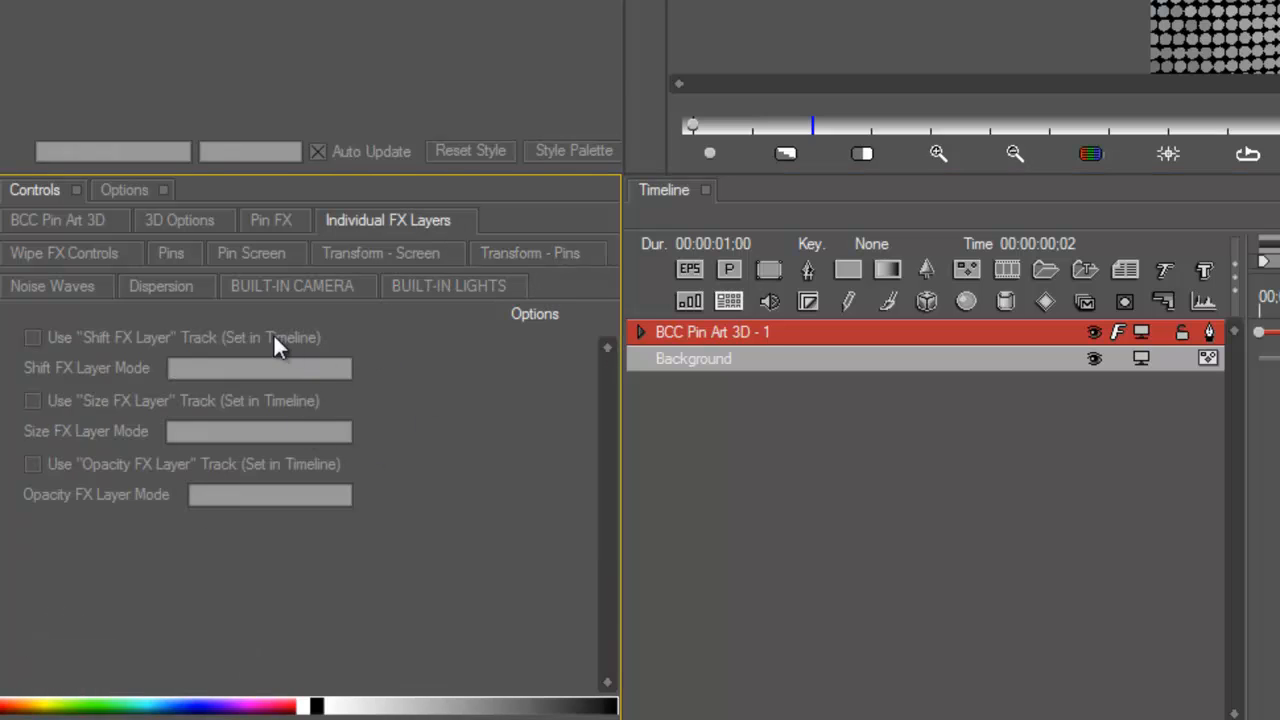
mouse_move(307, 415)
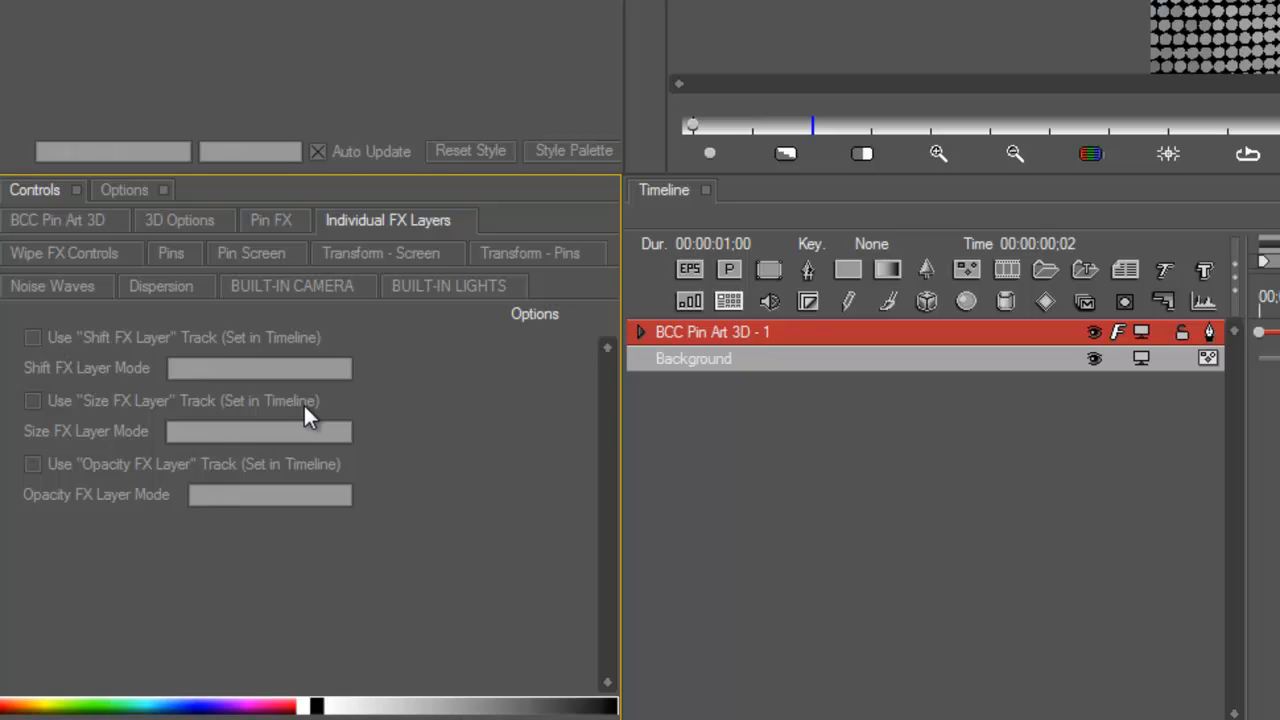
mouse_move(250, 425)
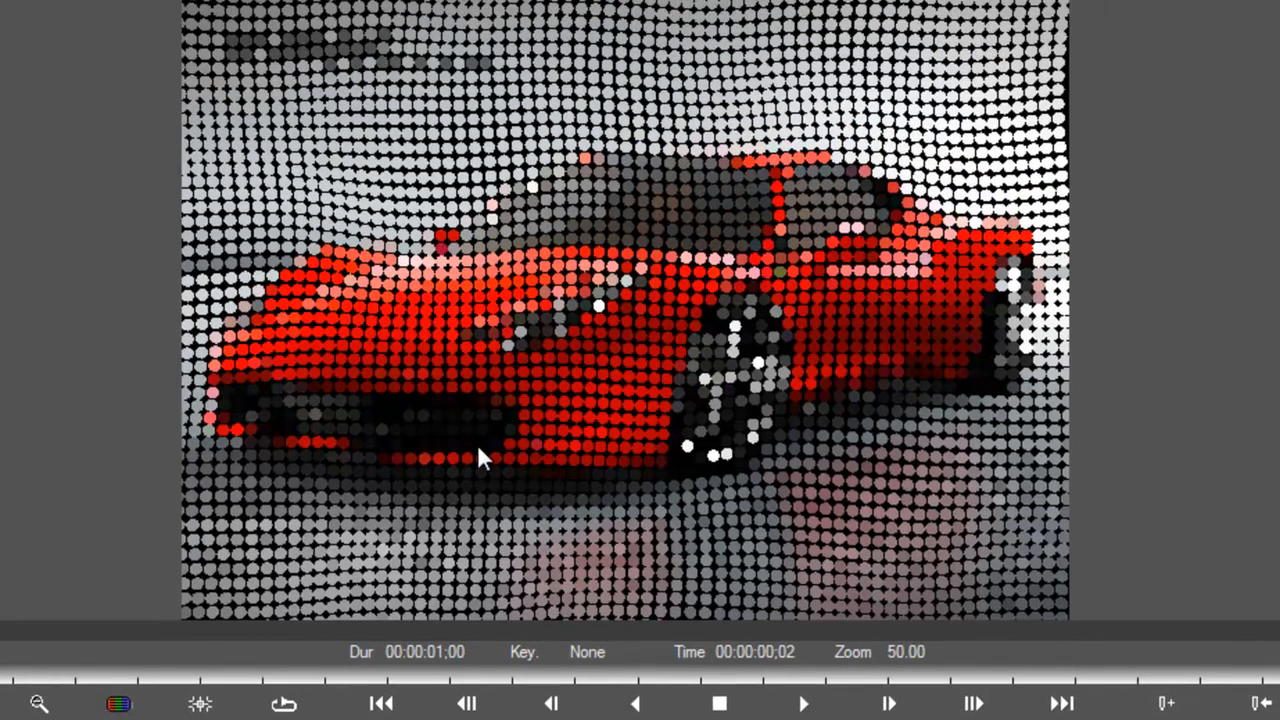
mouse_move(410, 258)
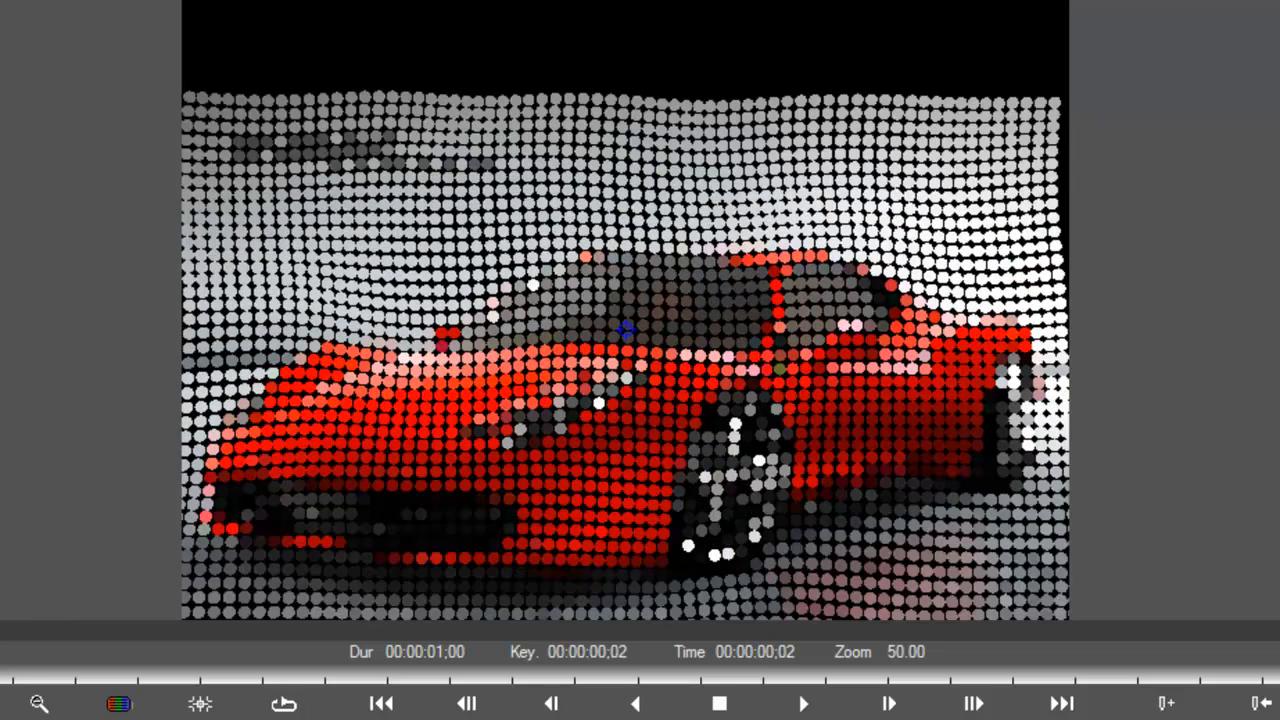
mouse_move(420, 505)
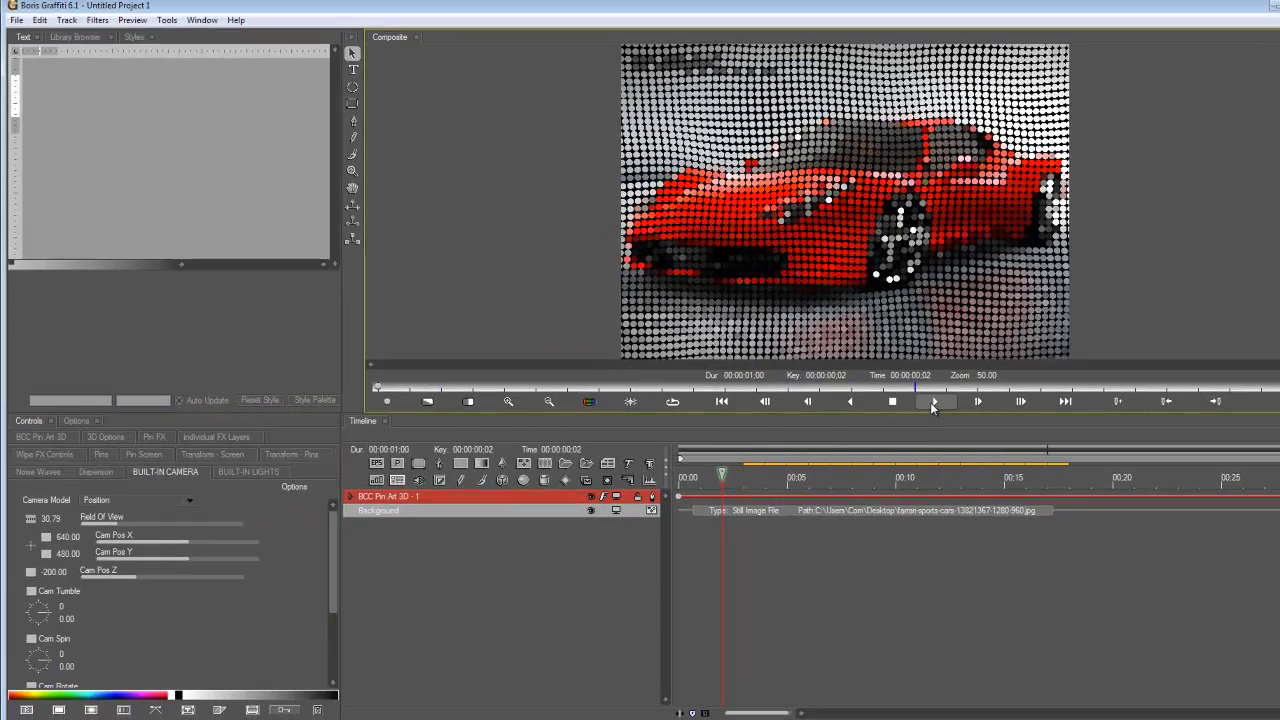
left_click(935, 401)
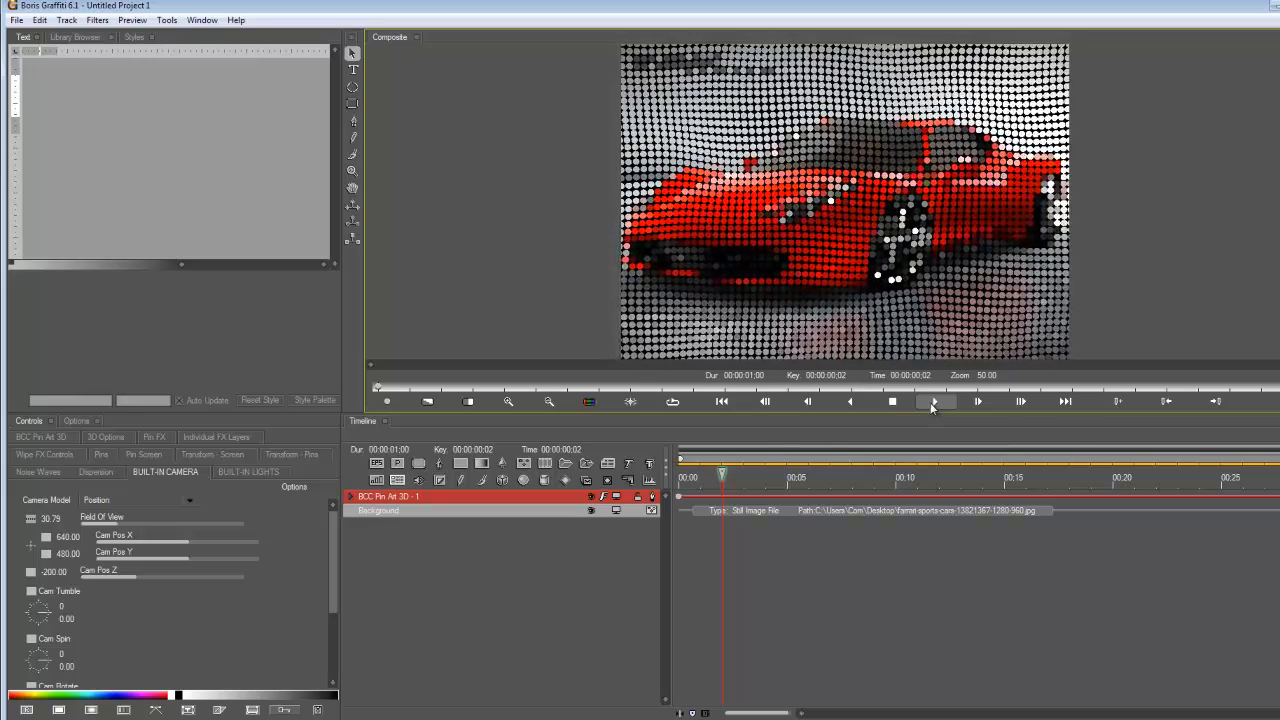
left_click(892, 401)
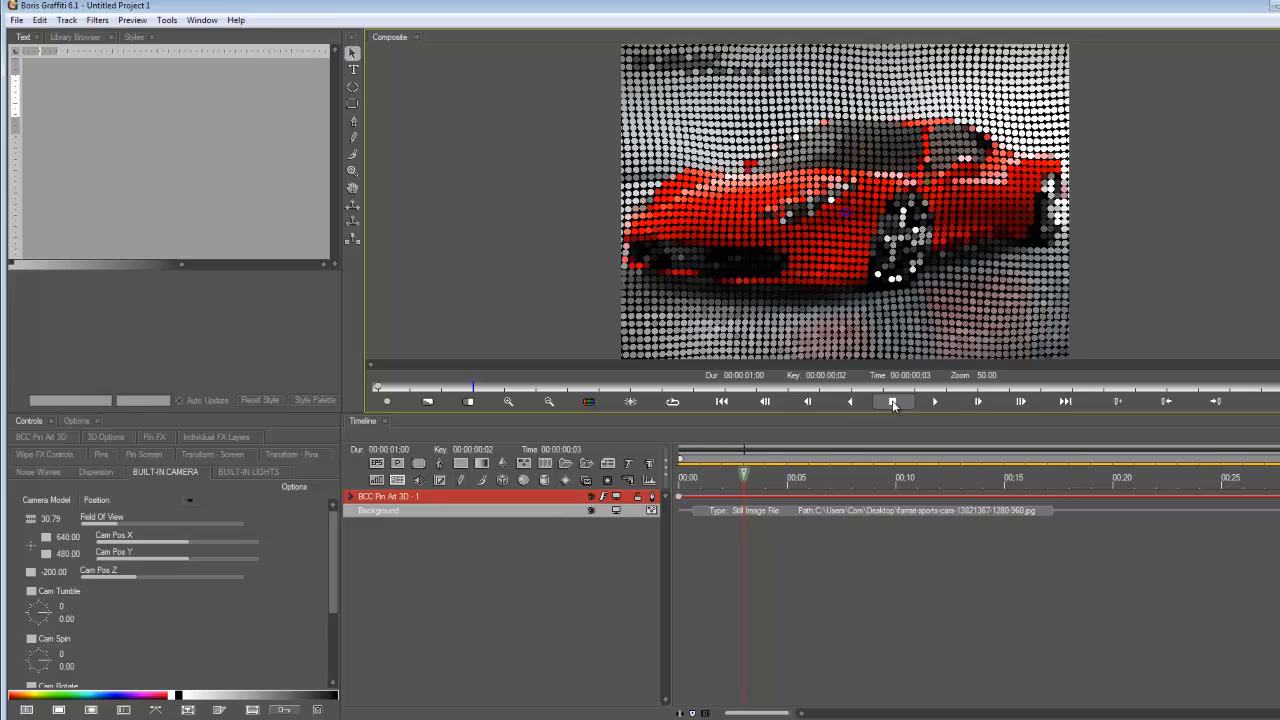
left_click(891, 401)
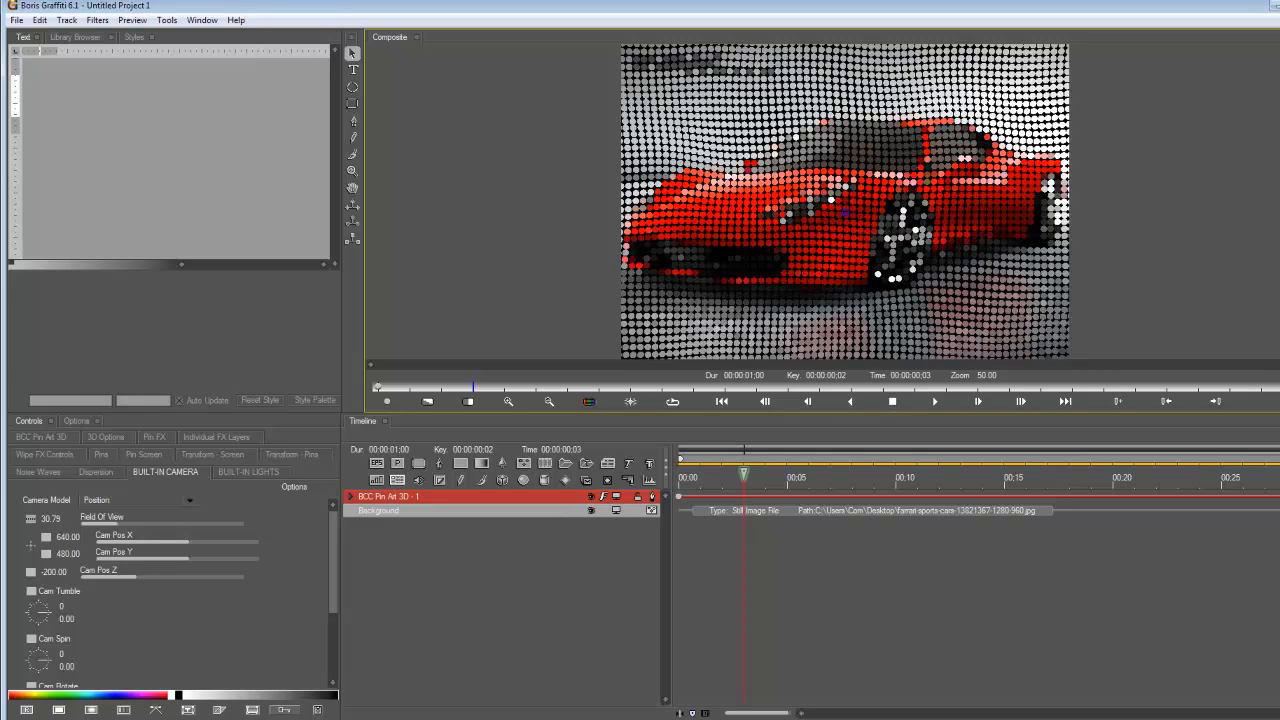